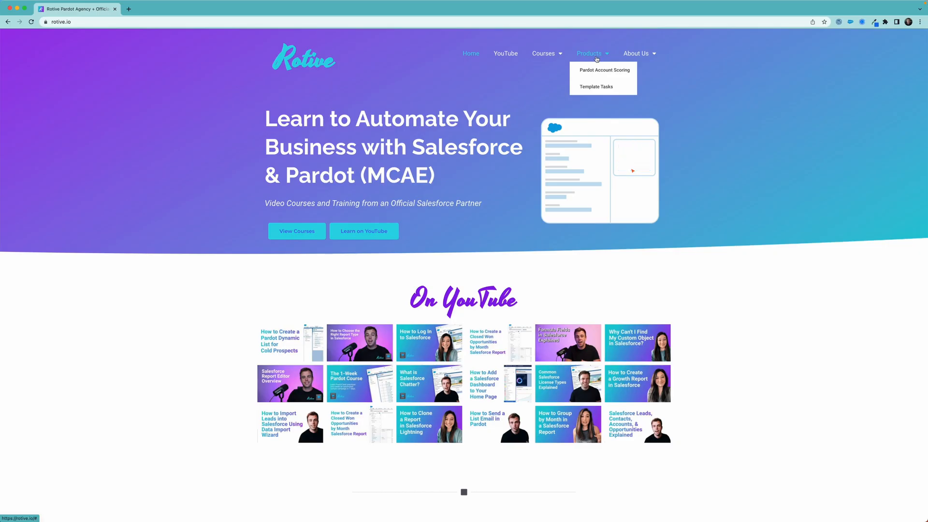
Open the Pardot Account Scoring product page on rotive.io and scroll through it
click(603, 70)
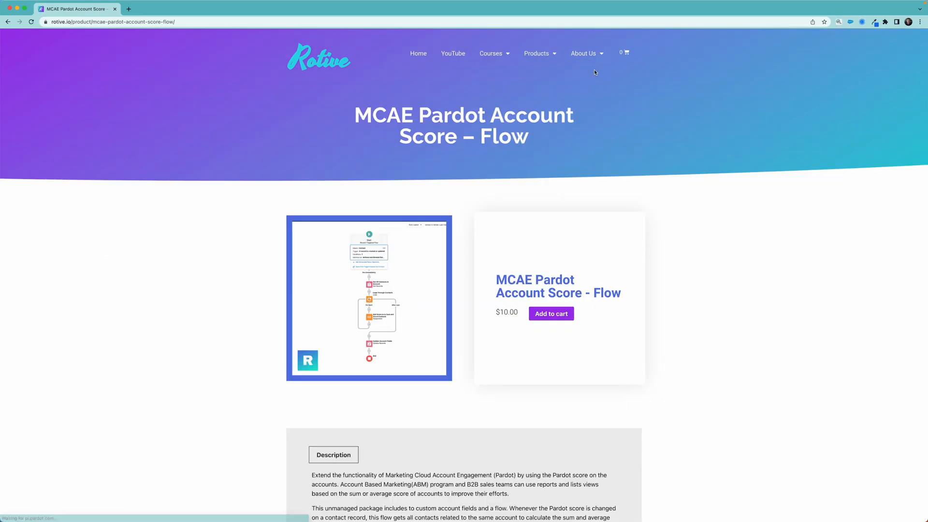
scroll(down, 3)
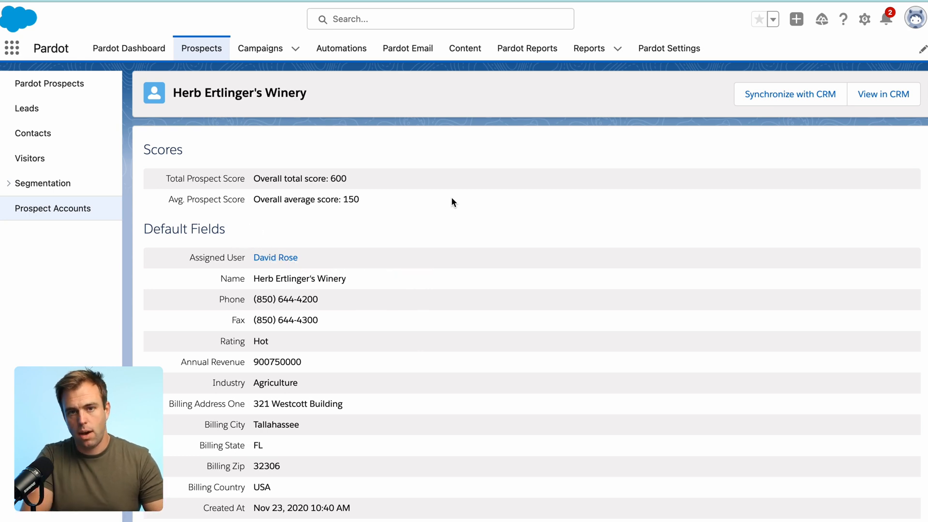
Create an Account Number field labelled Average Prospect Score through Object Manager, reaching page layouts
click(864, 18)
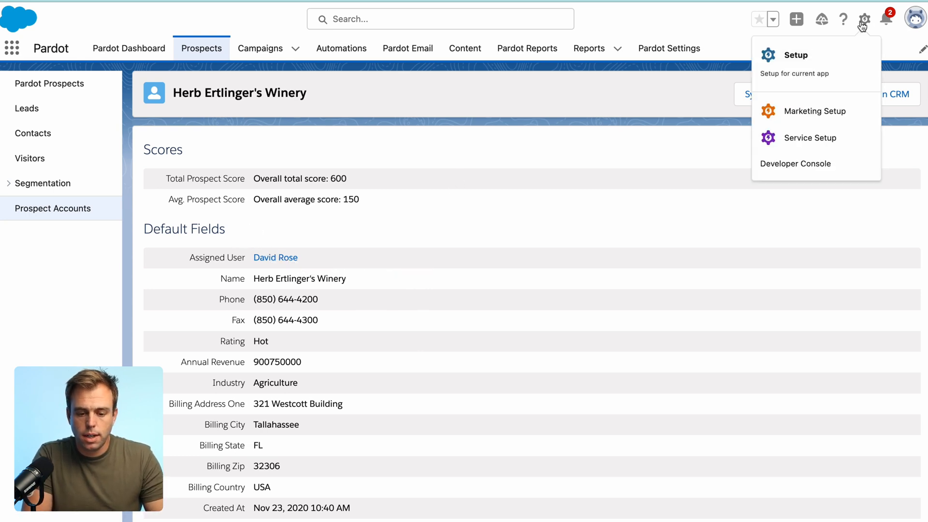
click(795, 54)
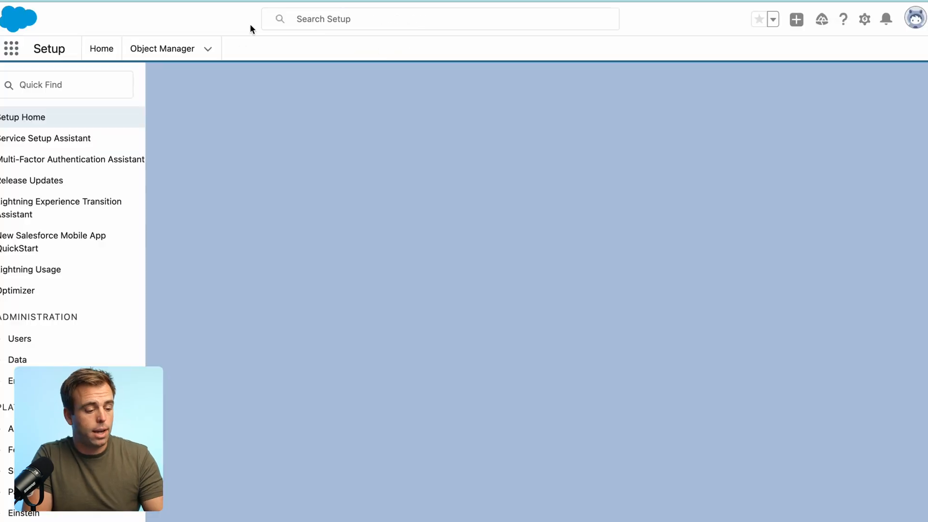
click(162, 48)
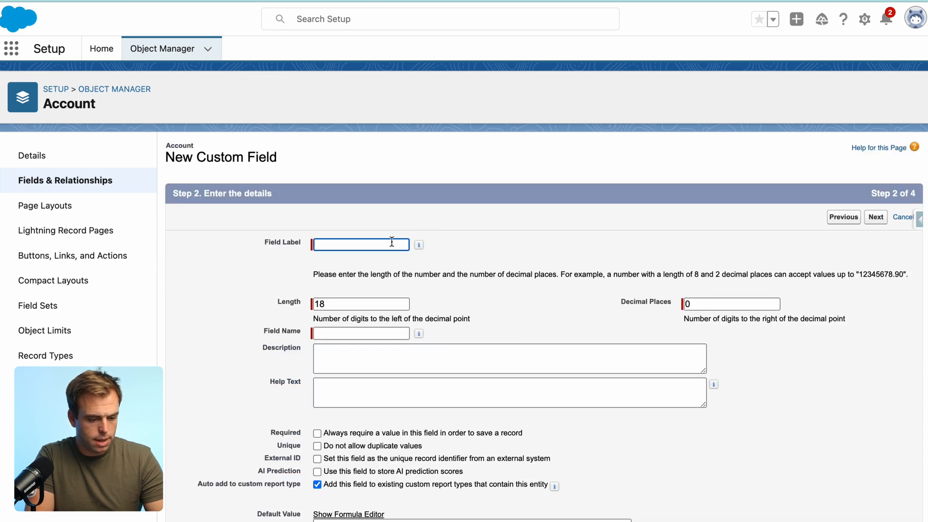
text(A)
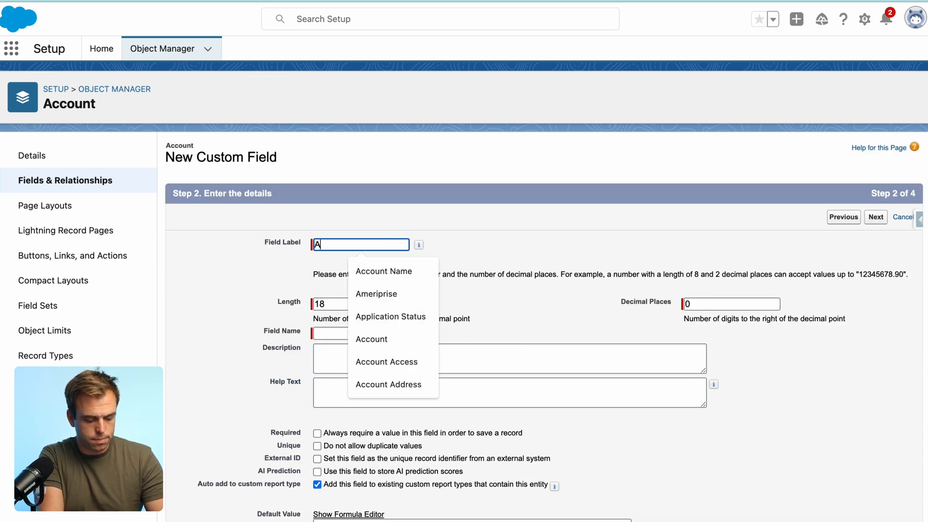
text(verage Prospect Scor)
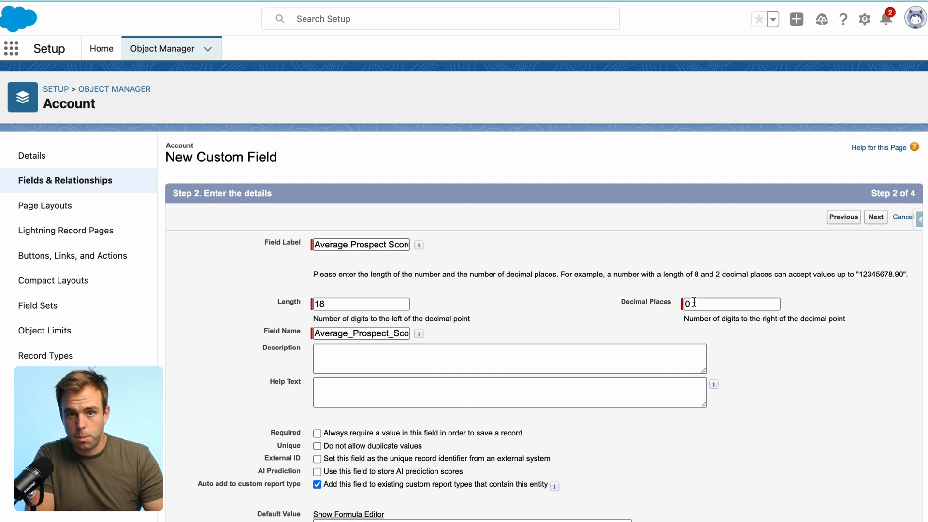
scroll(down, 3)
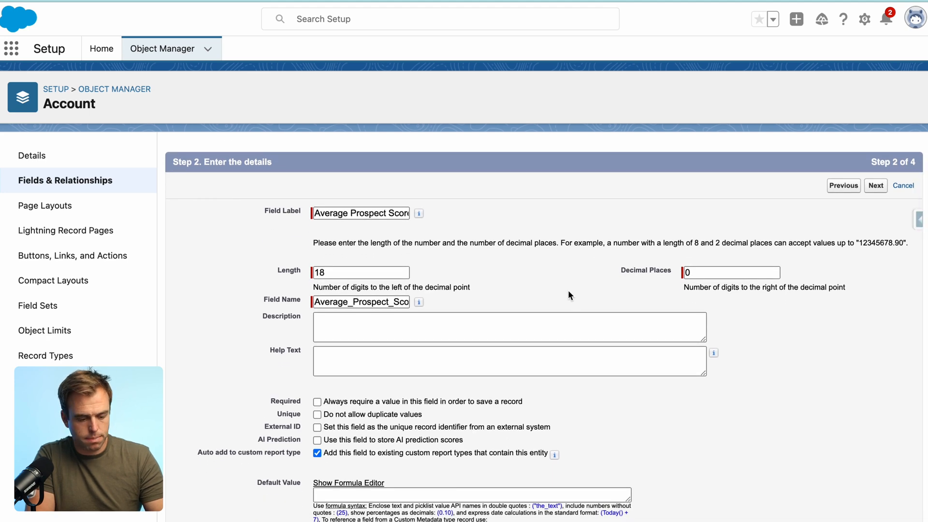
scroll(down, 3)
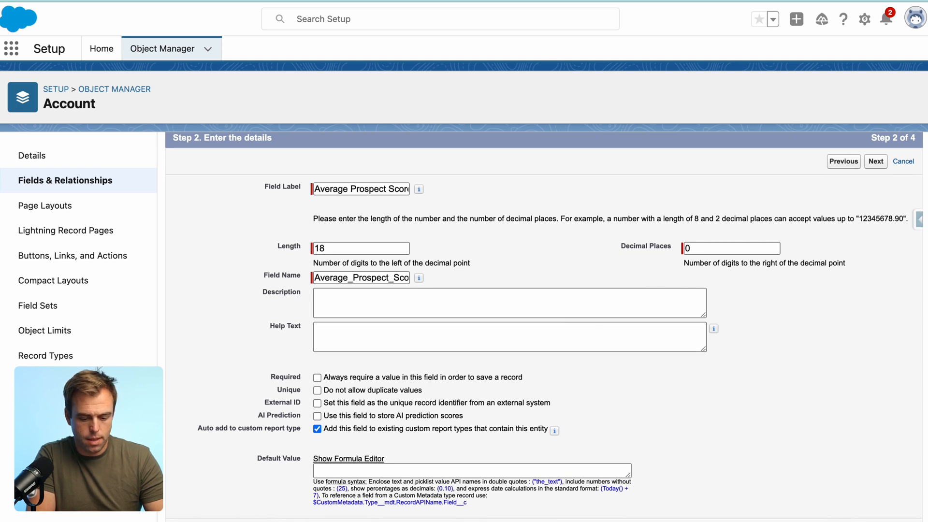
mouse_move(872, 331)
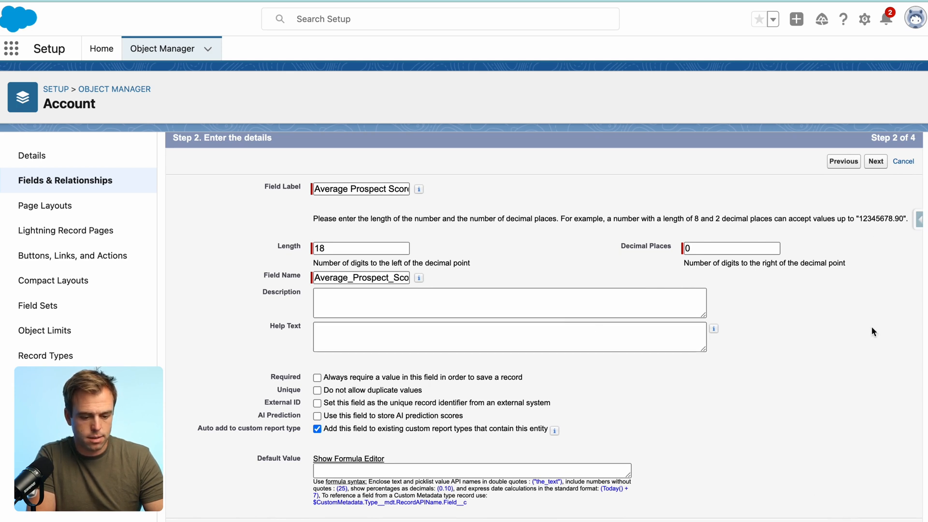
click(875, 161)
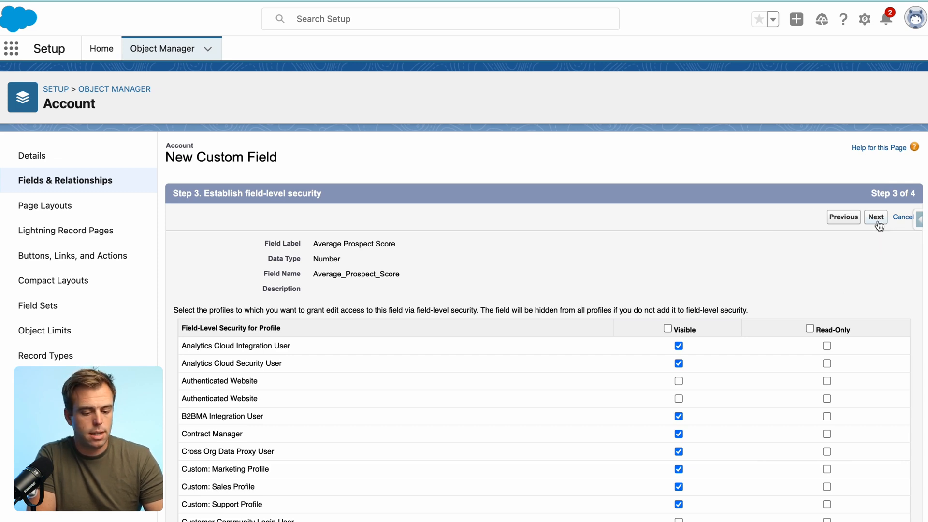
click(875, 216)
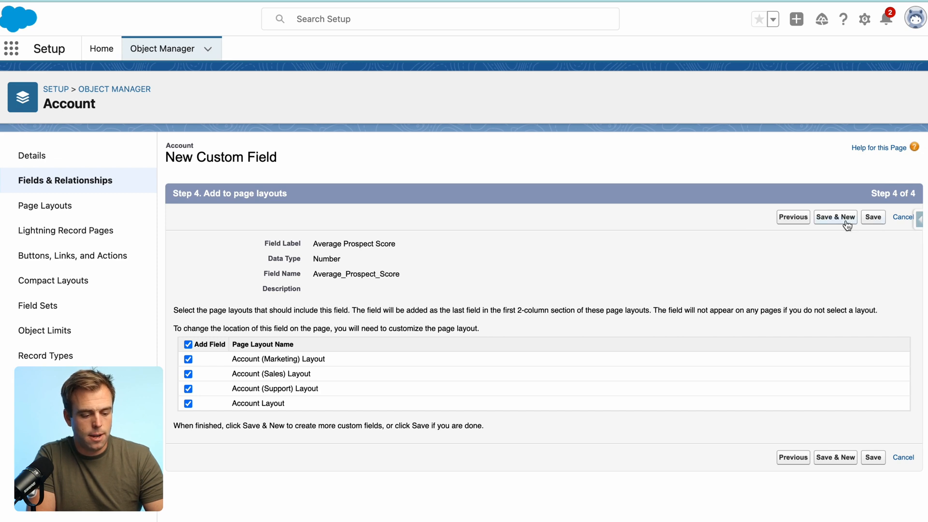
mouse_move(828, 234)
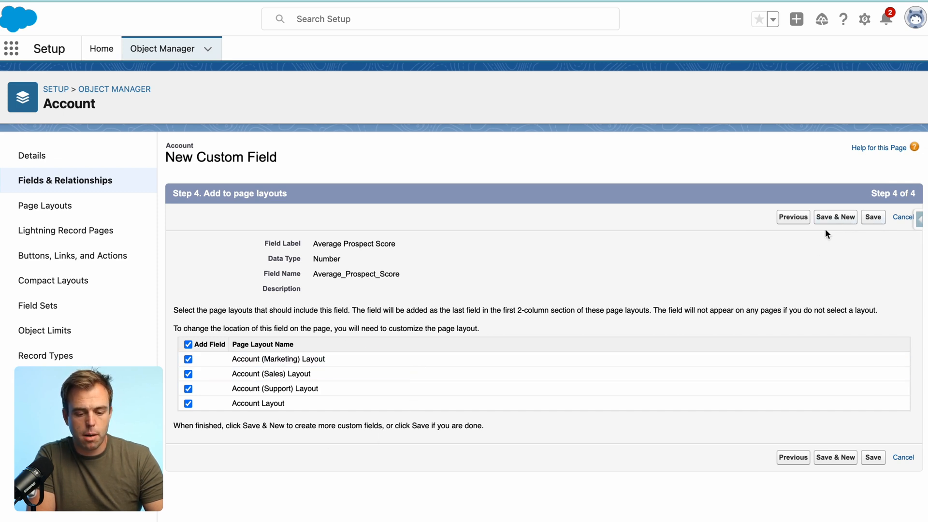
Save Average Prospect Score, then create and save the Total Prospect Score number field
click(872, 217)
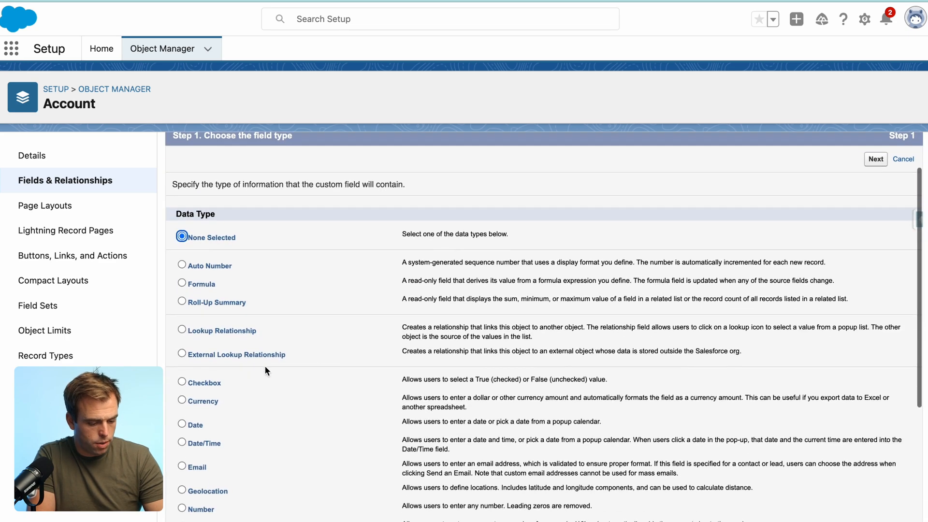
scroll(down, 3)
text(Total Prospect Score)
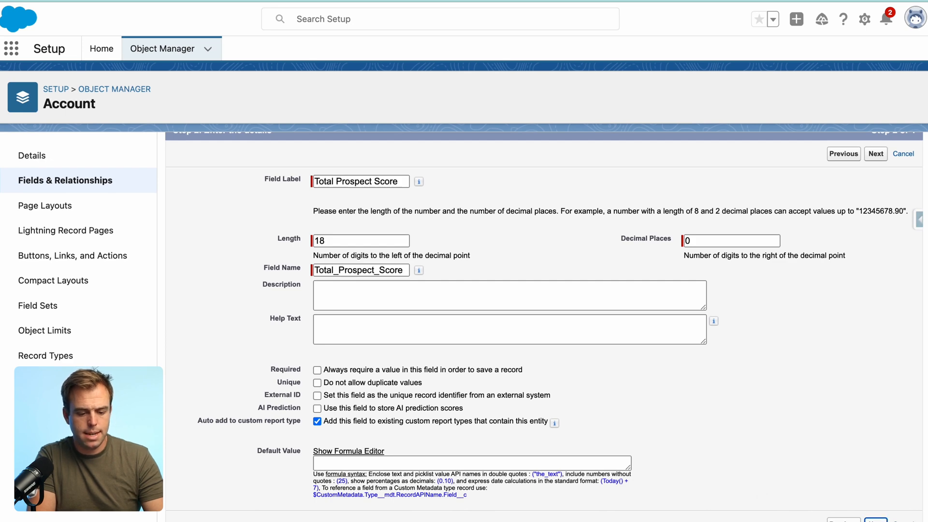
click(875, 153)
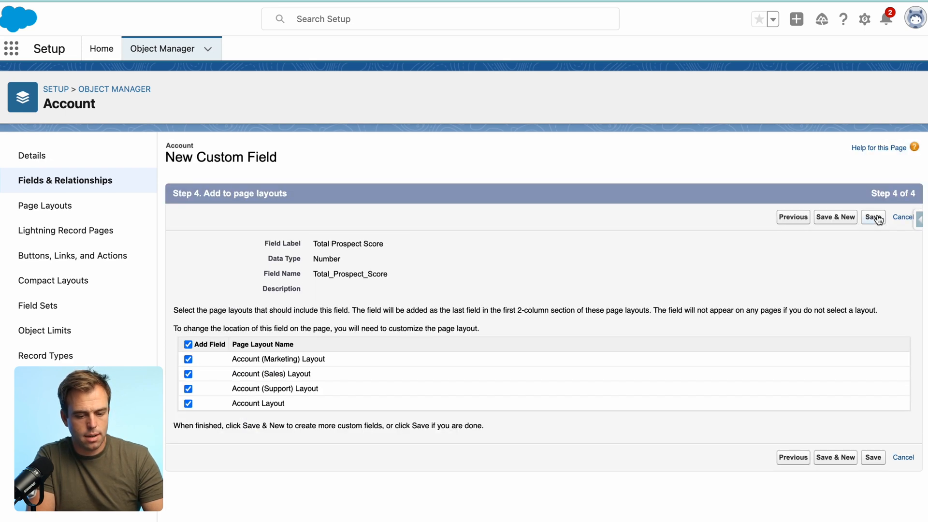
click(873, 216)
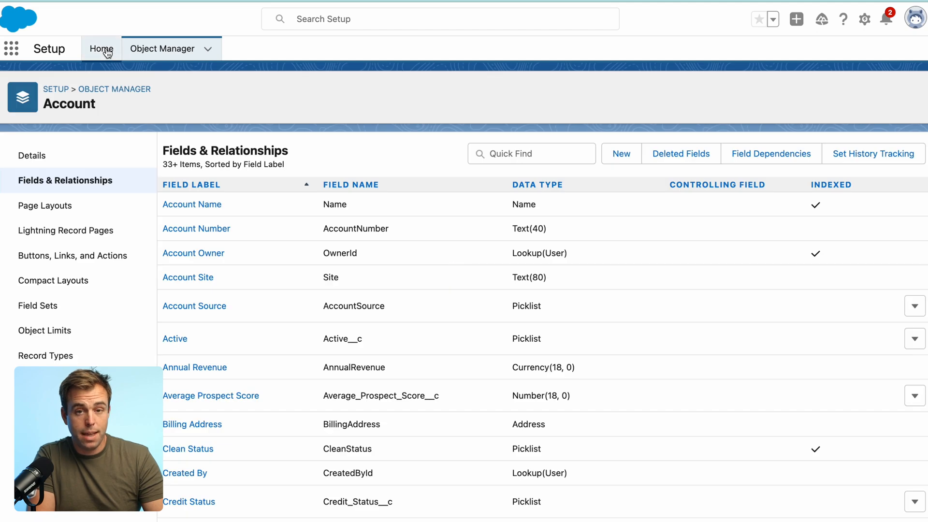
From Setup Home, search Quick Find for Flow and open the Flows page
click(101, 49)
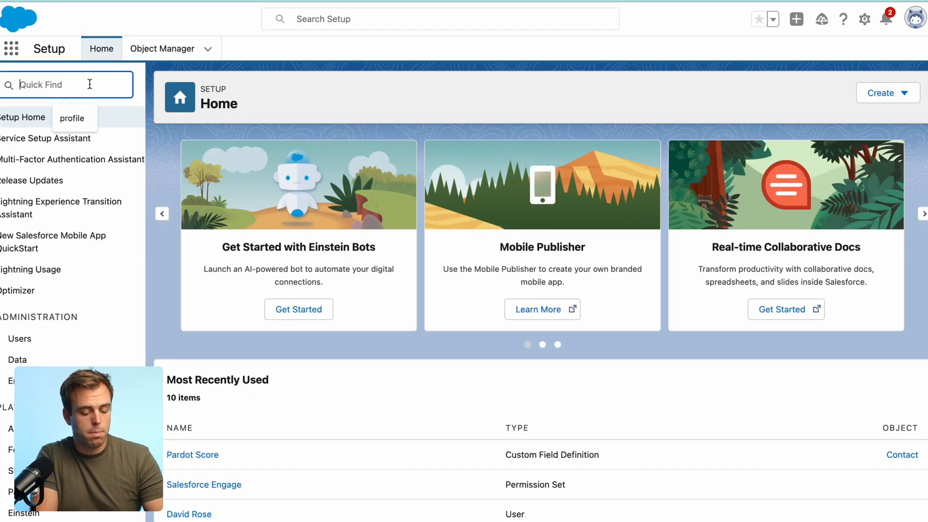
text(Flow)
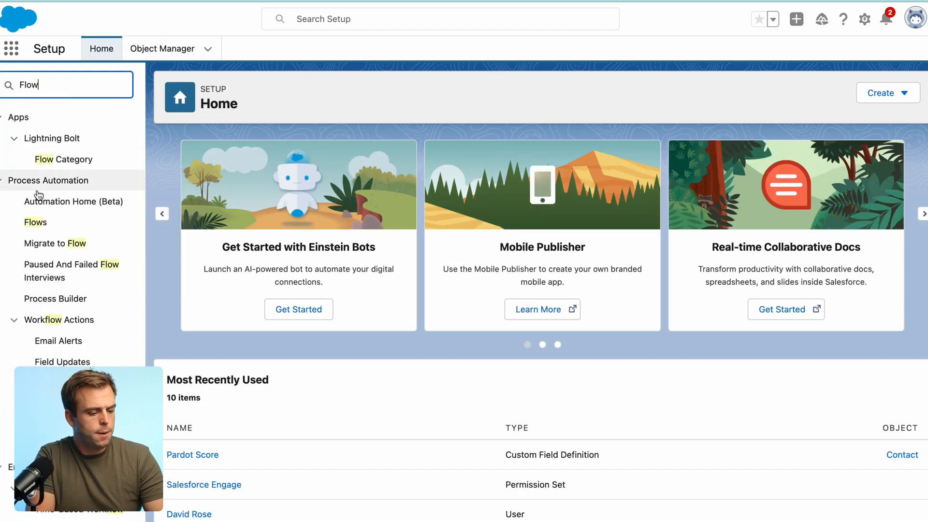
click(34, 222)
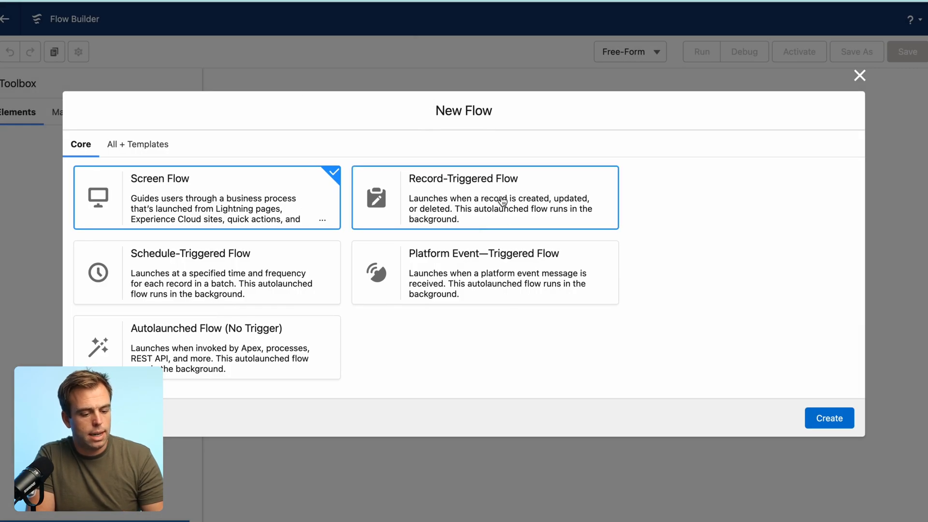
Choose a record-triggered flow running when a record is created or updated, requiring all conditions
click(828, 418)
text(Contact)
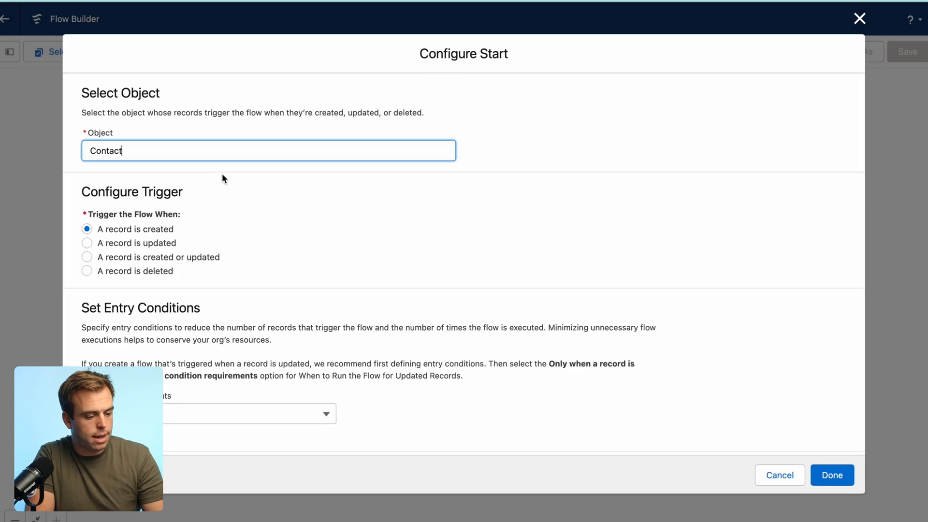
click(87, 256)
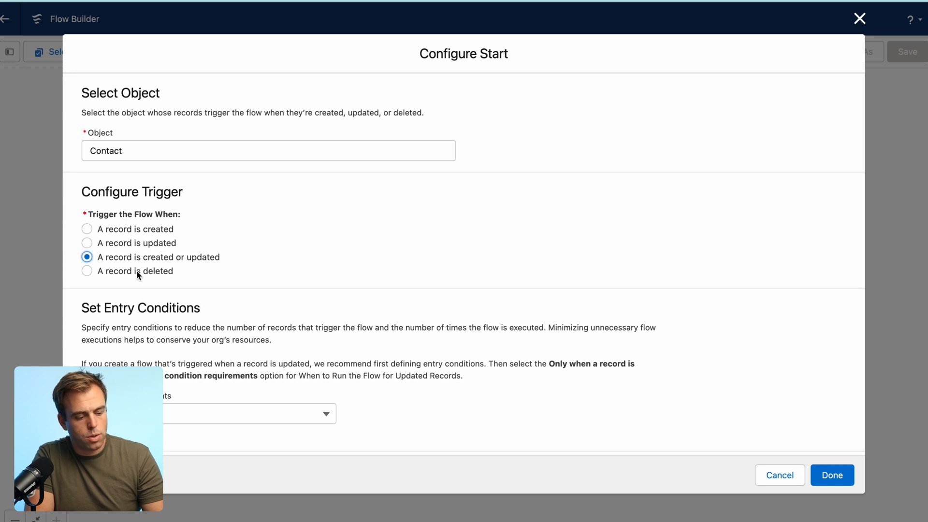
scroll(down, 3)
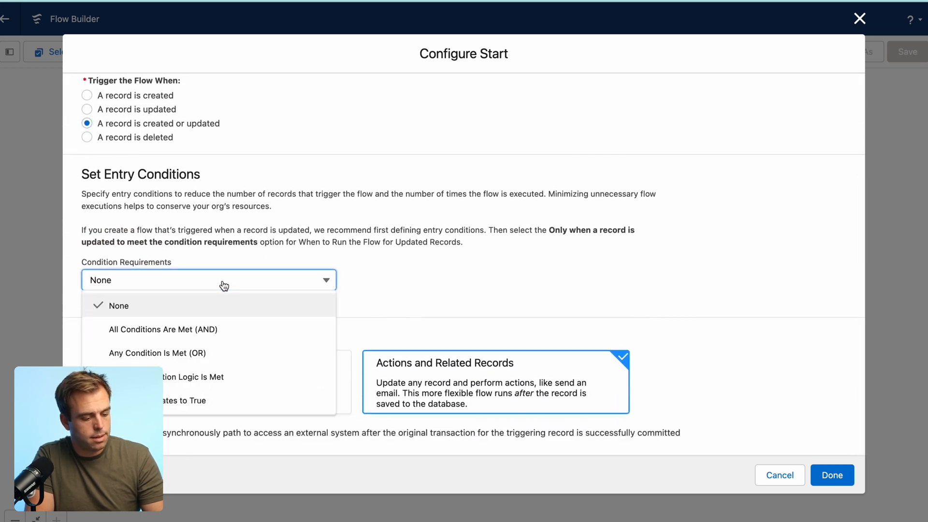
click(163, 329)
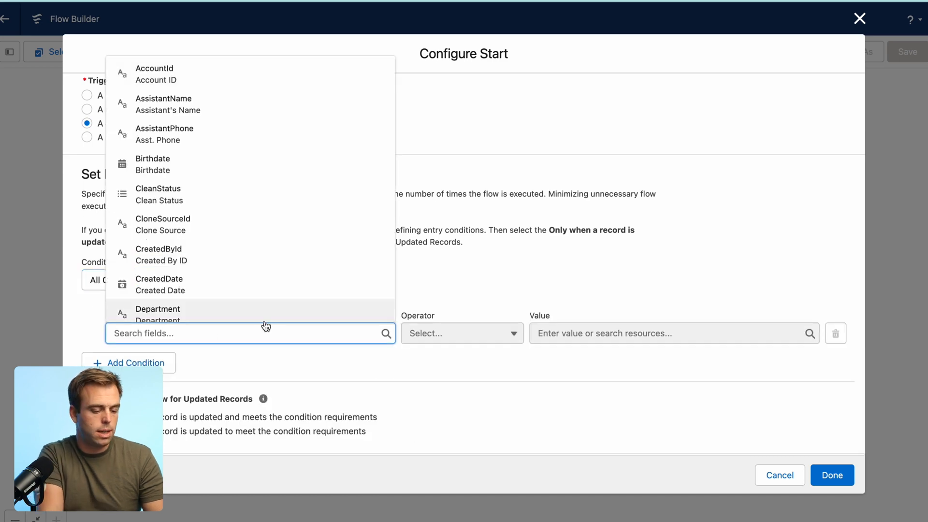
Add the entry condition Pardot Score (pi__score__c) Is Changed True and confirm the trigger
text(pardot)
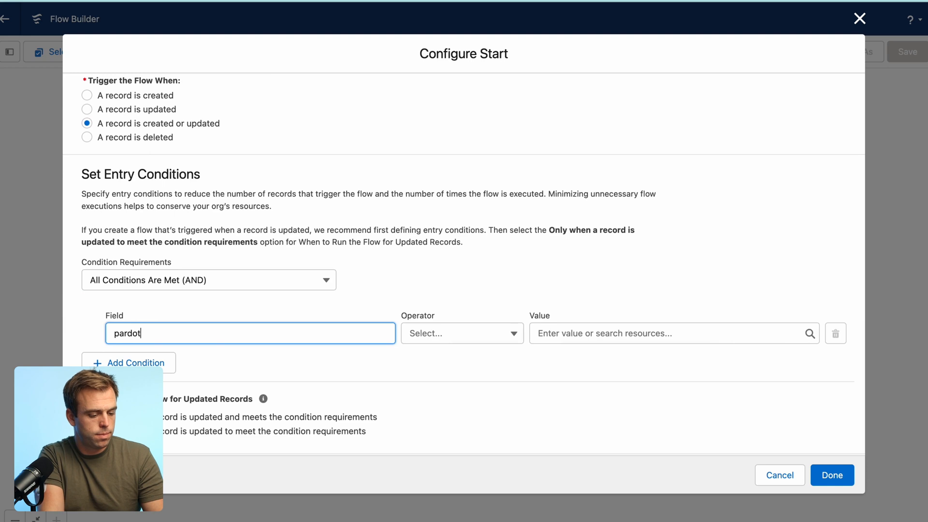
text(score)
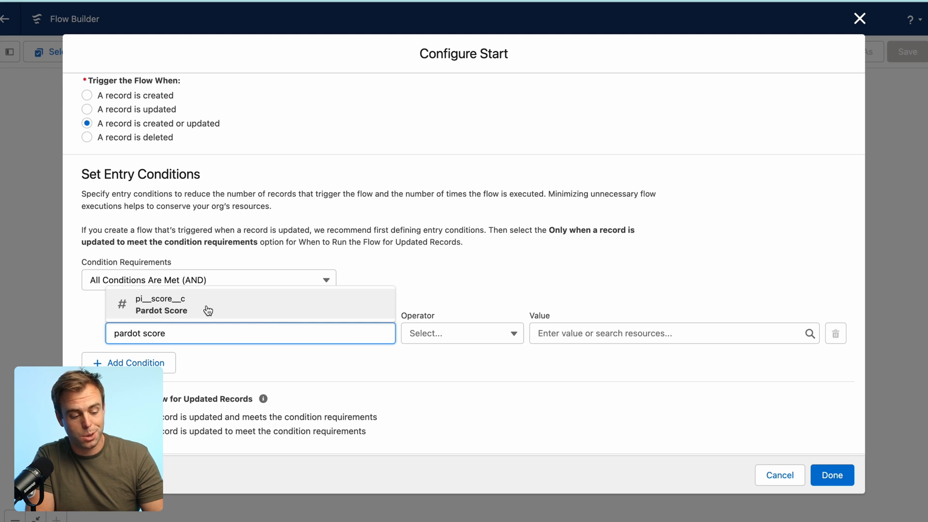
click(161, 304)
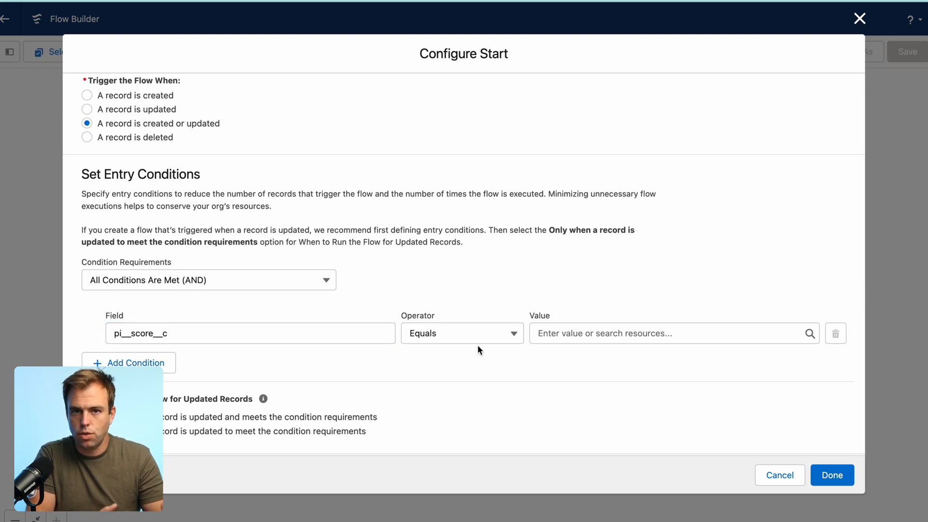
click(461, 333)
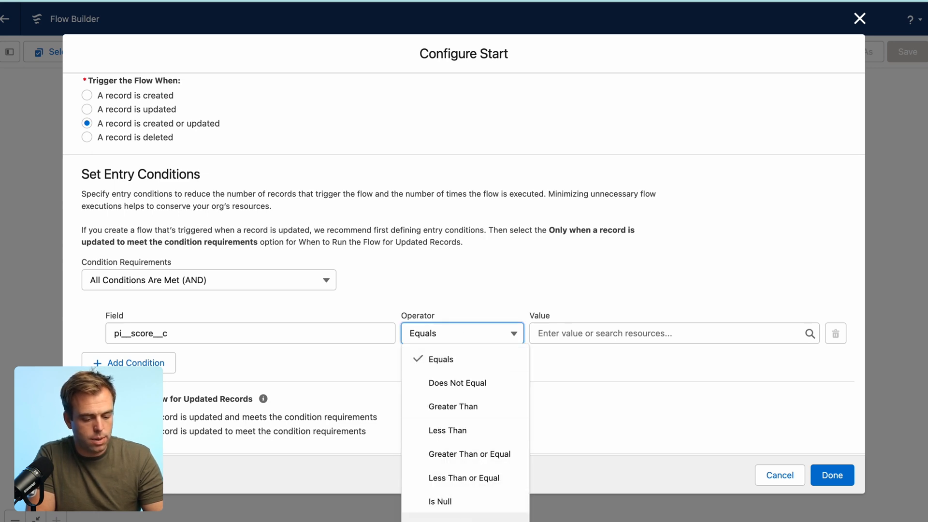
text(tu)
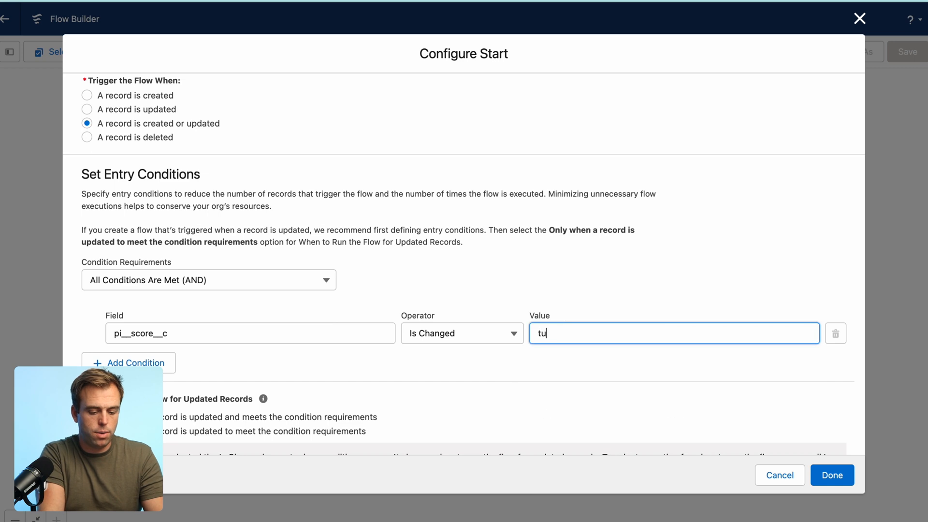
text(rue)
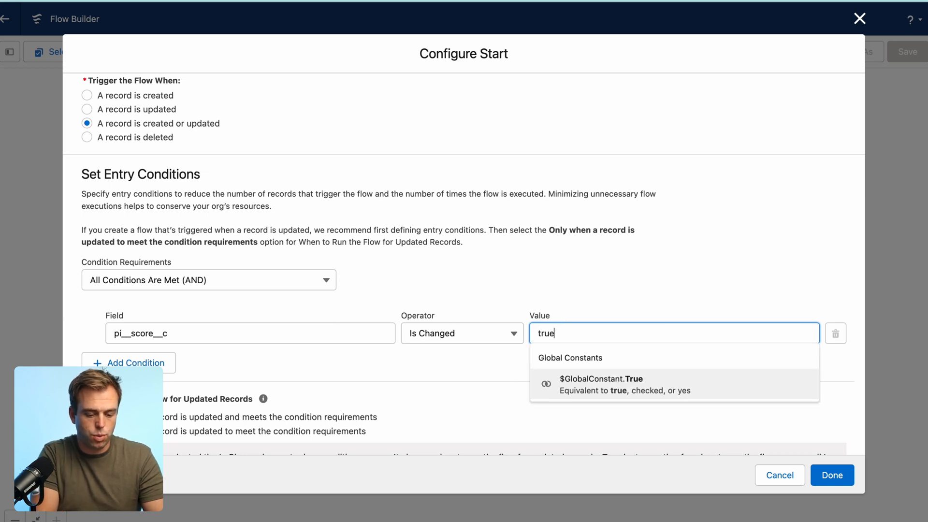
click(625, 384)
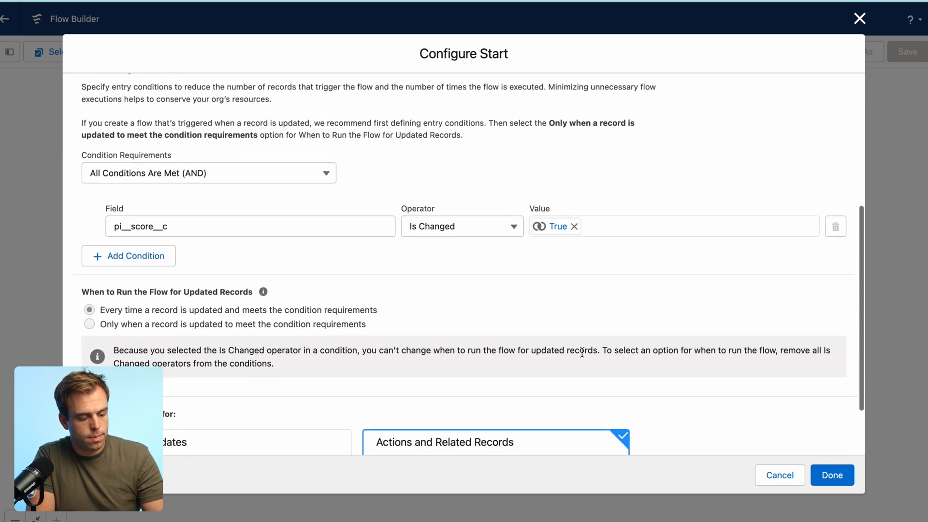
scroll(down, 3)
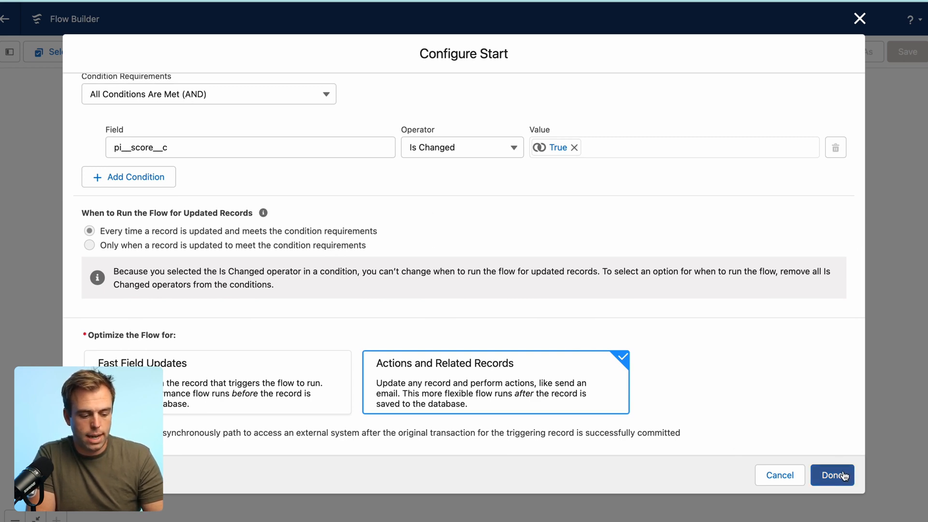
mouse_move(263, 175)
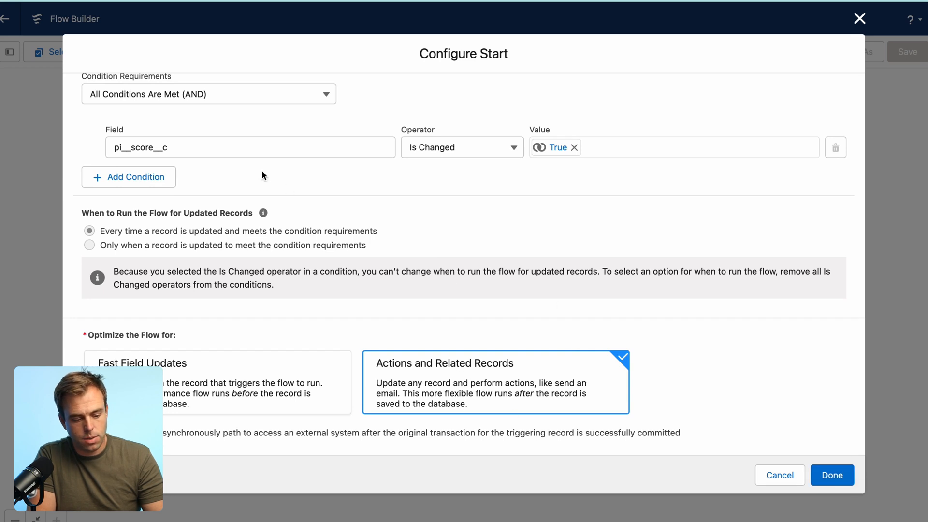
mouse_move(465, 371)
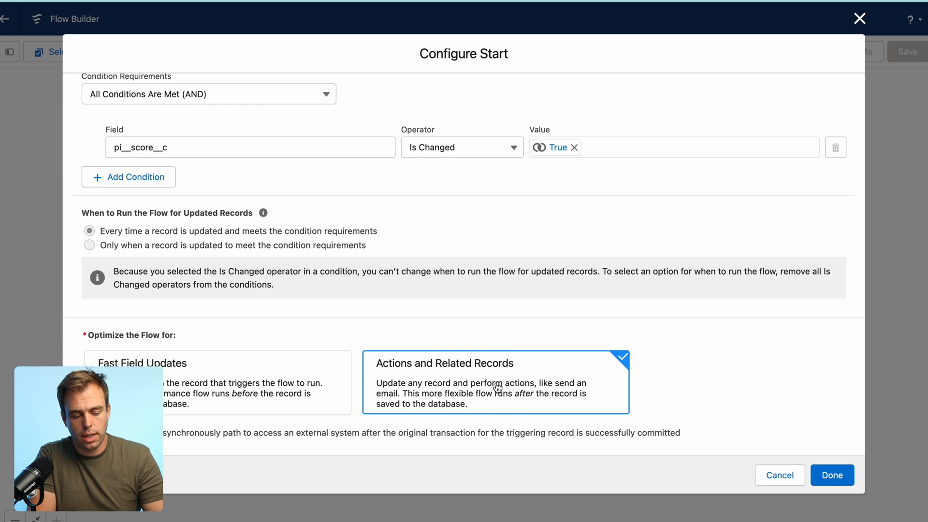
click(831, 475)
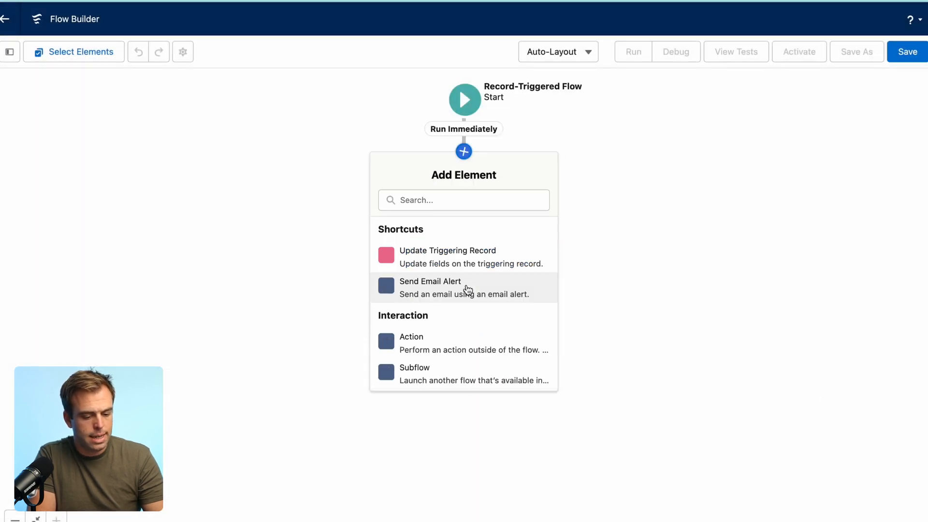
Add a Get Records element labelled Get Account Contacts retrieving Contact records
text(Get)
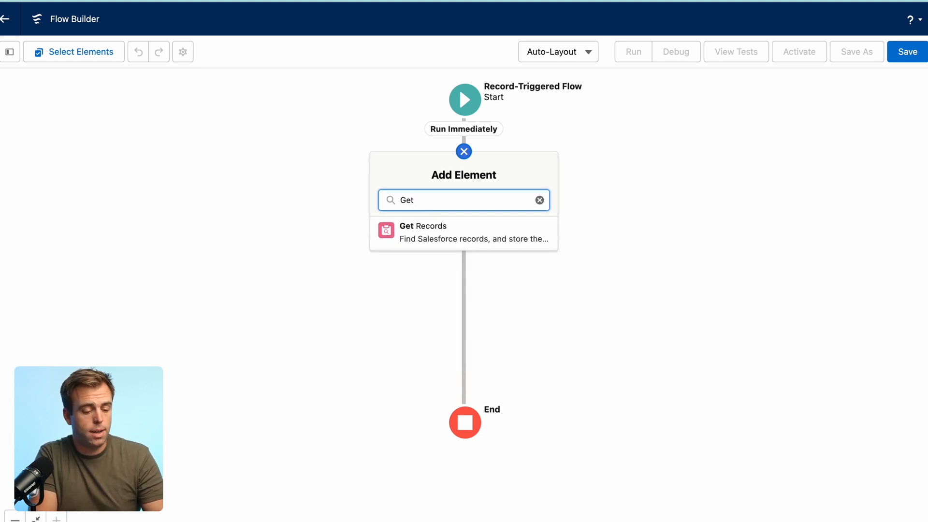
click(423, 232)
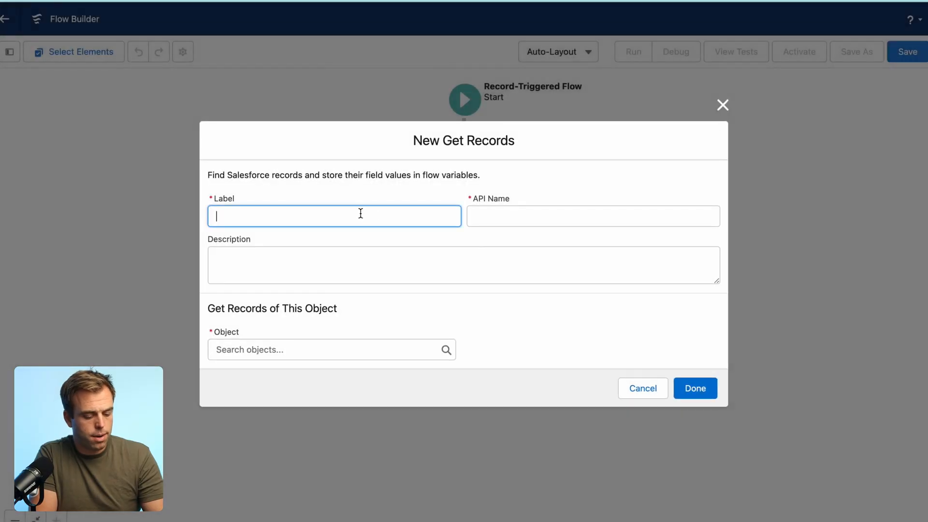
text(Get Account Contact)
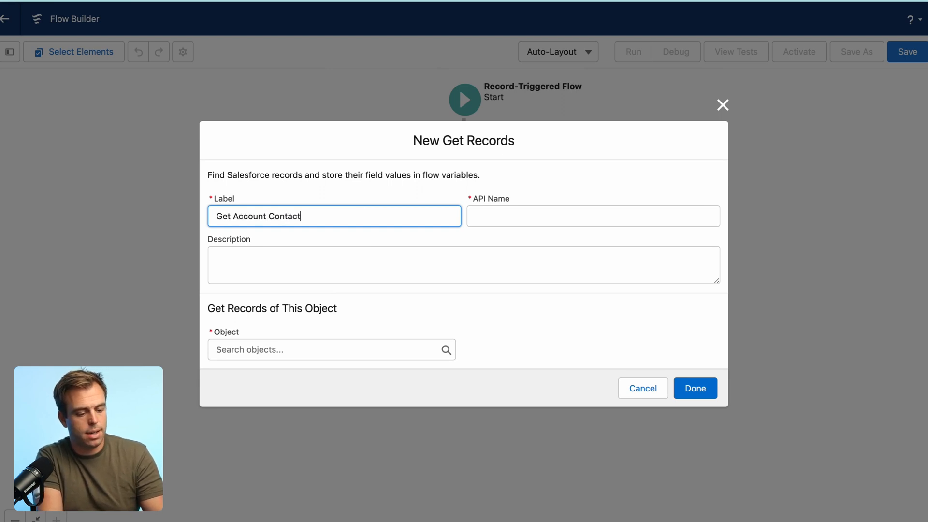
text(s)
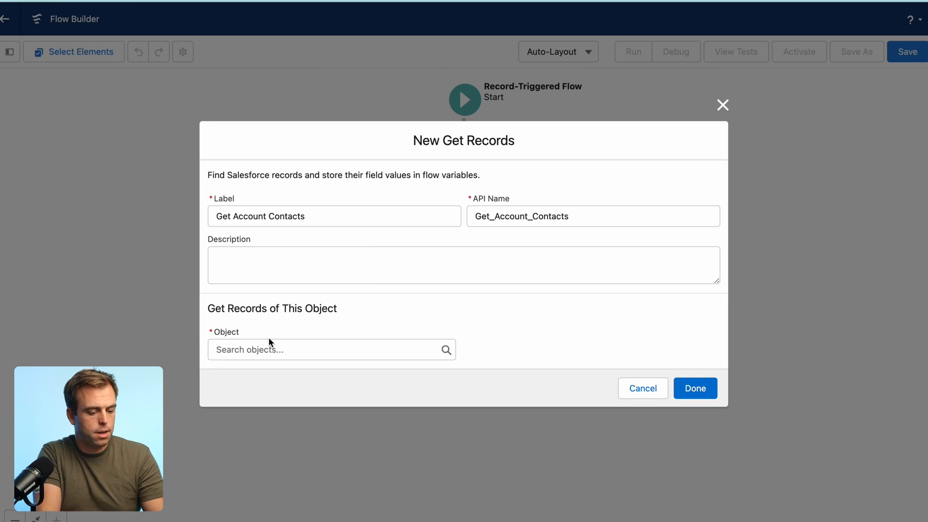
text(Contact)
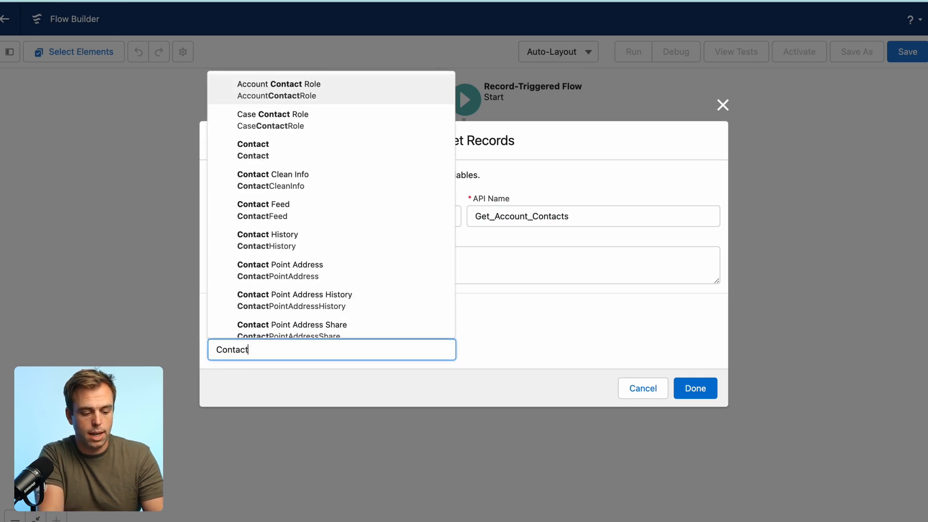
click(252, 144)
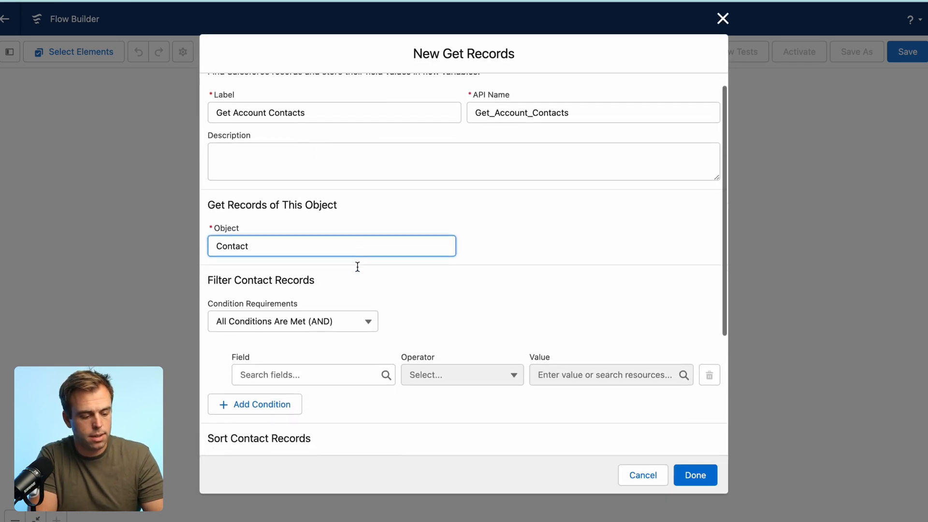
Filter the contacts where AccountId equals the triggering record's Account ID
click(308, 375)
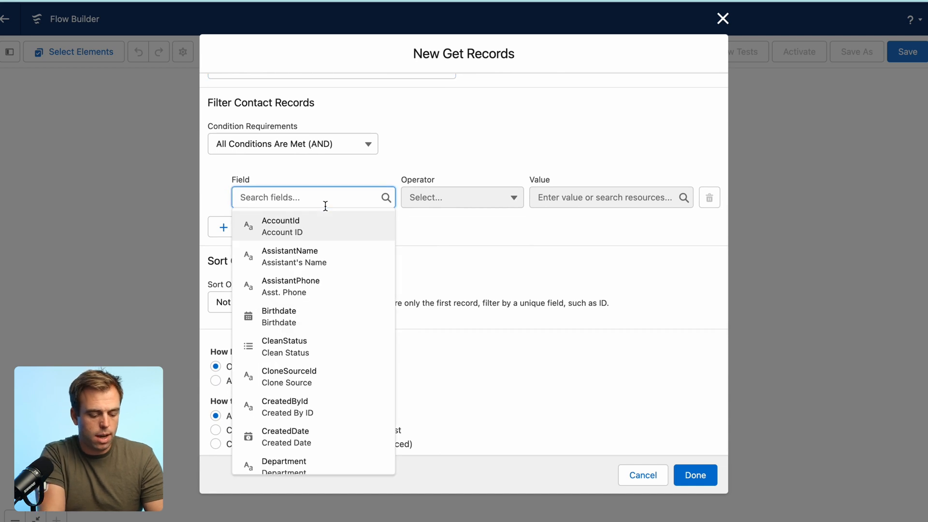
click(280, 224)
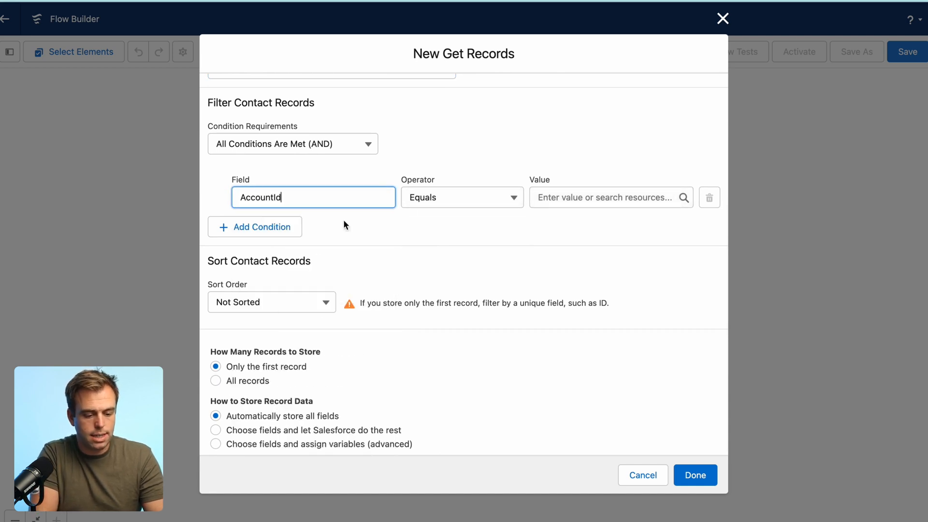
click(603, 197)
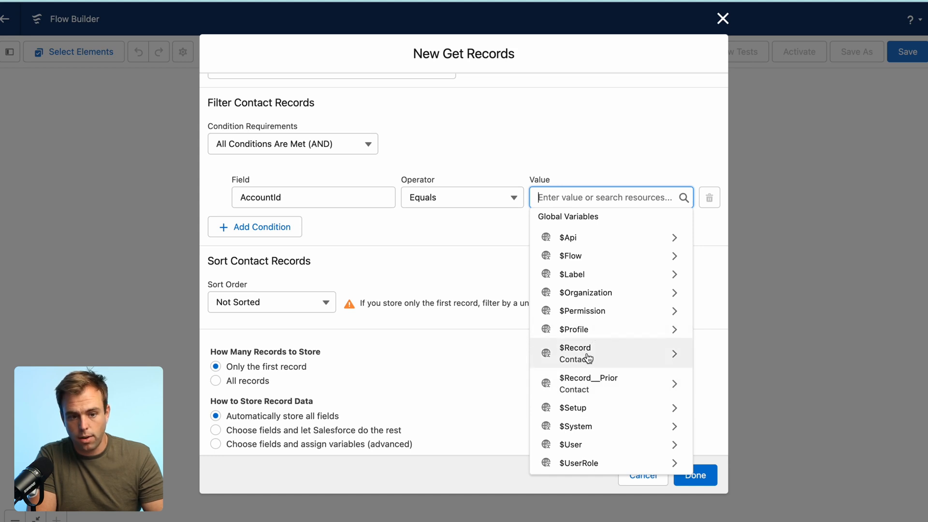
mouse_move(595, 359)
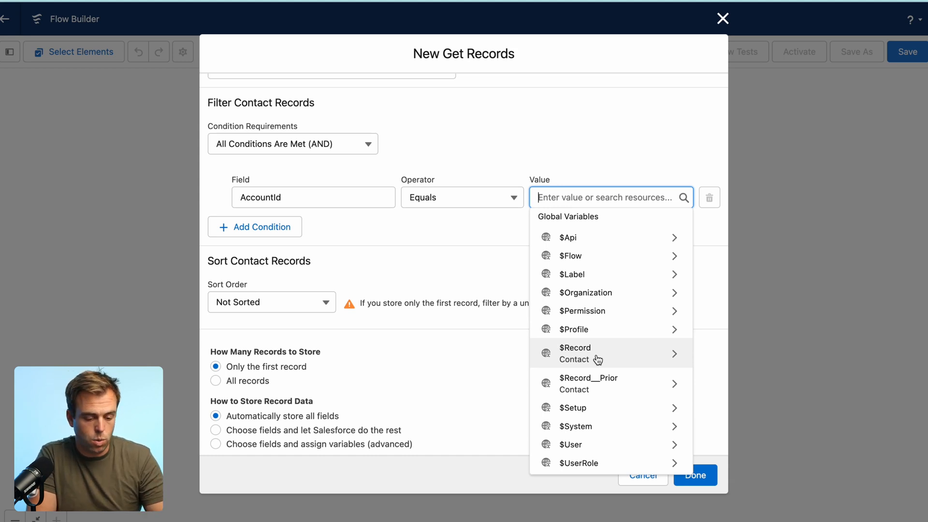
click(575, 353)
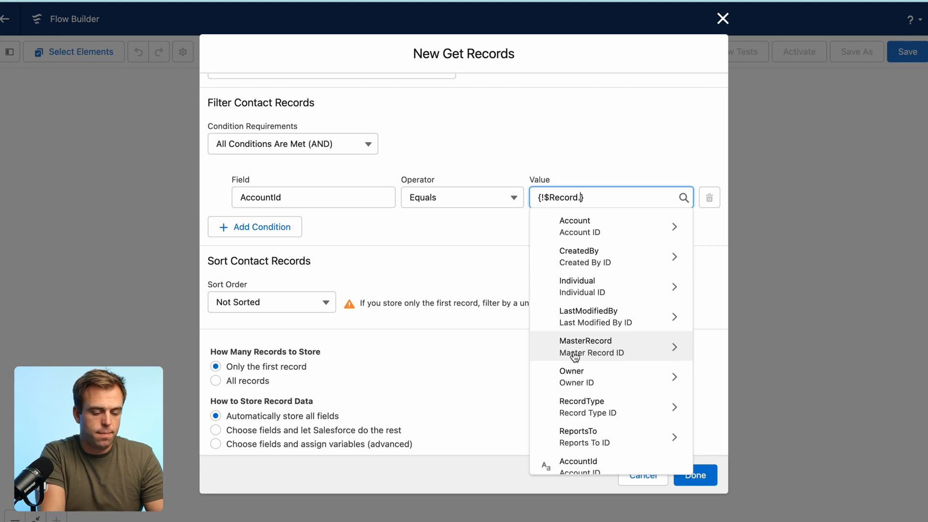
text(account)
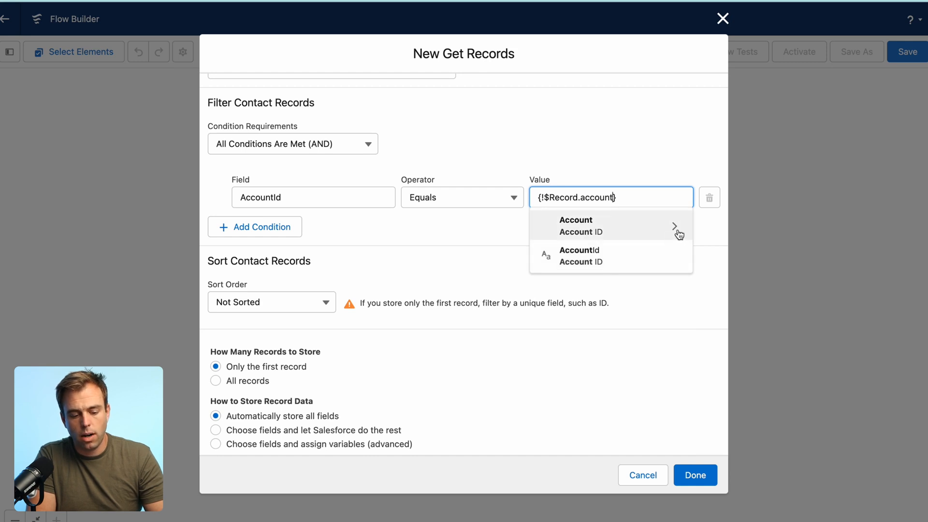
mouse_move(615, 256)
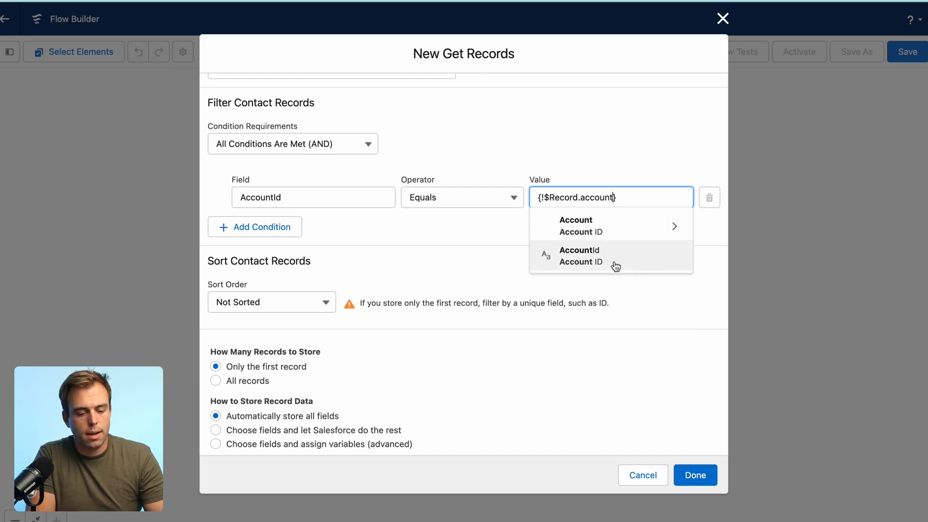
mouse_move(609, 266)
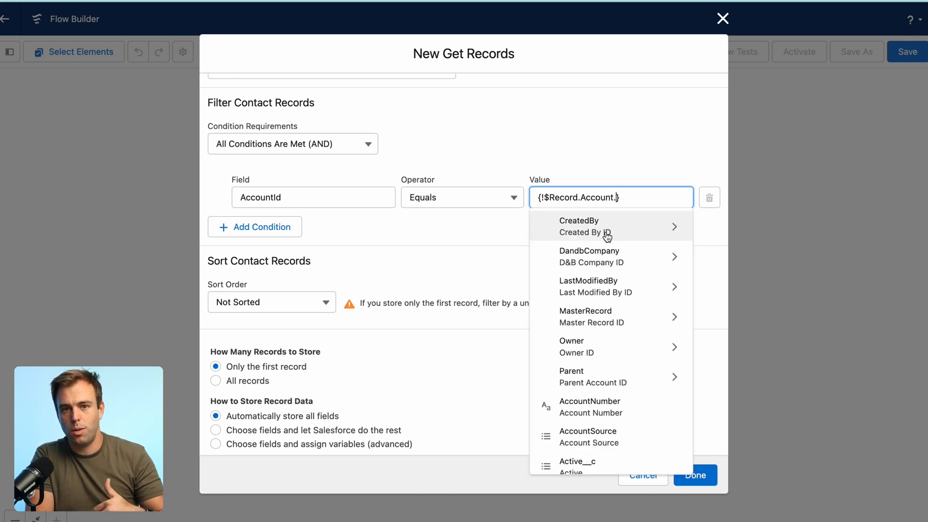
mouse_move(604, 247)
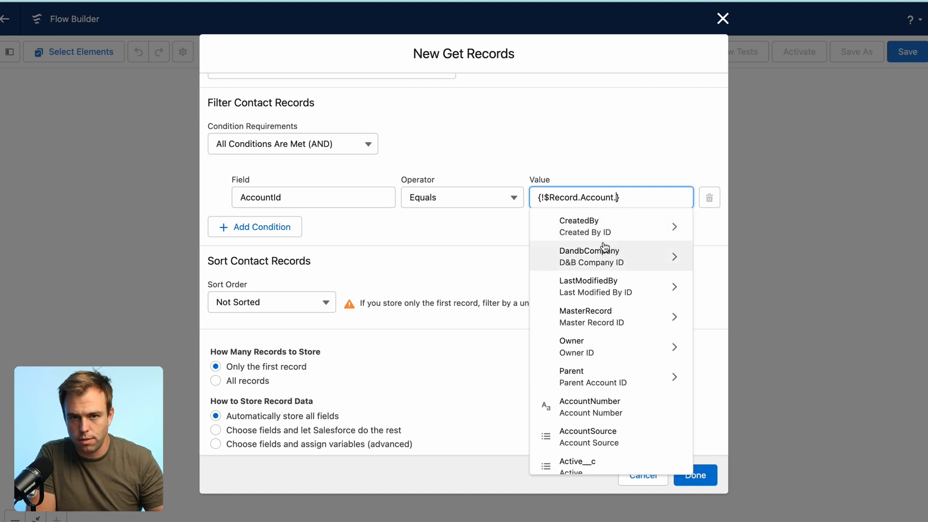
mouse_move(604, 266)
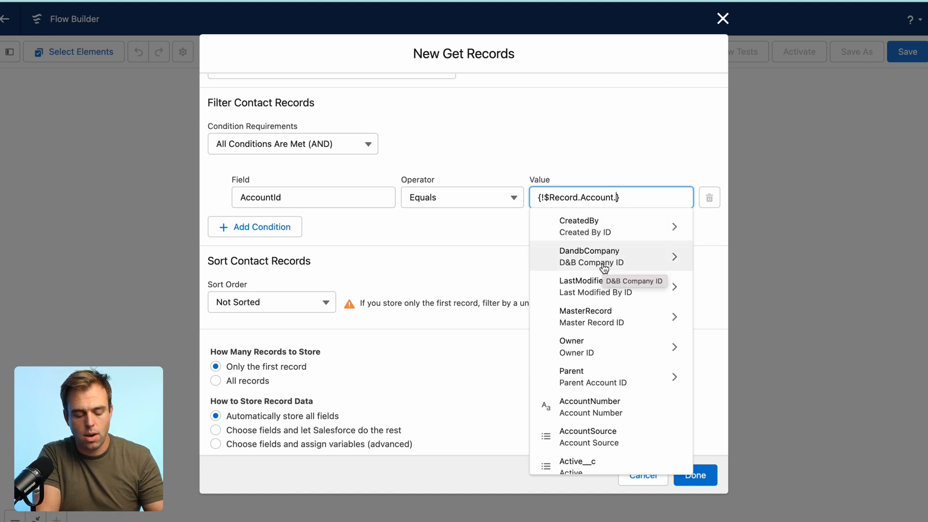
text(id)
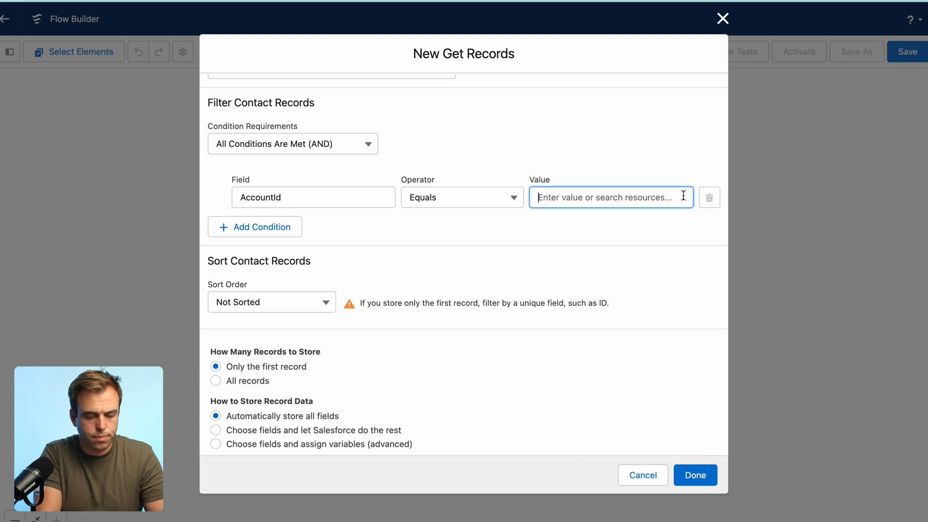
text(re)
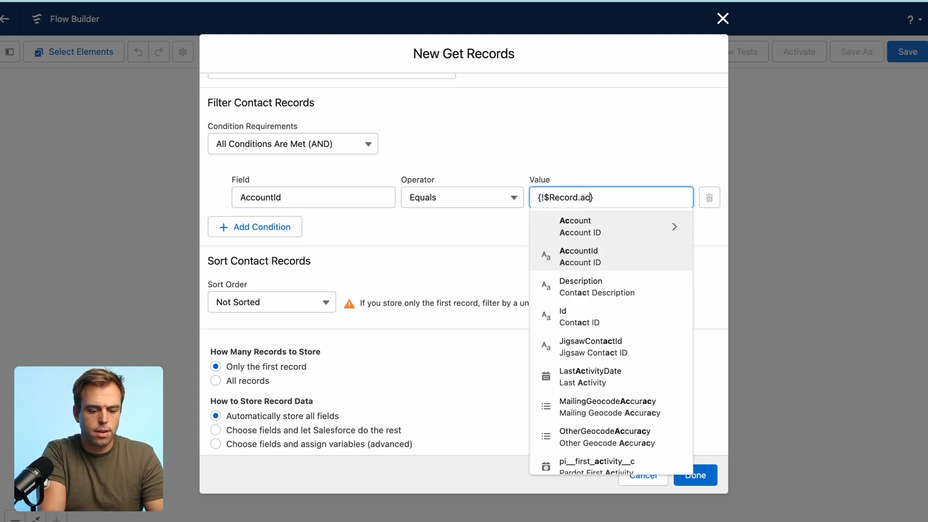
click(580, 256)
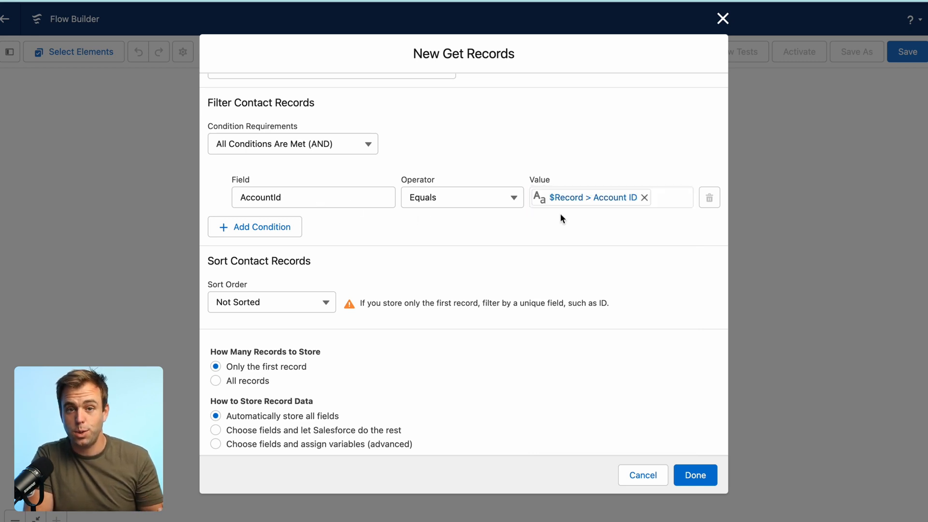
mouse_move(586, 237)
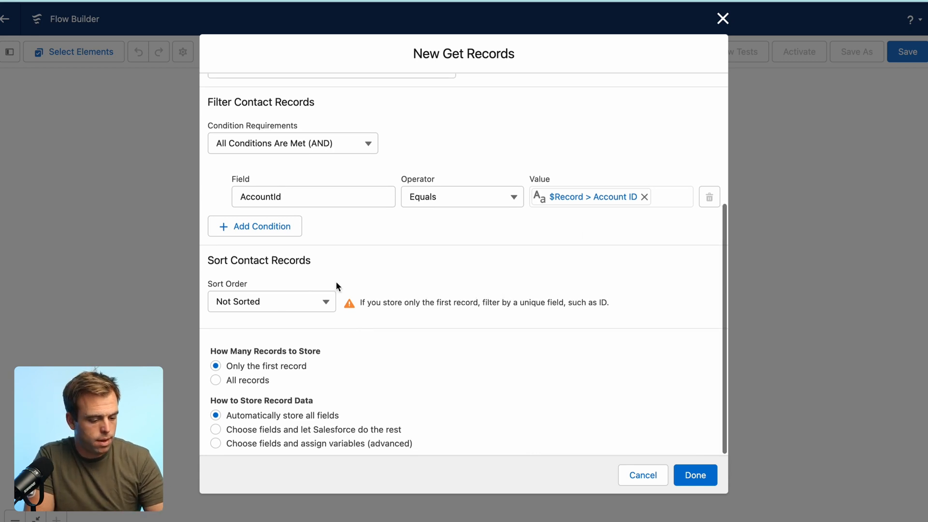
Store only chosen contact fields, adding Pardot Score (pi__score__c), and finish the Get Records step
click(216, 380)
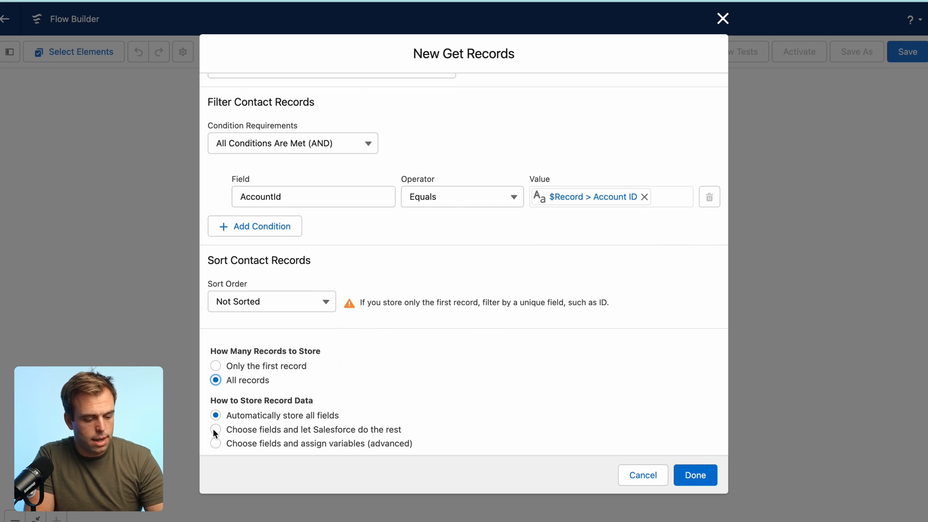
click(216, 429)
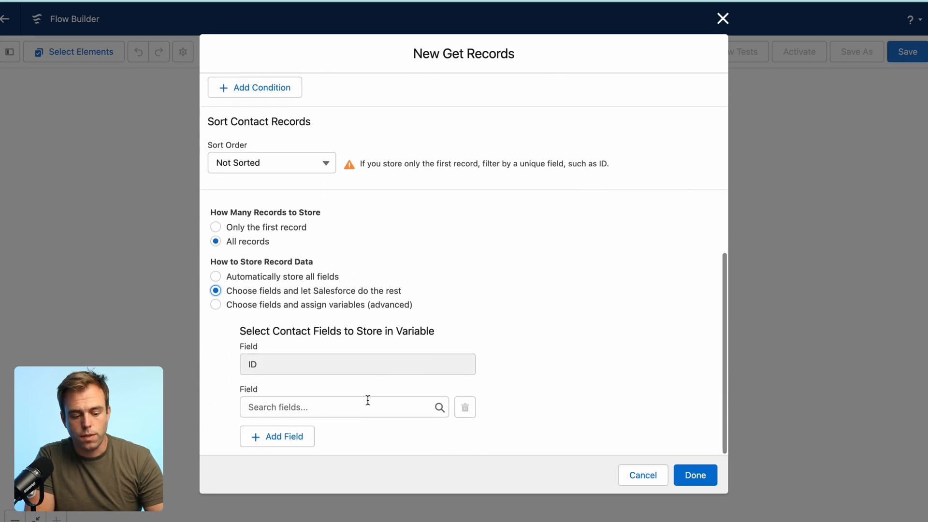
mouse_move(374, 443)
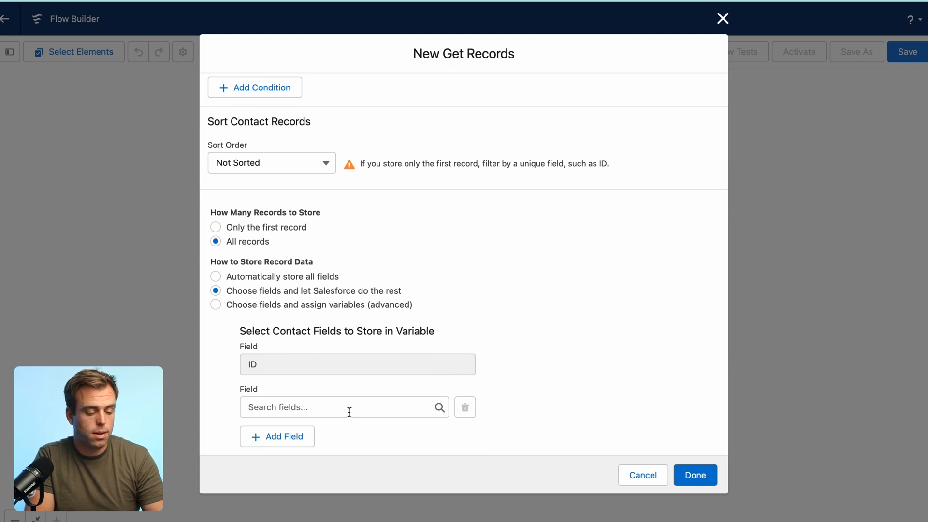
text(pardot s)
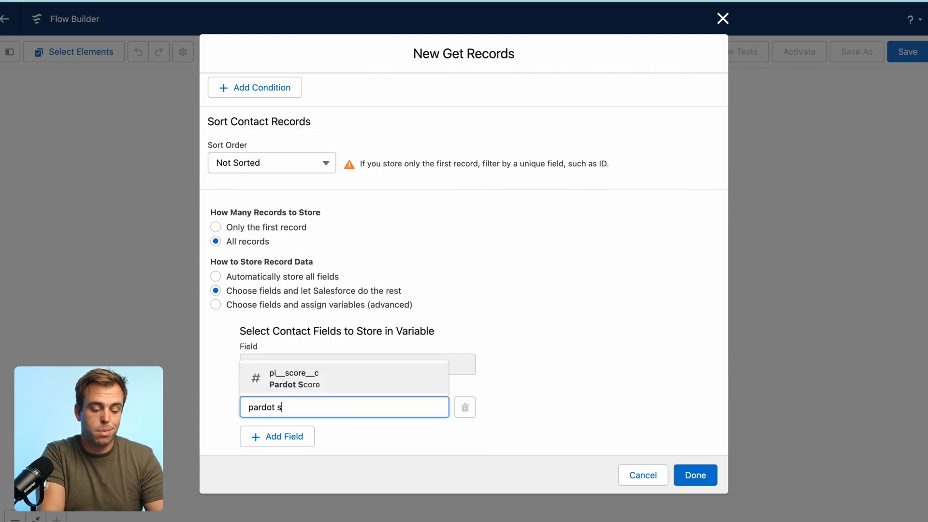
click(294, 379)
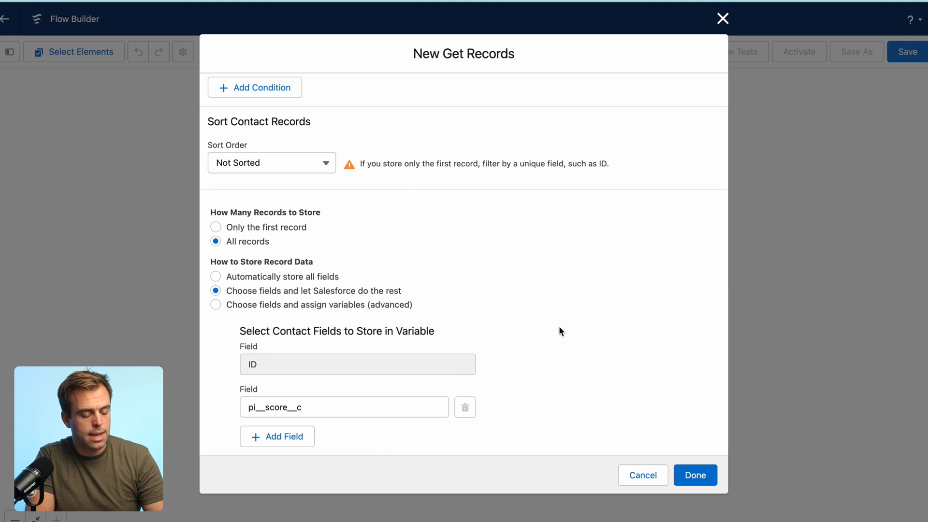
mouse_move(359, 432)
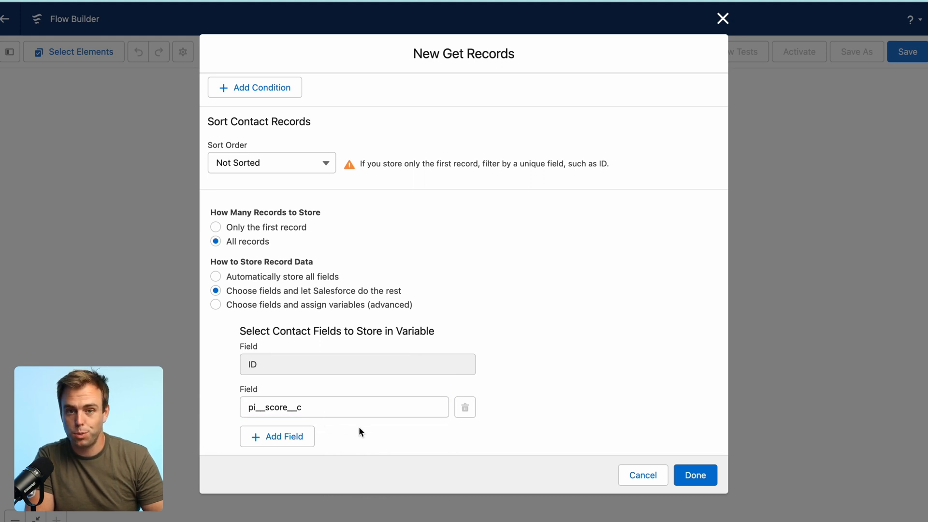
click(694, 475)
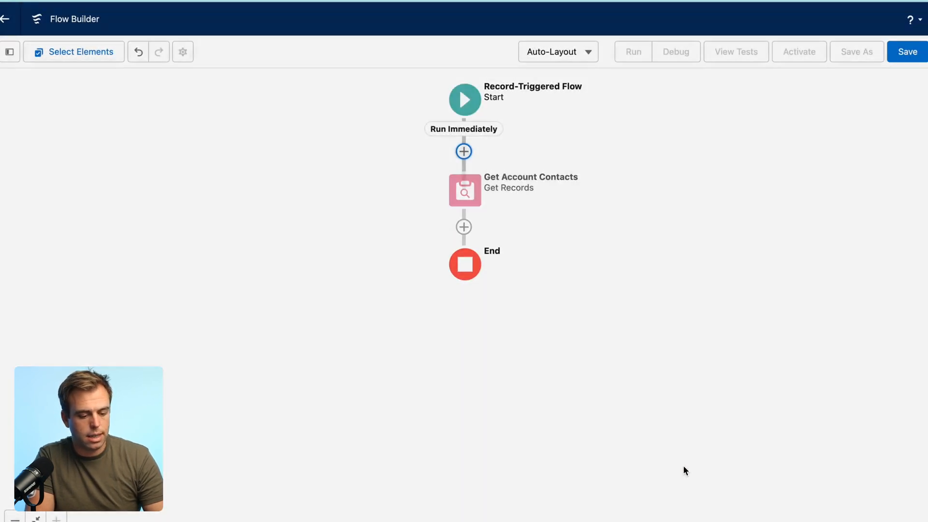
Add a Loop labelled Loop Through Contacts over the Get Account Contacts collection
click(464, 227)
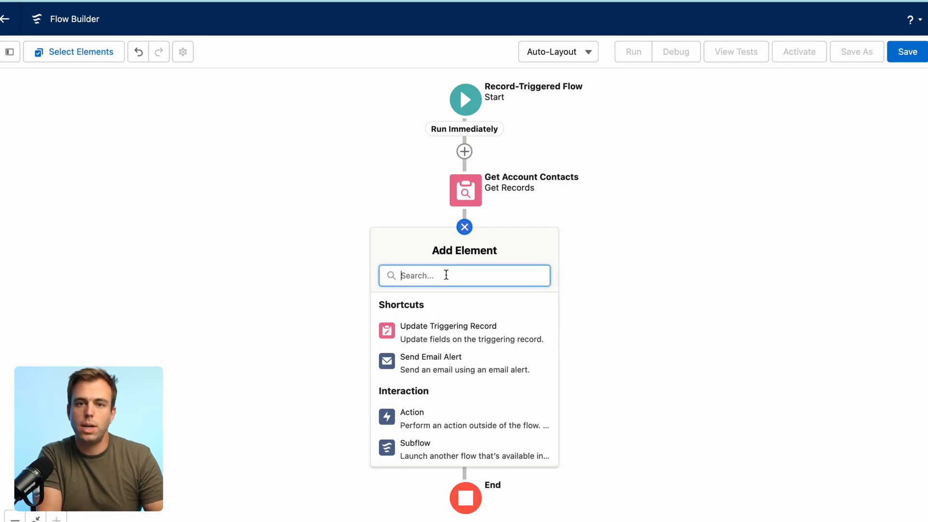
text(l)
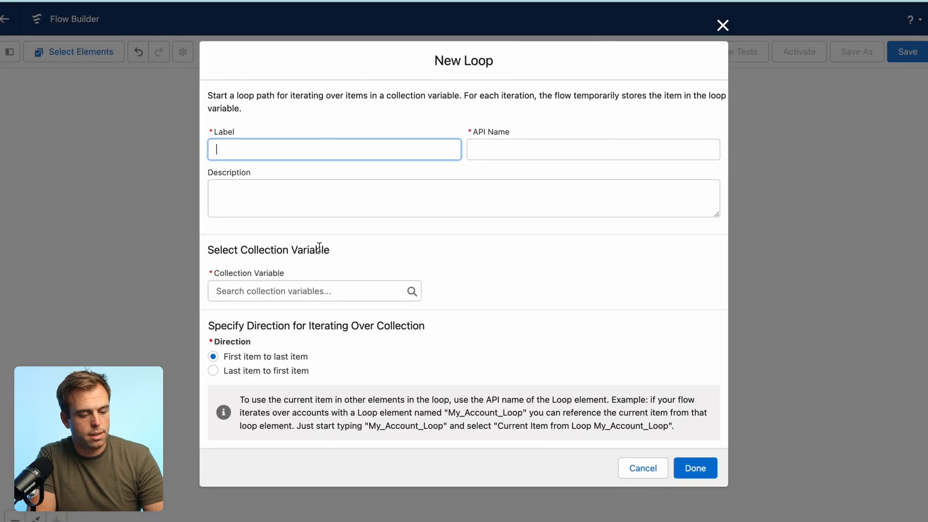
text(Loopt Through Contacts)
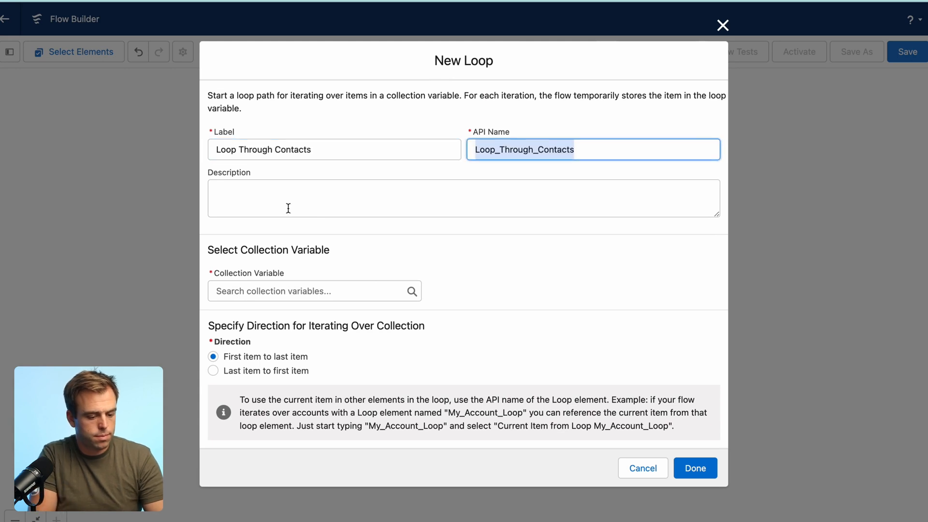
click(308, 290)
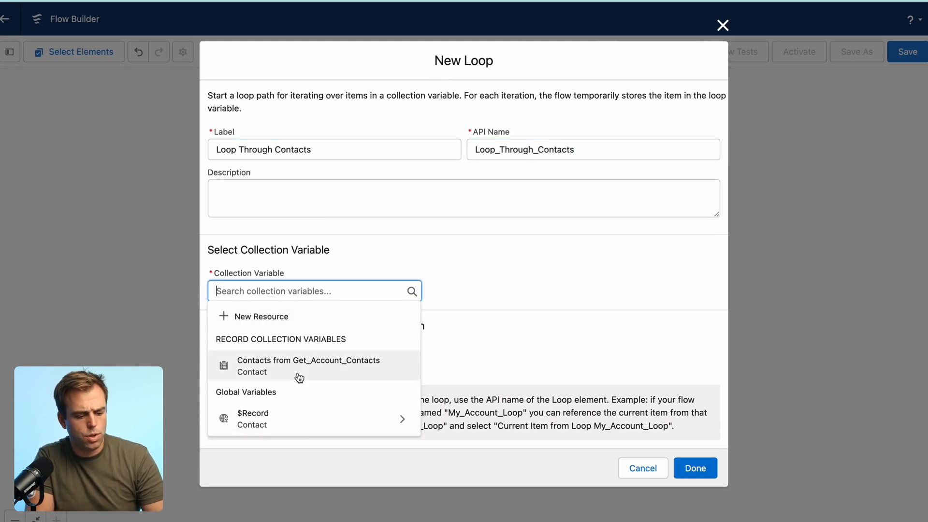
click(308, 366)
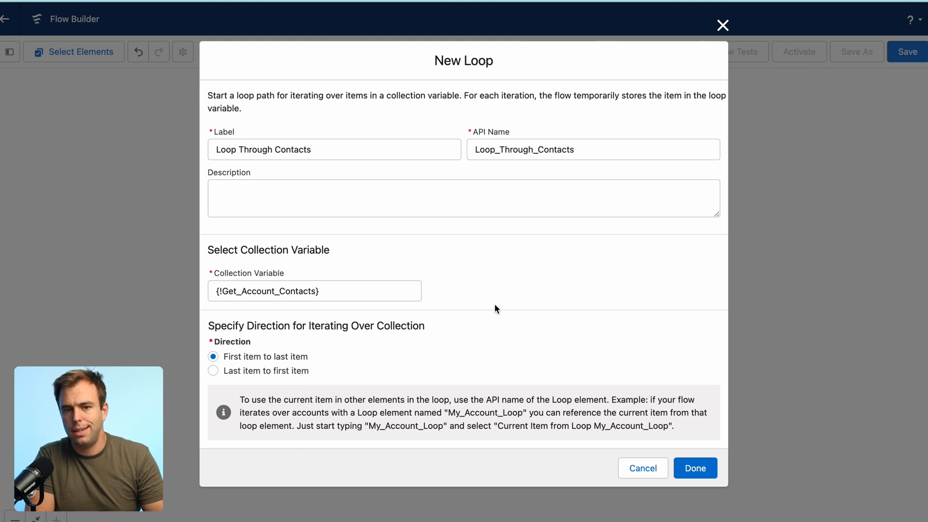
mouse_move(249, 365)
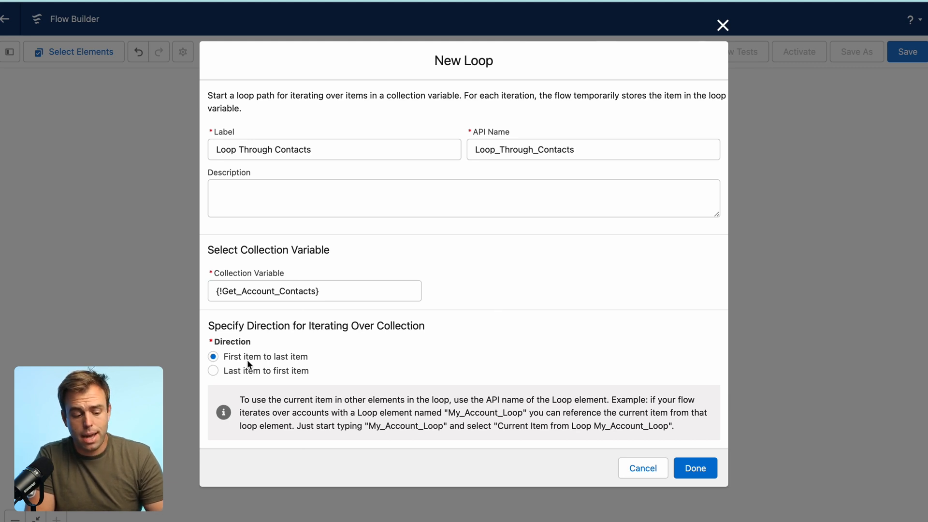
mouse_move(590, 396)
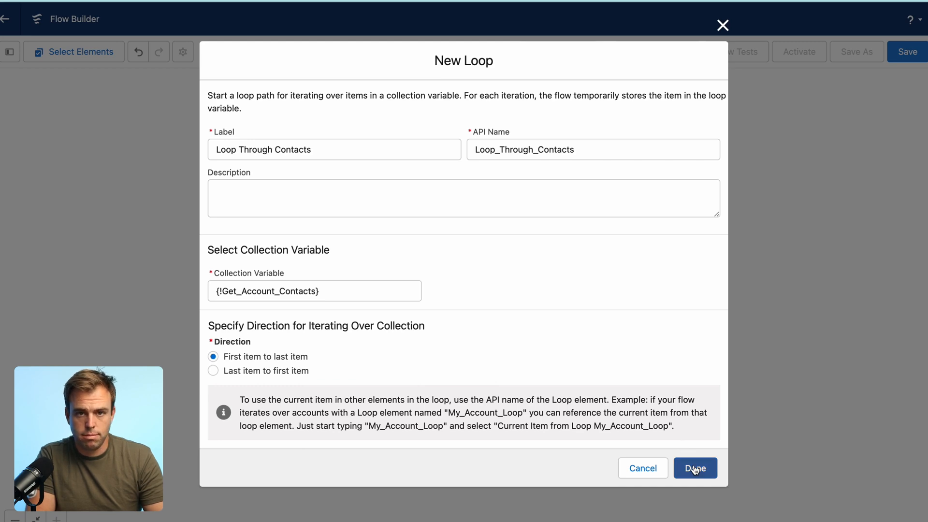
click(695, 468)
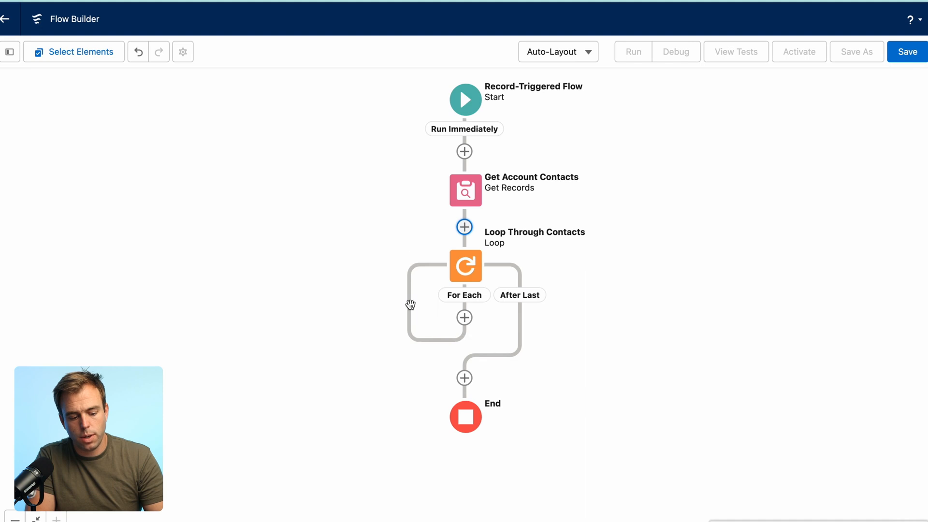
mouse_move(437, 250)
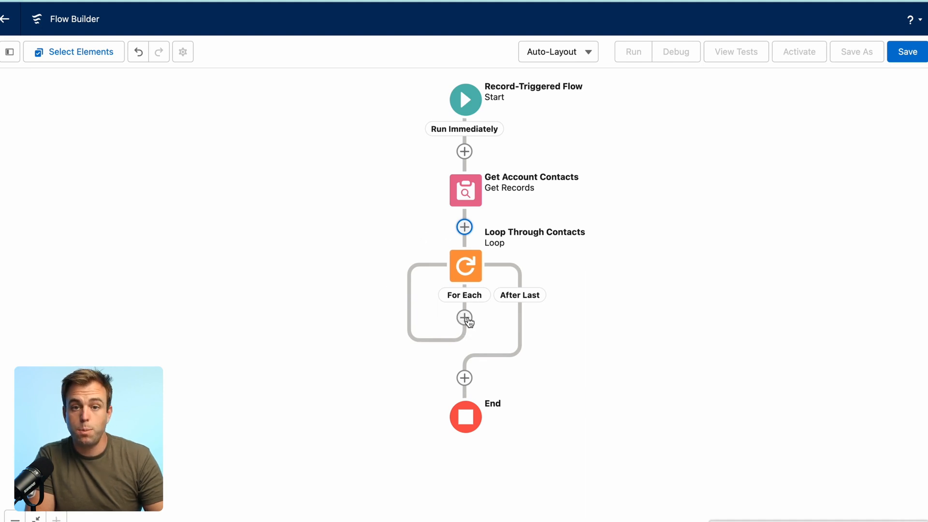
mouse_move(464, 318)
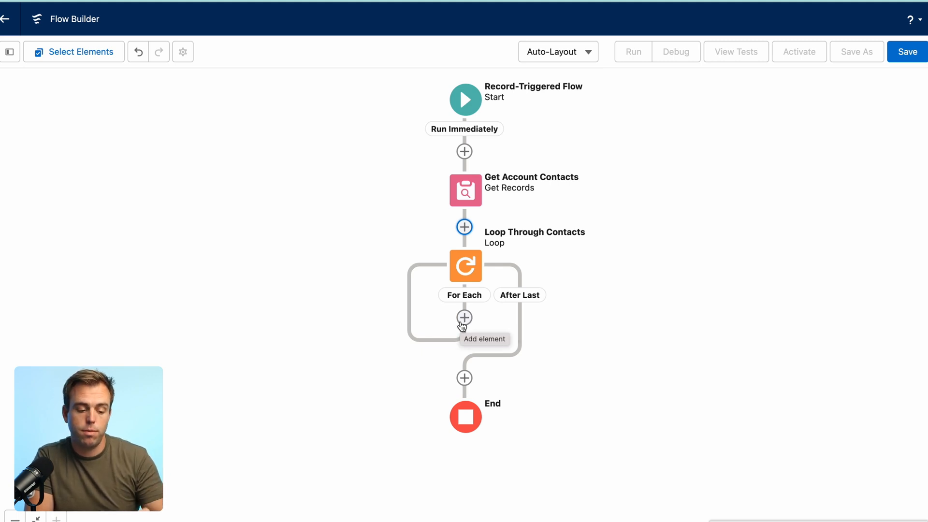
Add an Assignment labelled Sum Score and Count Contacts in For Each with two rows
click(464, 318)
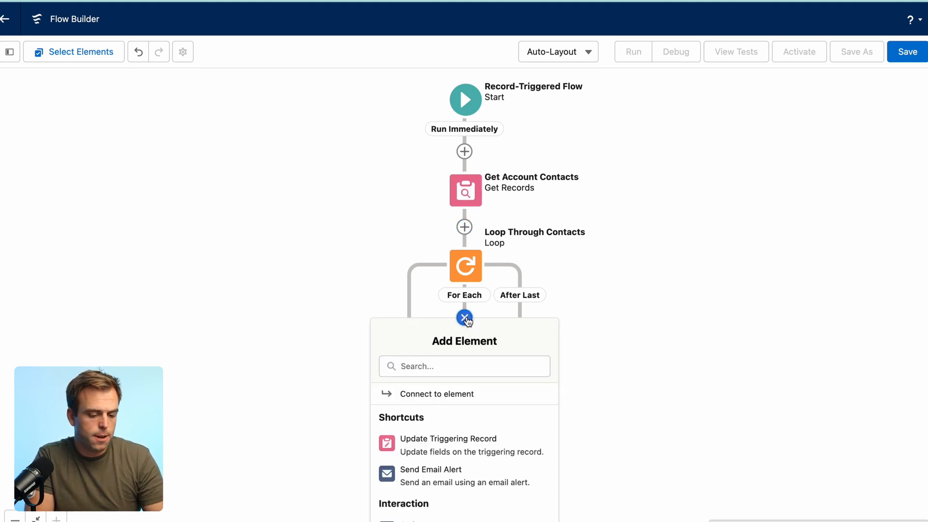
scroll(down, 3)
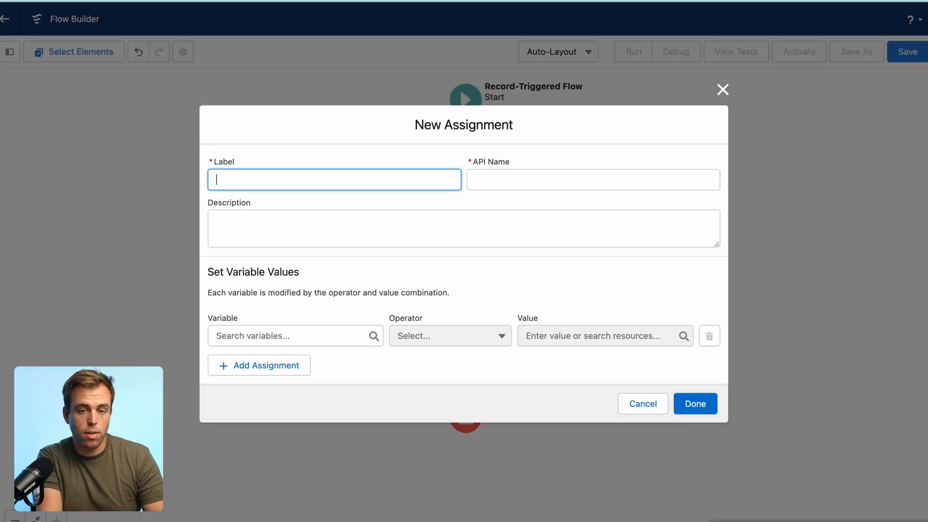
text(Sum Score and Count Contacts)
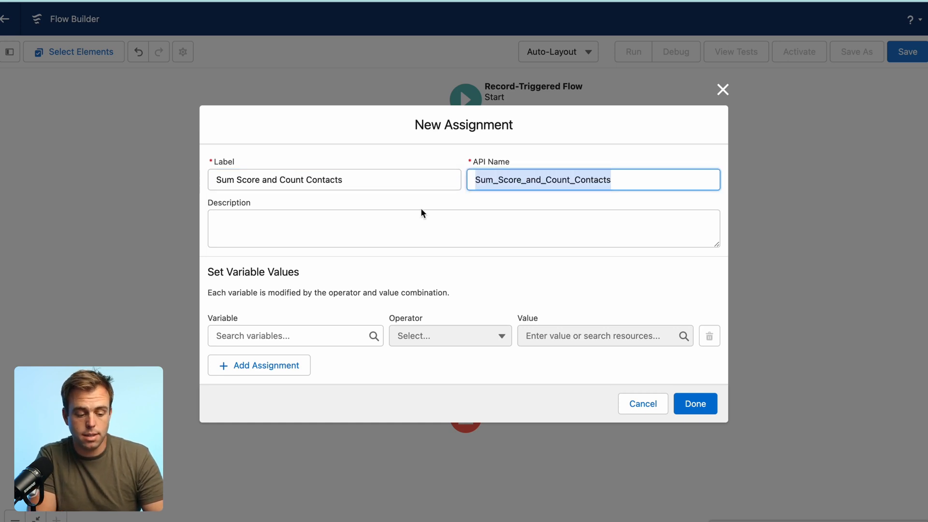
click(258, 366)
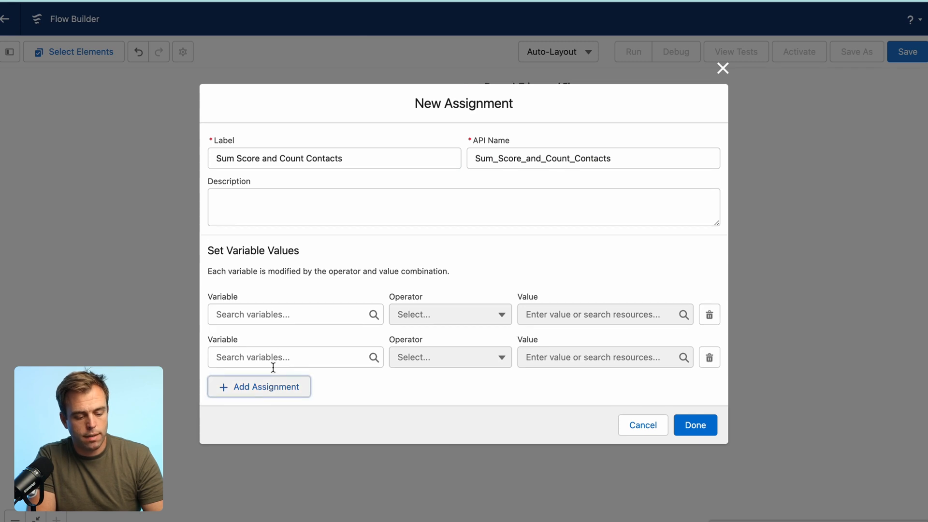
mouse_move(299, 314)
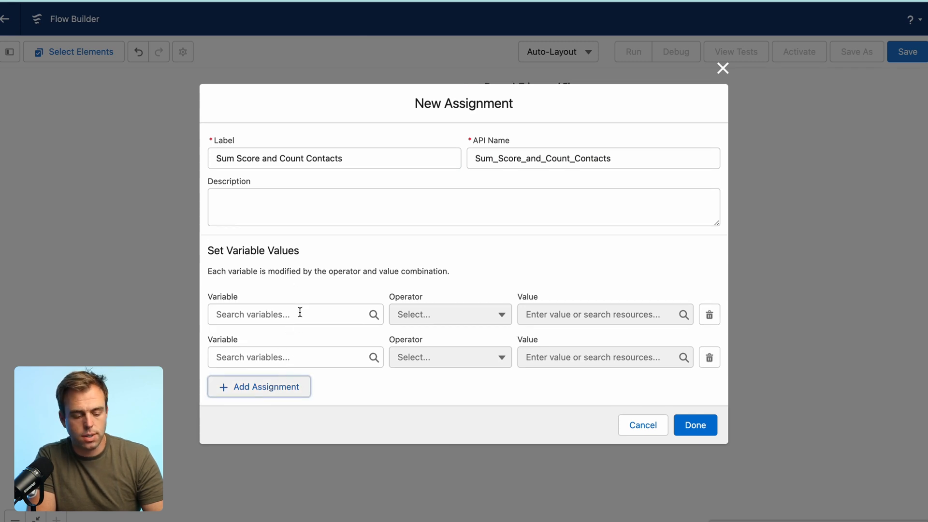
click(290, 314)
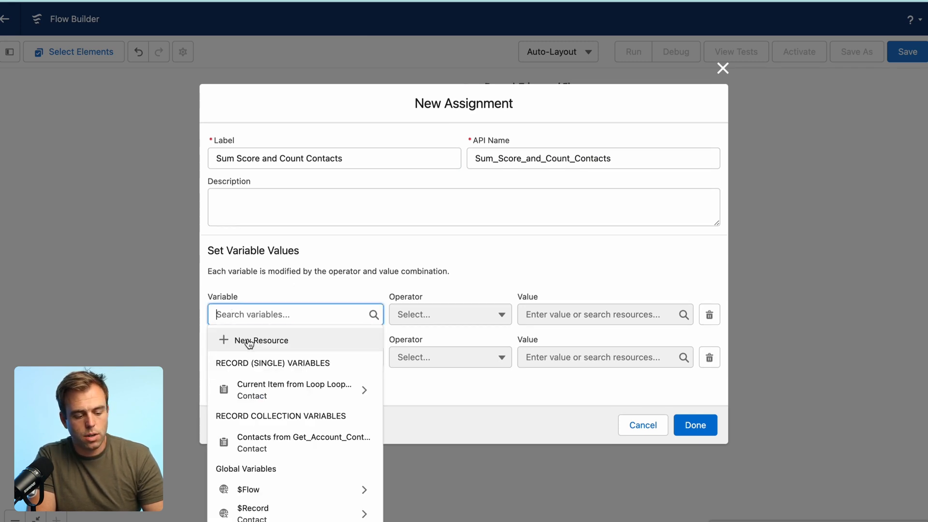
Create a Number variable SumScore with 0 decimal places for the first assignment row
click(261, 340)
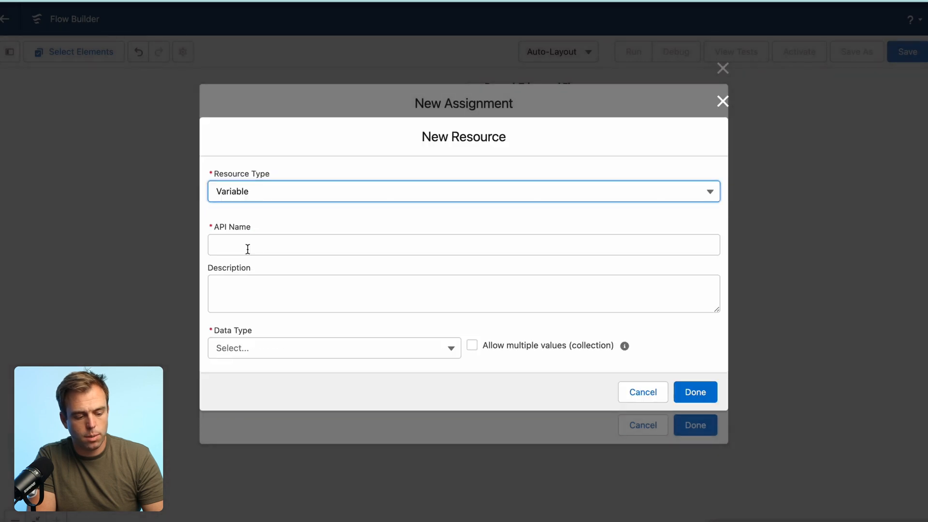
click(463, 245)
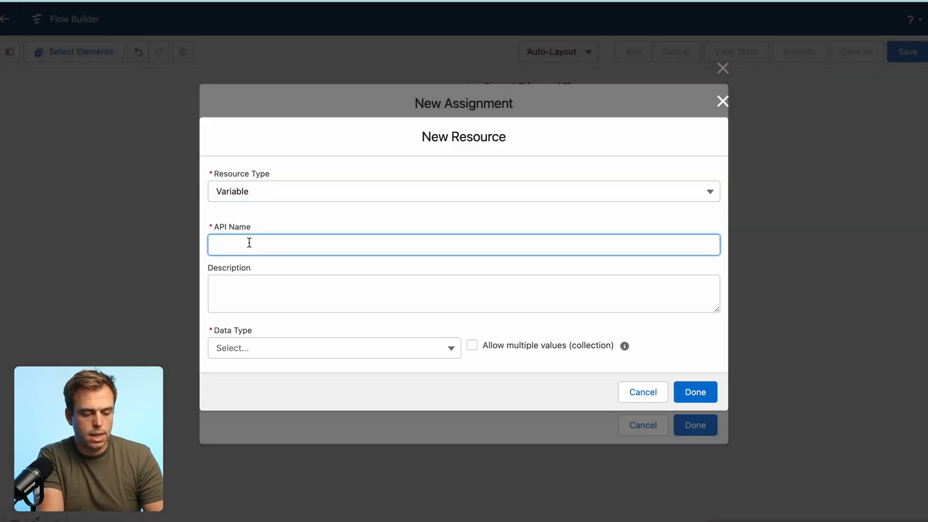
text(SumSco)
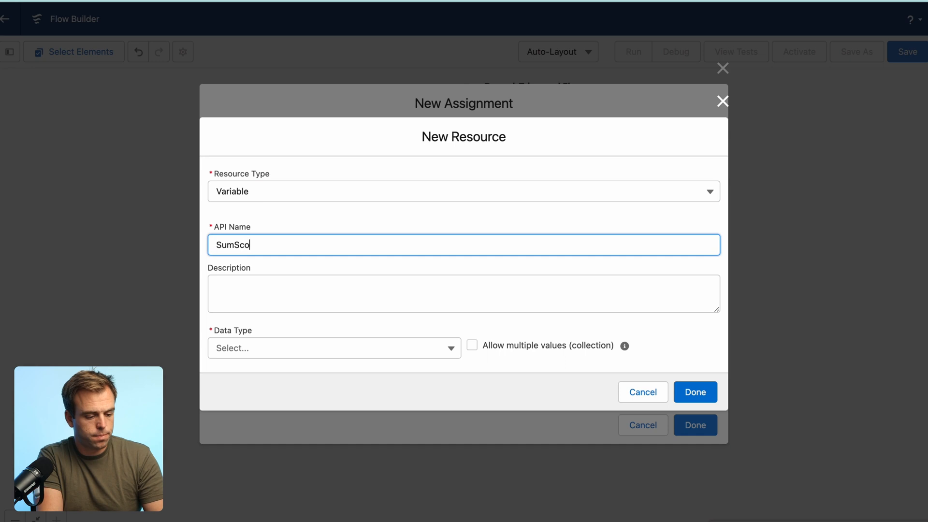
click(463, 294)
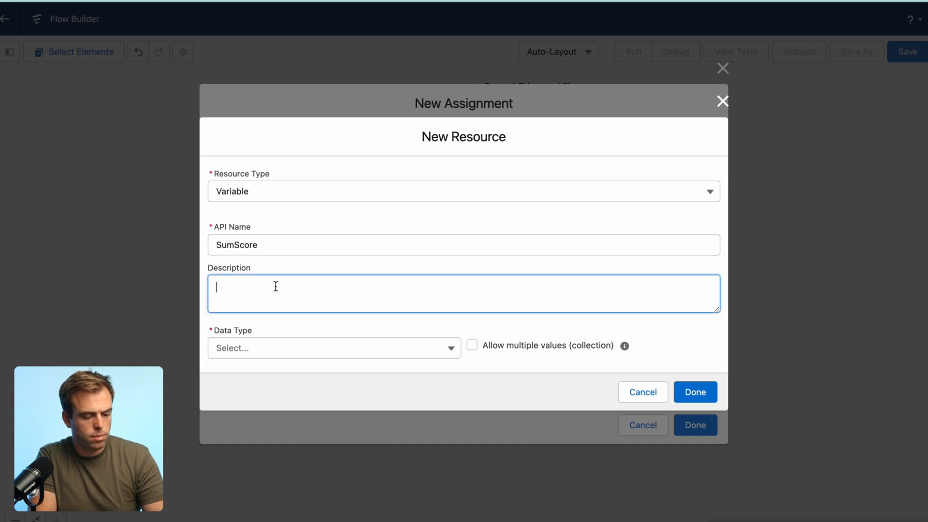
click(334, 348)
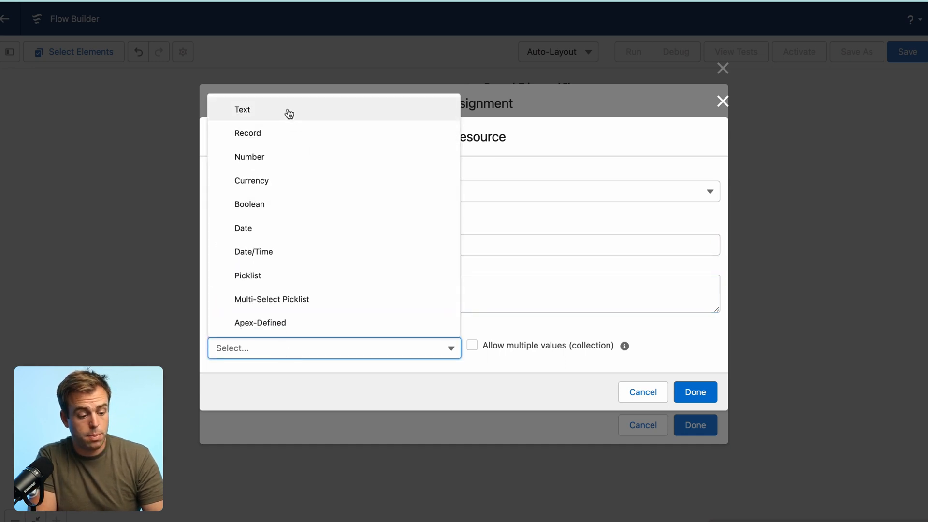
click(249, 157)
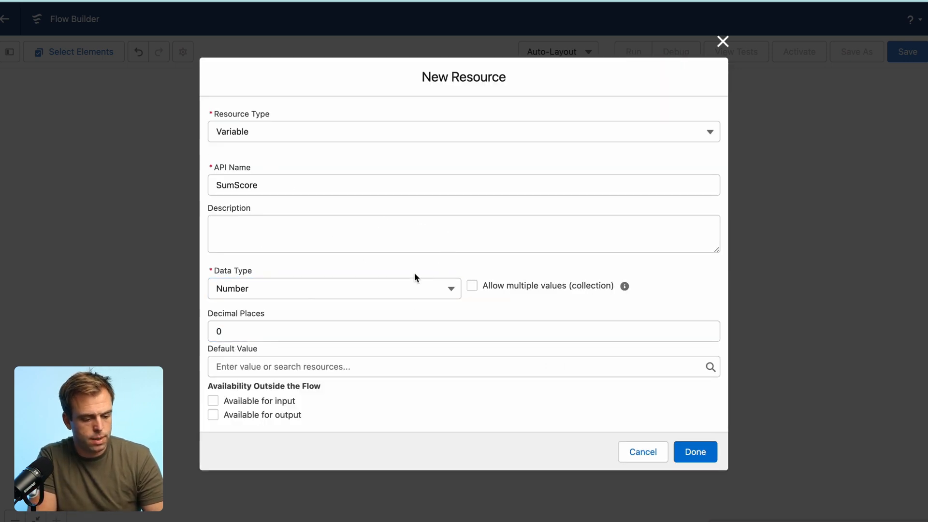
text(0)
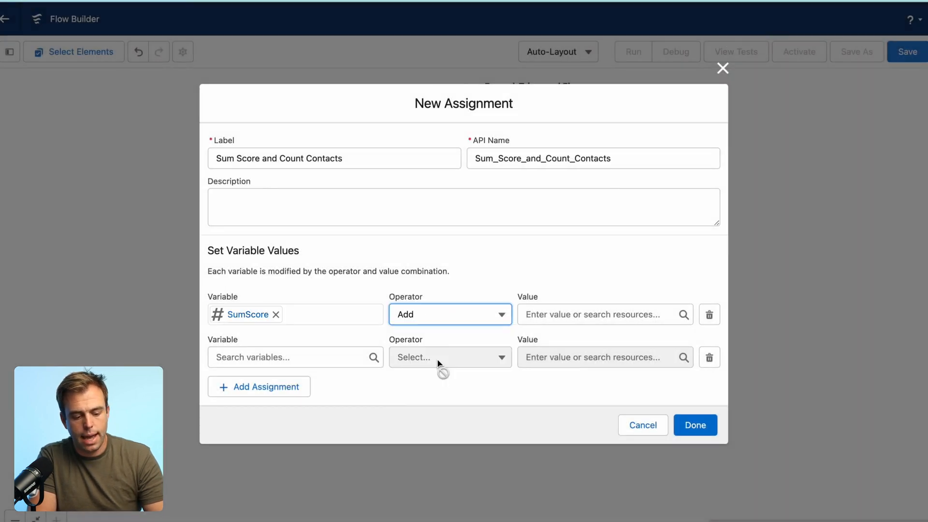
Set the first assignment row's value to Loop_Through_Contacts' current item Pardot Score
click(598, 314)
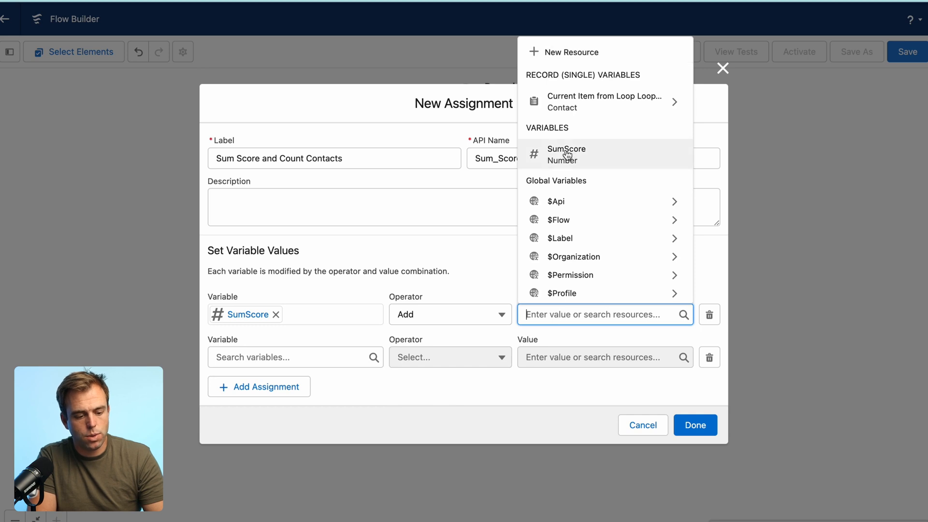
mouse_move(580, 101)
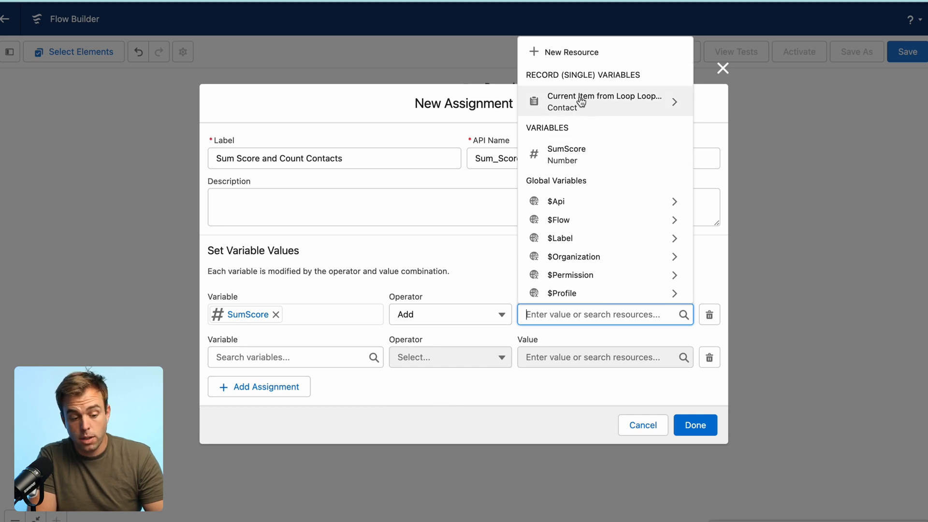
mouse_move(605, 101)
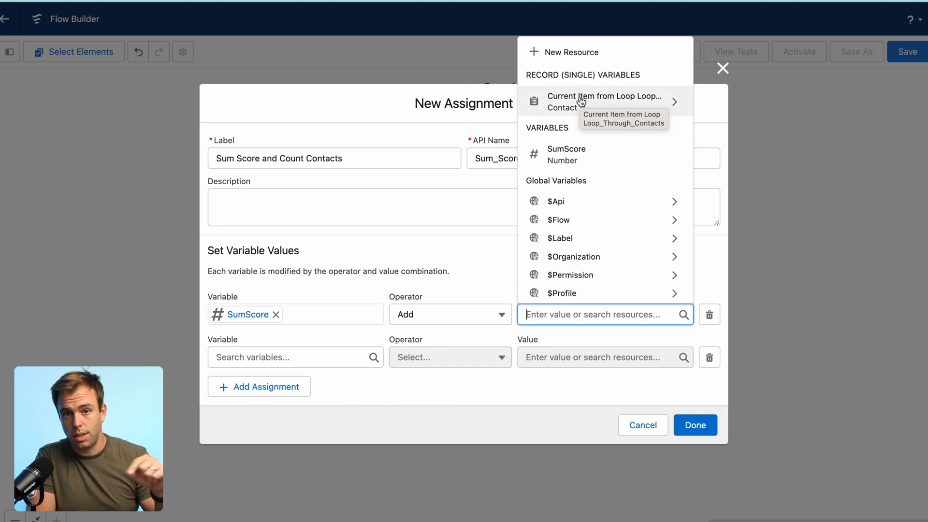
click(604, 101)
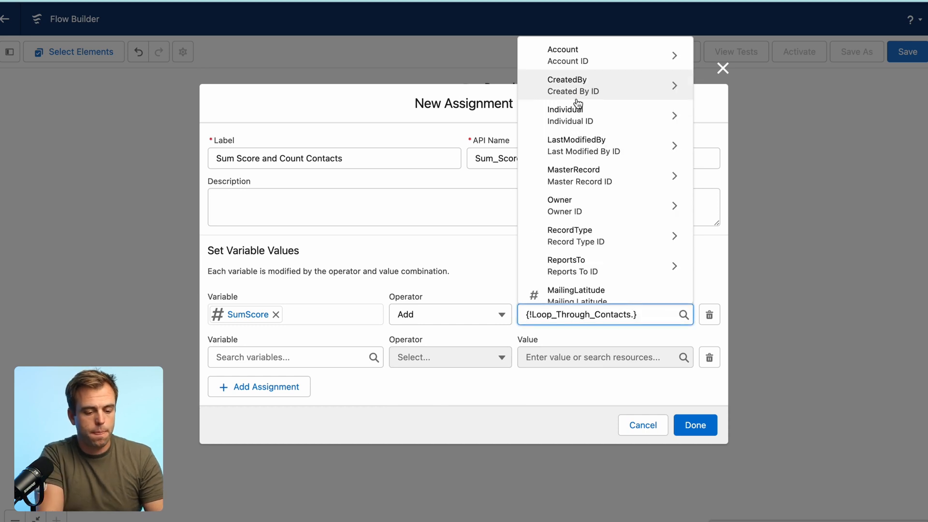
text(p)
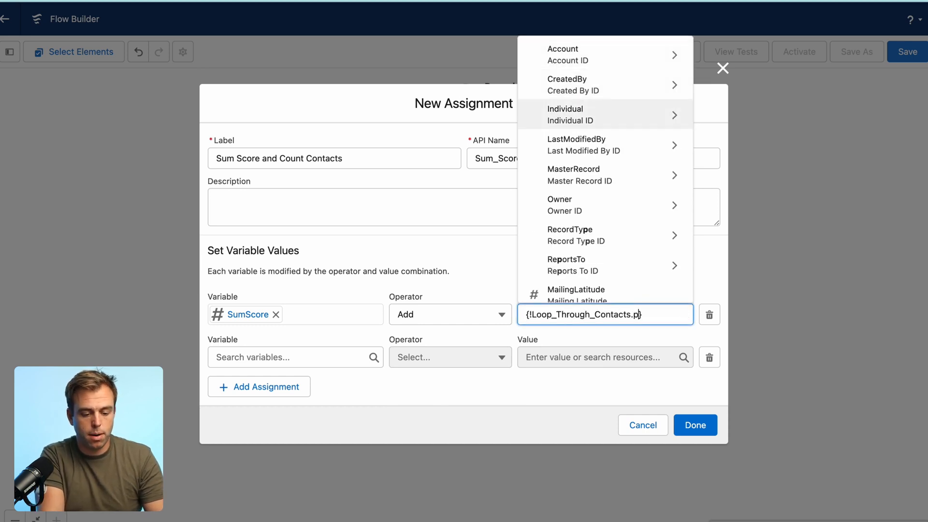
text(ard)
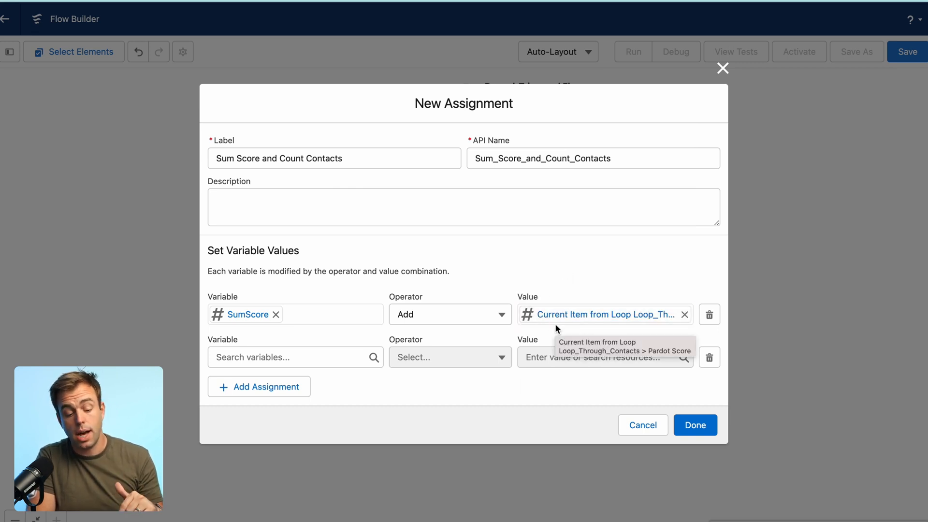
mouse_move(545, 339)
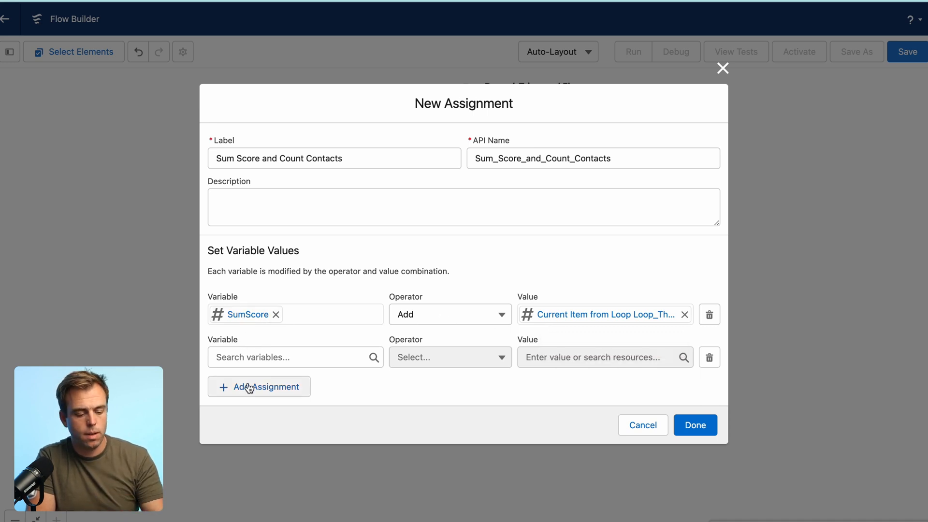
Create Number variable CountContacts, 0 decimals, default 0, as the second assignment row
click(289, 357)
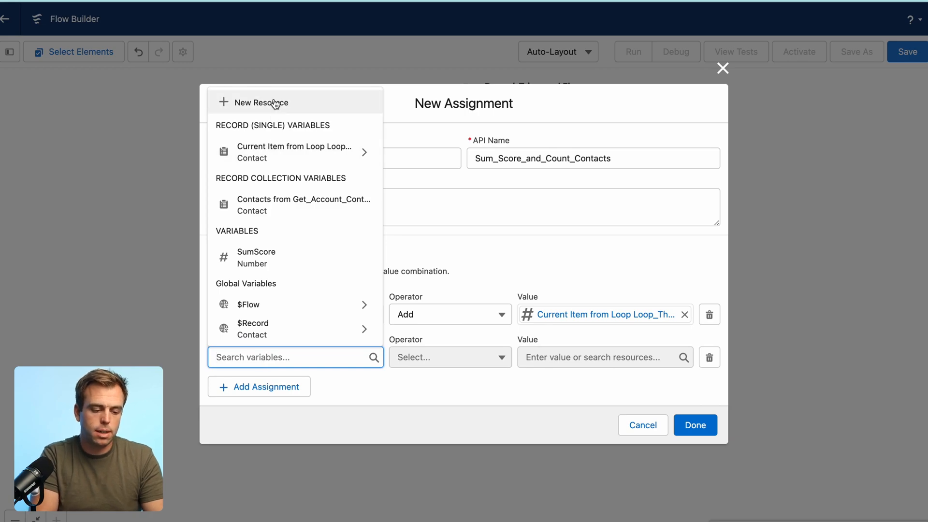
click(261, 102)
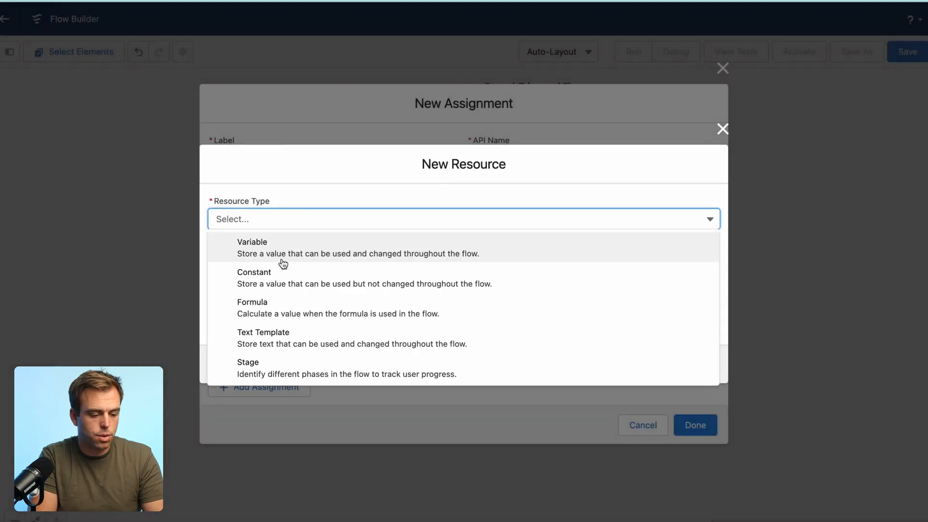
click(253, 247)
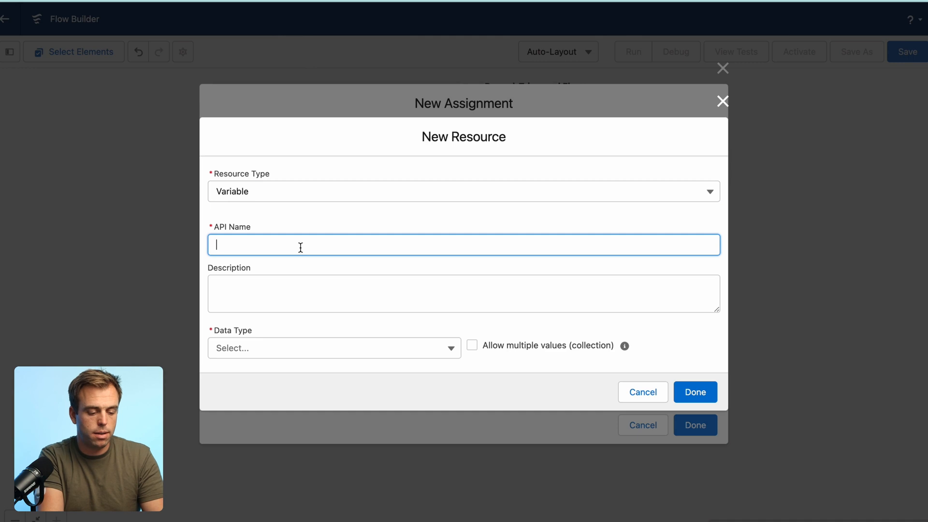
text(CountContacts)
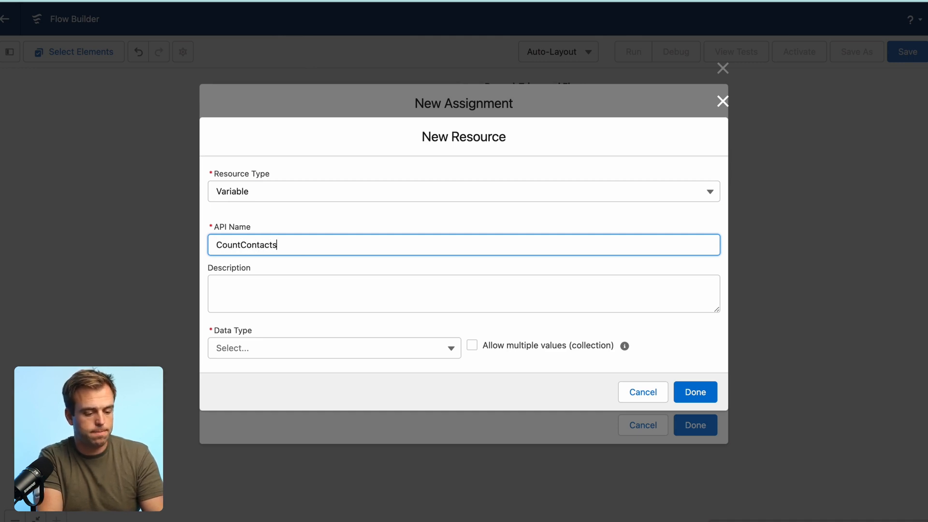
click(333, 348)
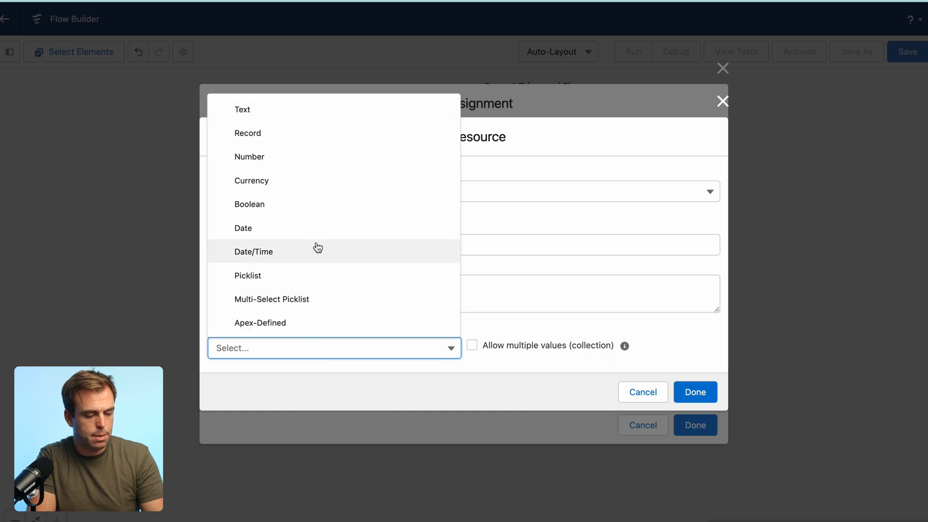
click(250, 156)
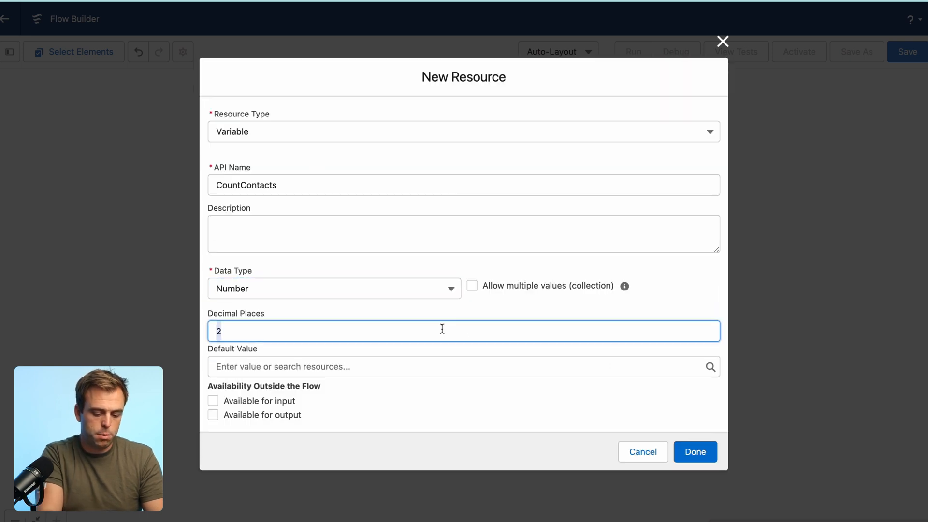
click(462, 366)
text(0)
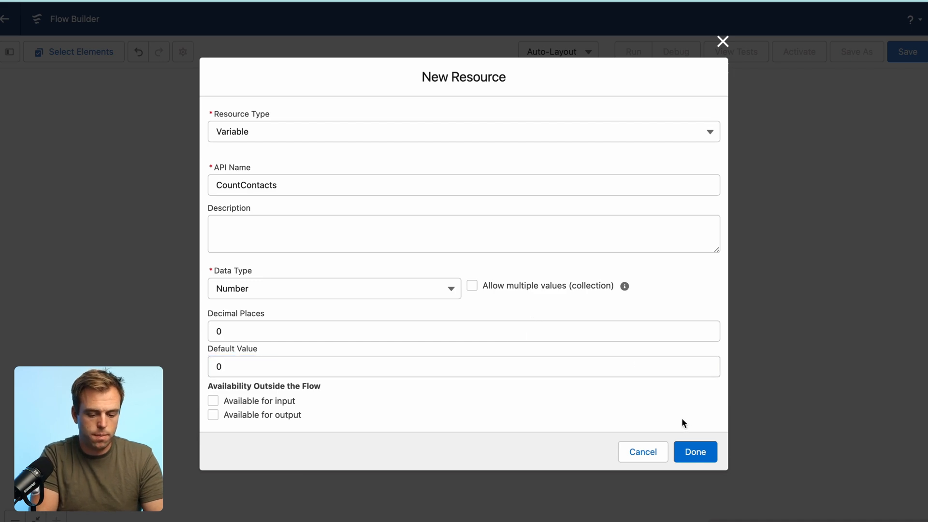
click(694, 451)
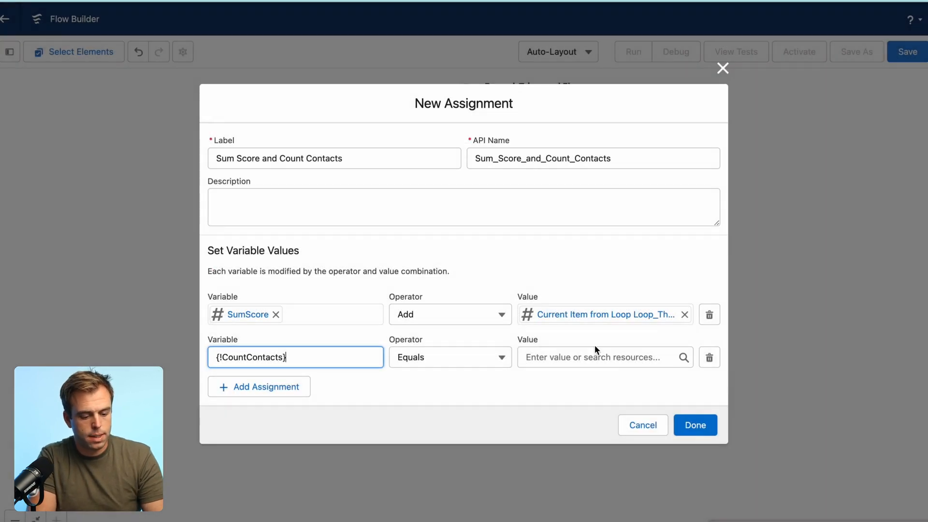
Make CountContacts Add 1 and save the Sum Score and Count Contacts assignment
click(450, 357)
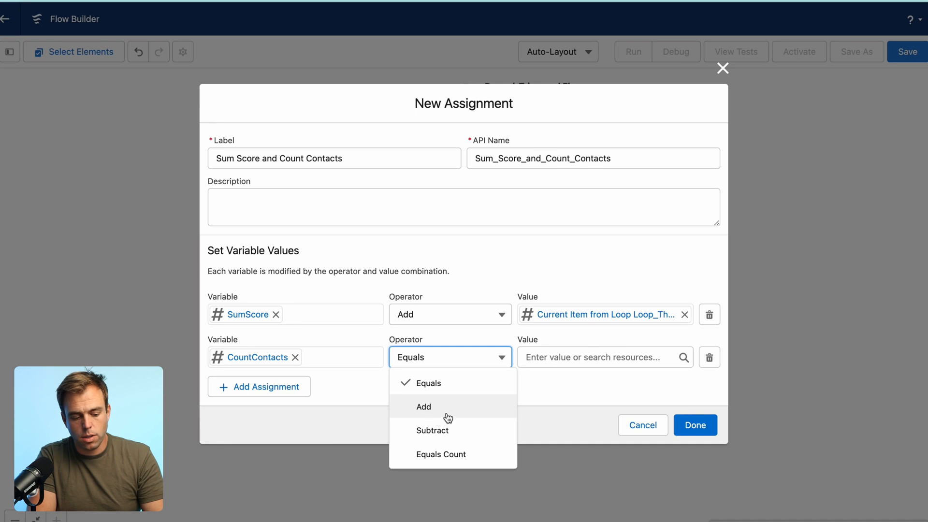
click(424, 406)
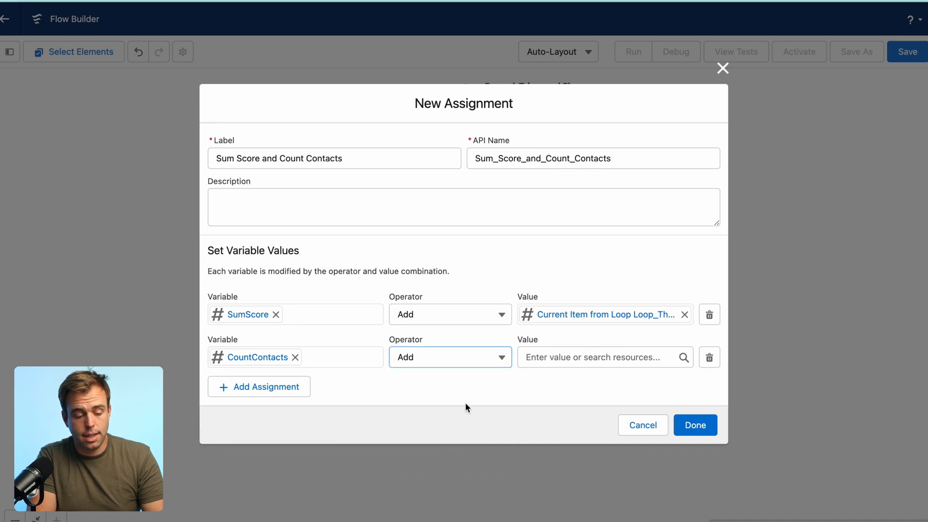
text(1)
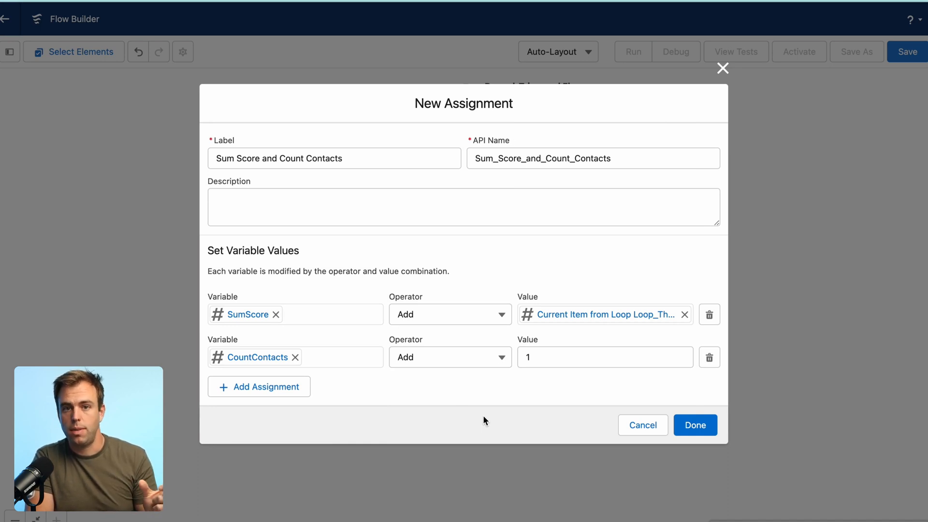
click(694, 425)
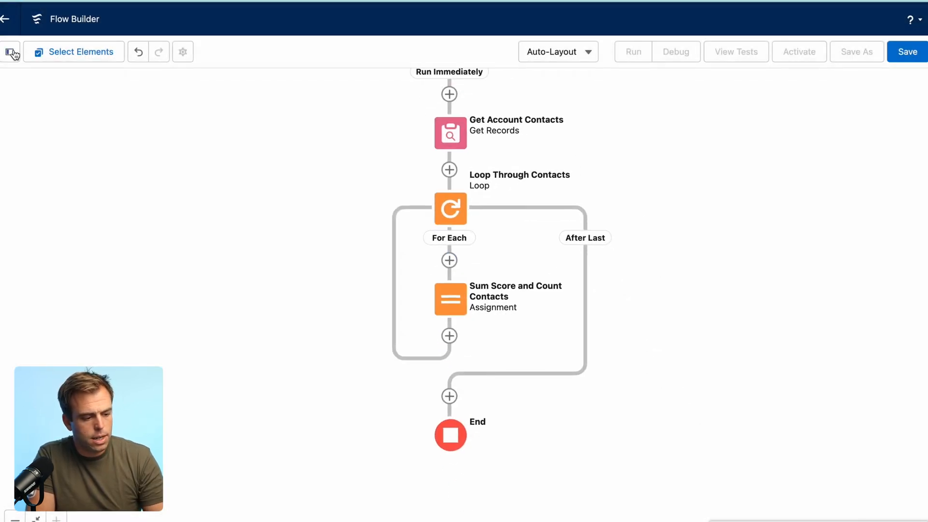
Start a new Formula resource named AverageScore returning a Number
click(10, 52)
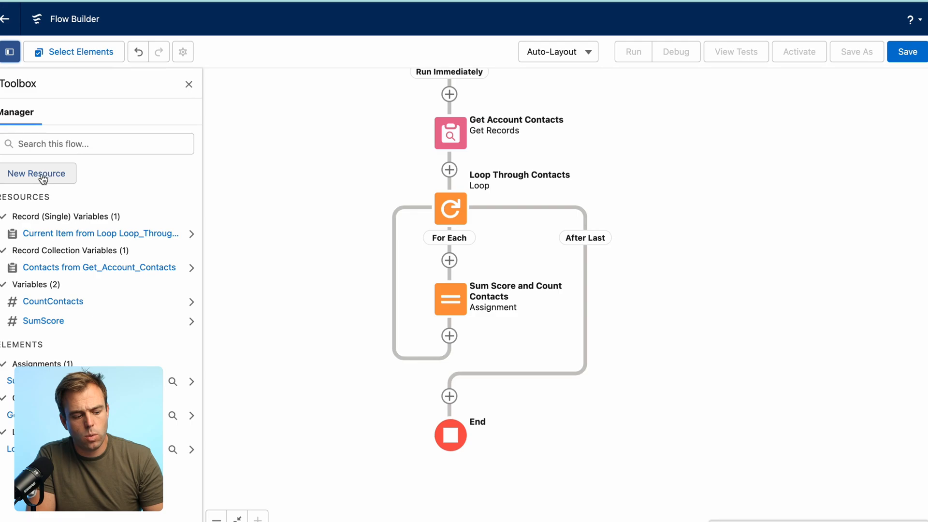
click(36, 173)
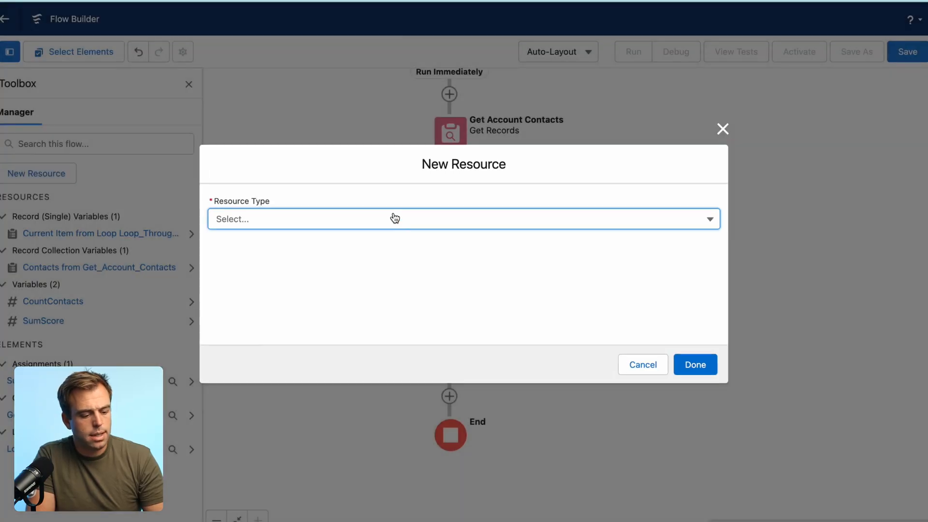
click(463, 219)
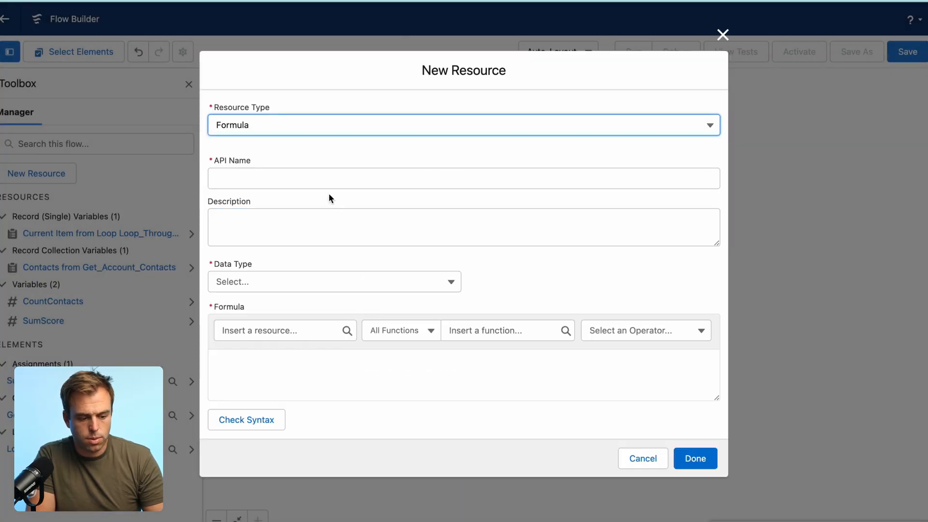
click(463, 178)
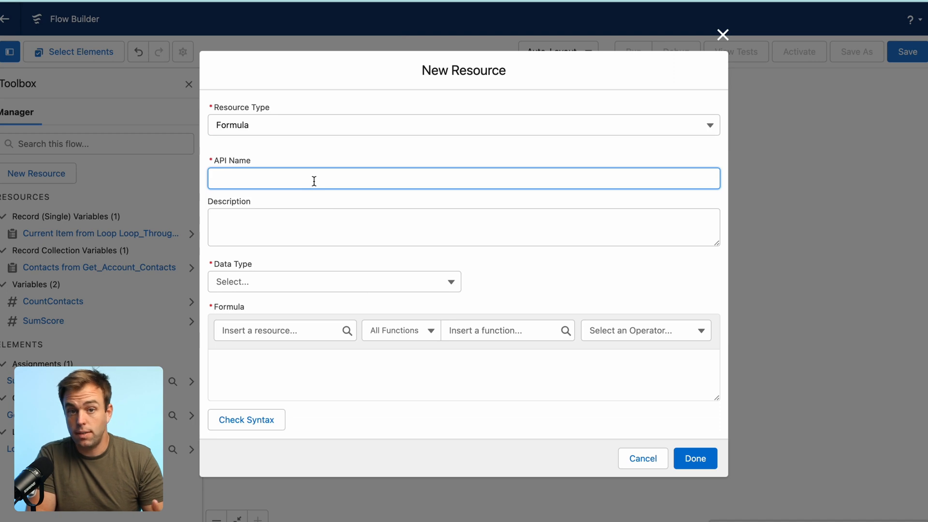
text(AverageScore)
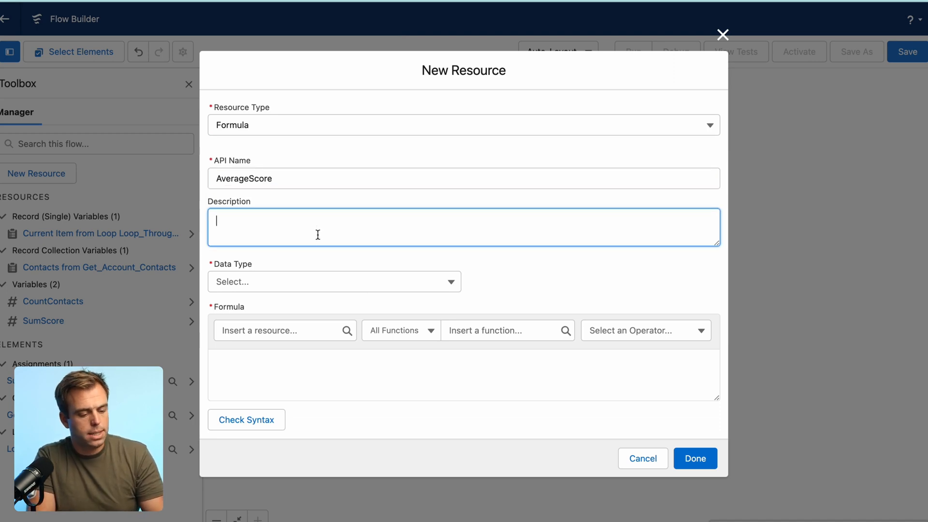
click(334, 282)
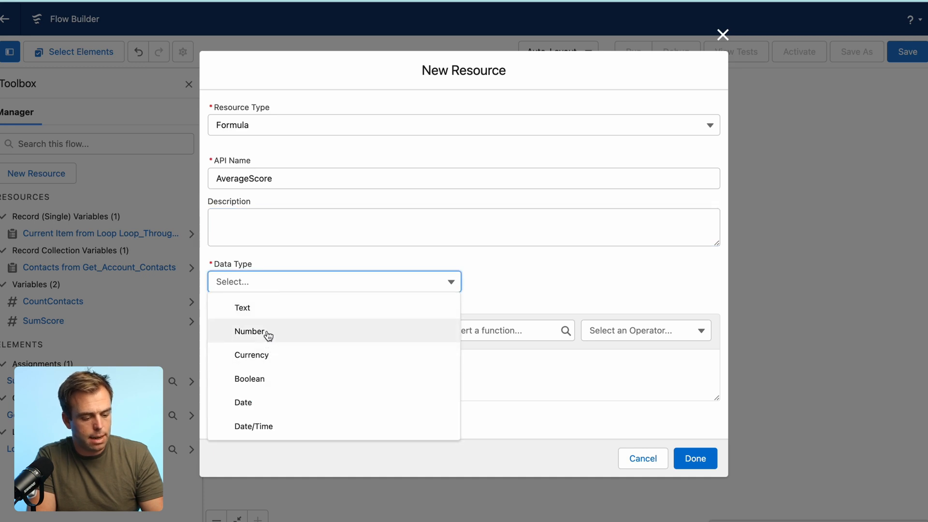
click(252, 331)
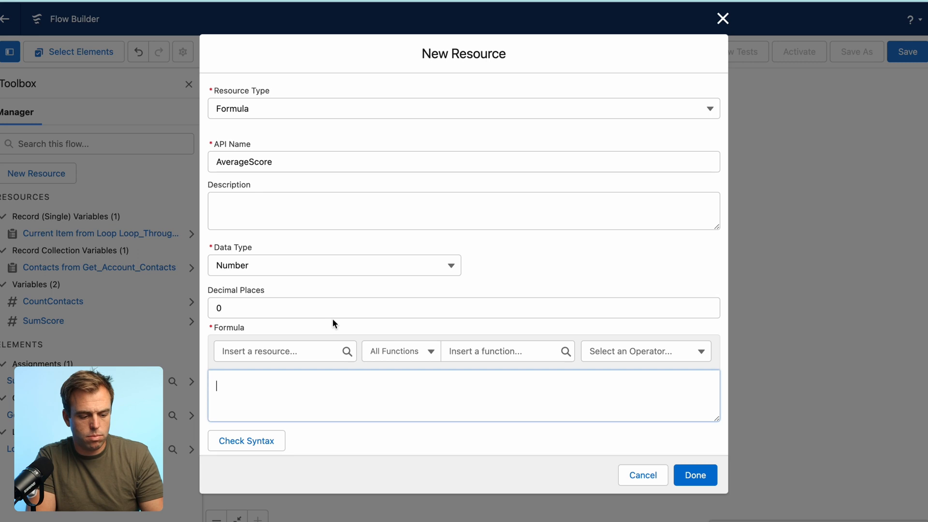
Enter the formula {!SumScore}/{!CountContacts}, check its syntax, and save it
click(279, 351)
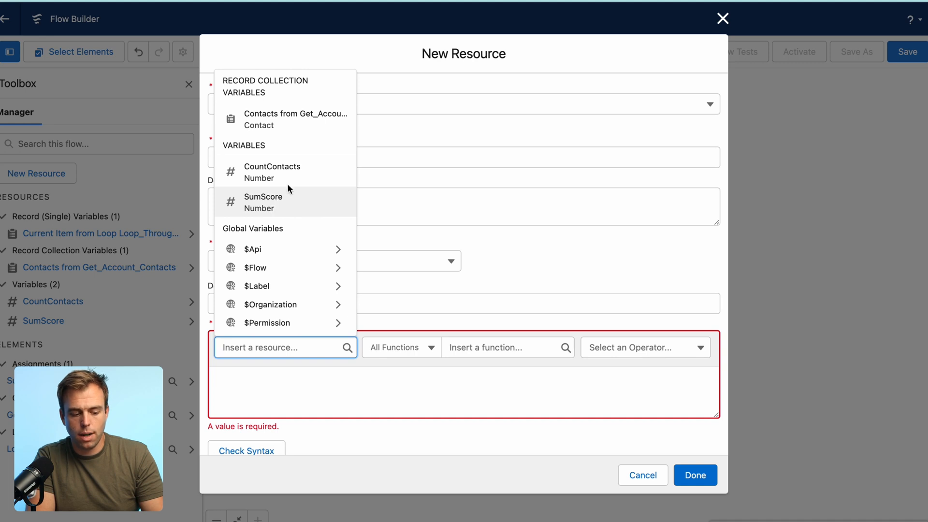
click(263, 202)
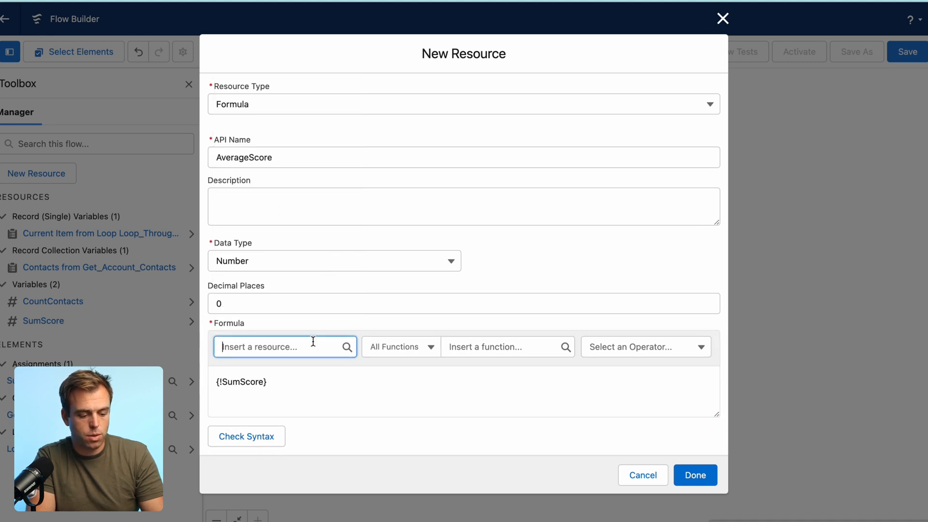
text(/)
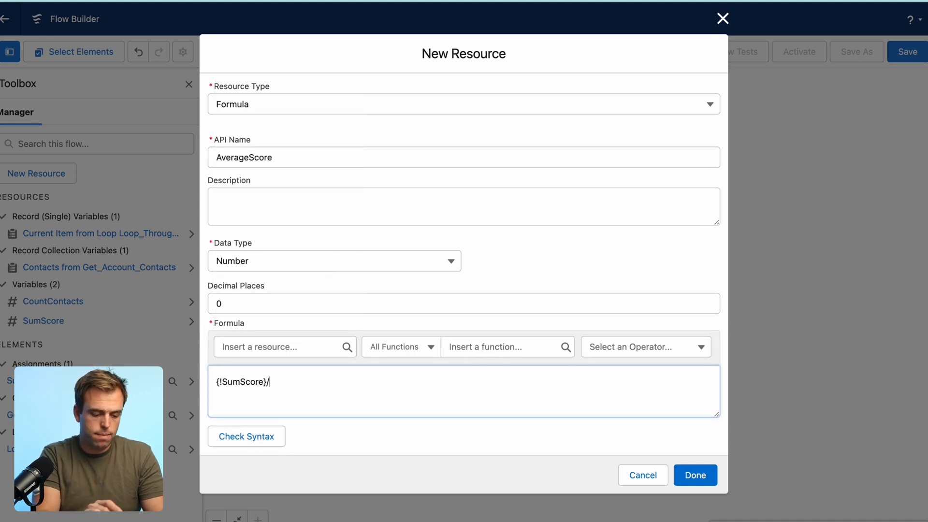
click(278, 346)
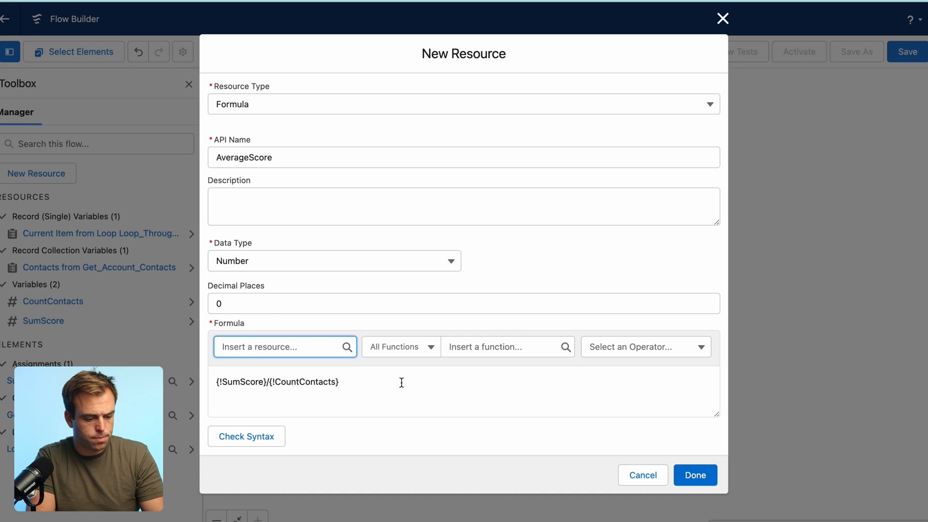
click(414, 391)
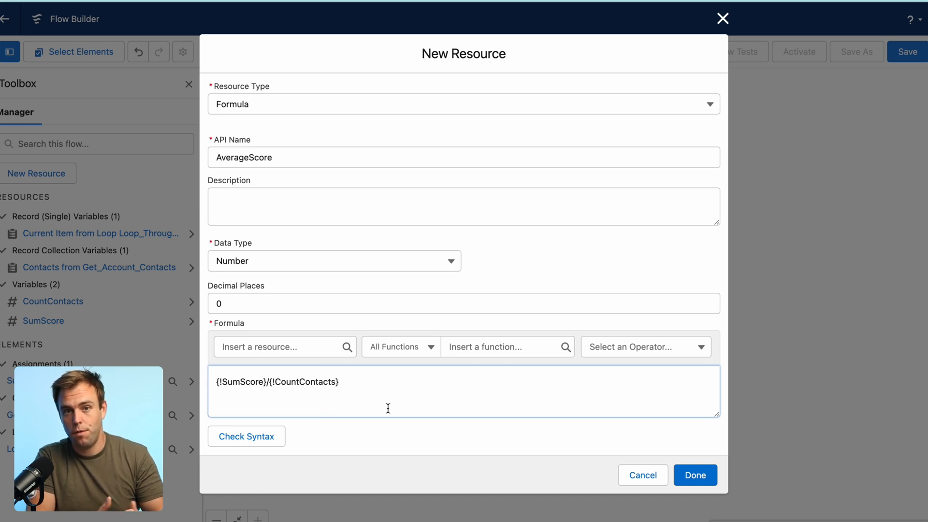
click(246, 436)
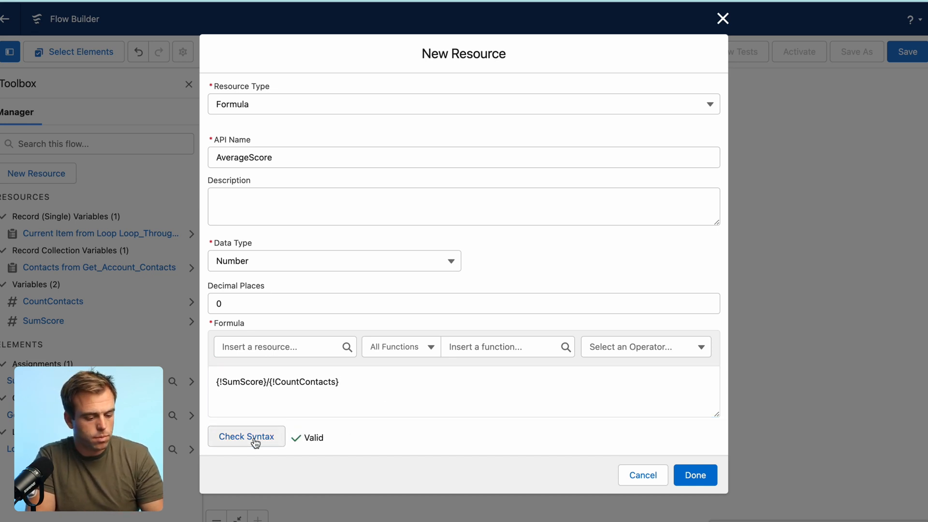
click(695, 475)
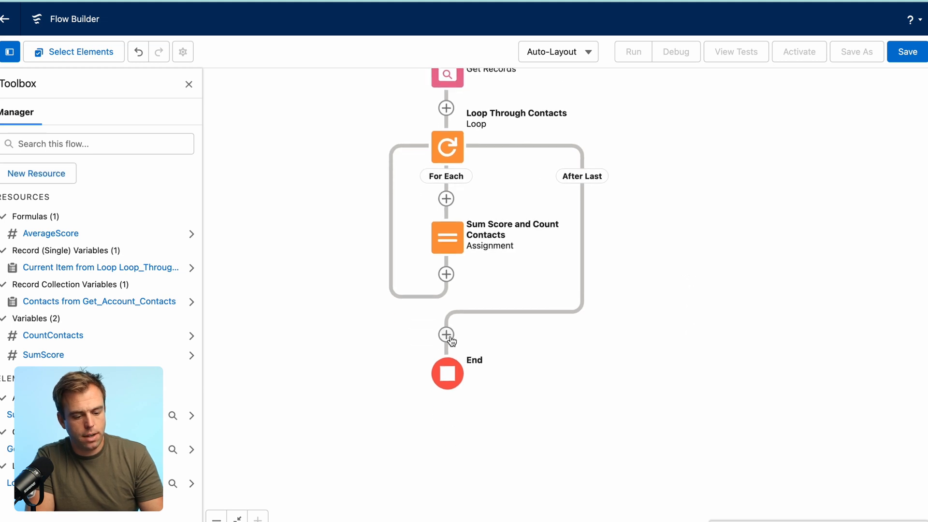
Add an Update Records element labelled 'Update Account Fields' after the loop
click(446, 340)
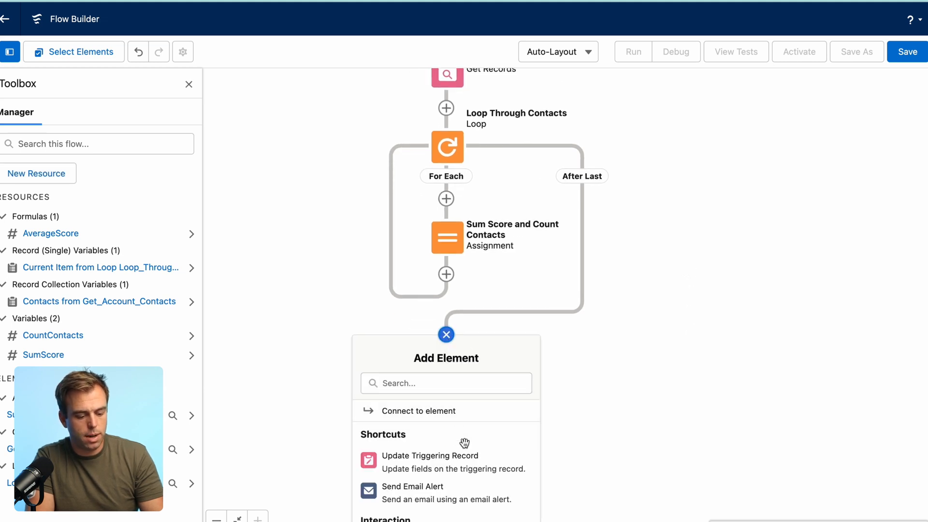
scroll(down, 3)
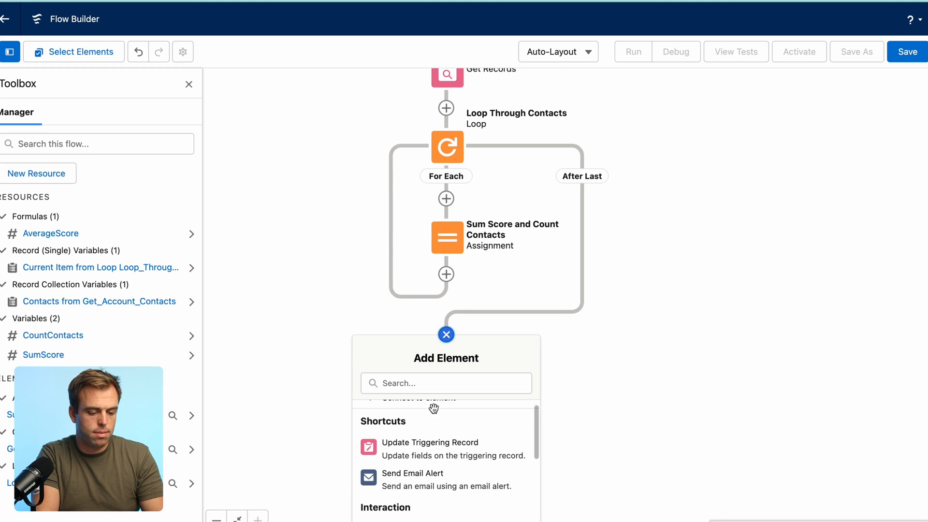
text(update)
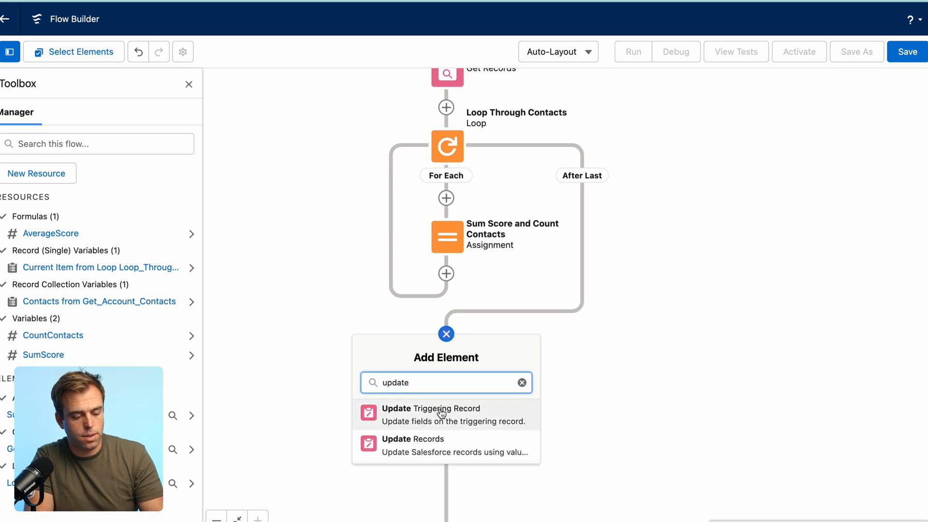
click(412, 439)
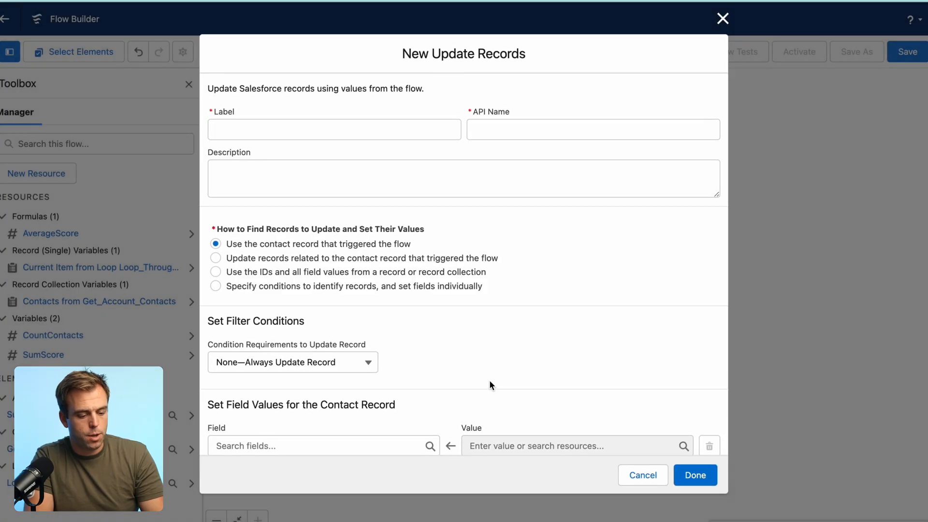
text(Update A)
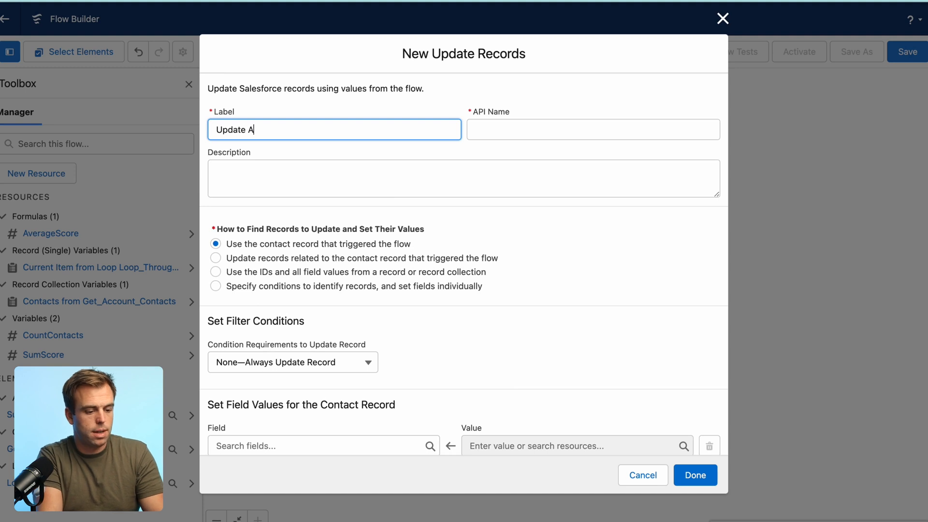
text(Update Account Fields)
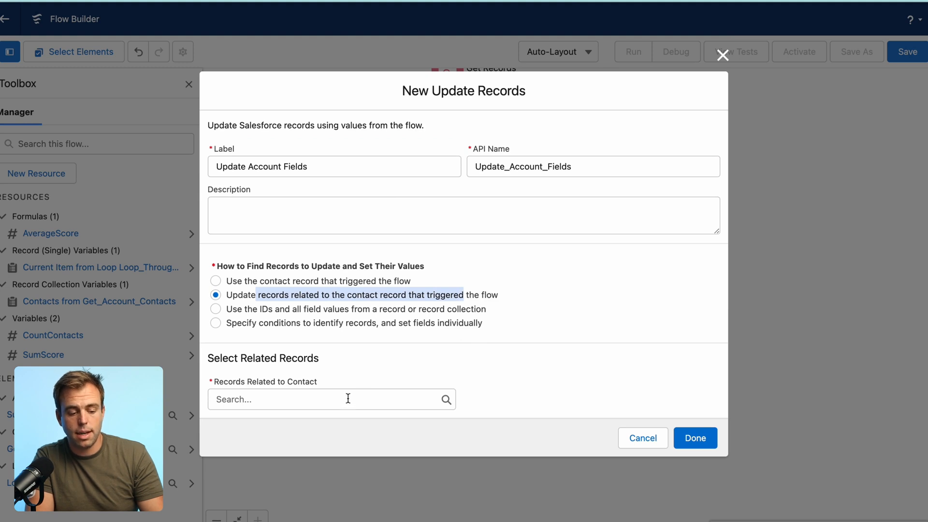
Target the account related to the triggering contact via $Record > Account ID
click(332, 399)
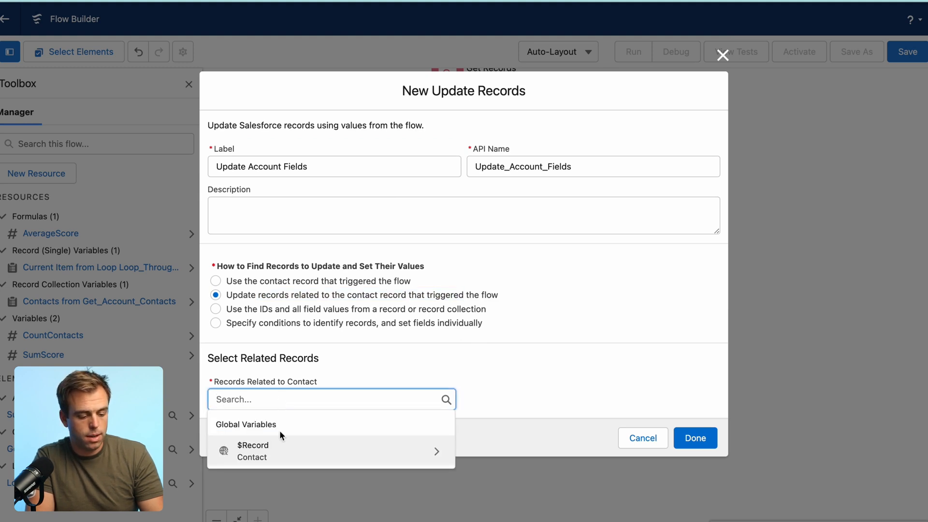
click(254, 451)
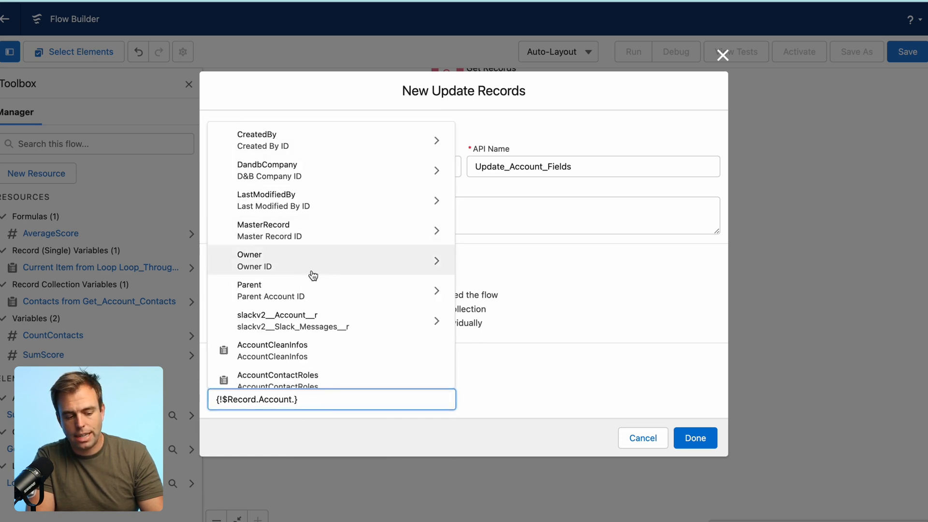
mouse_move(328, 282)
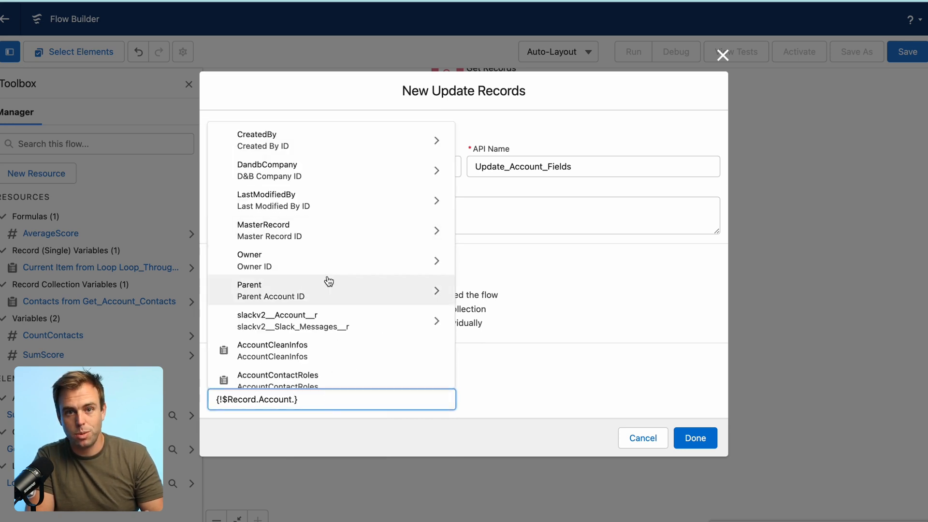
mouse_move(532, 364)
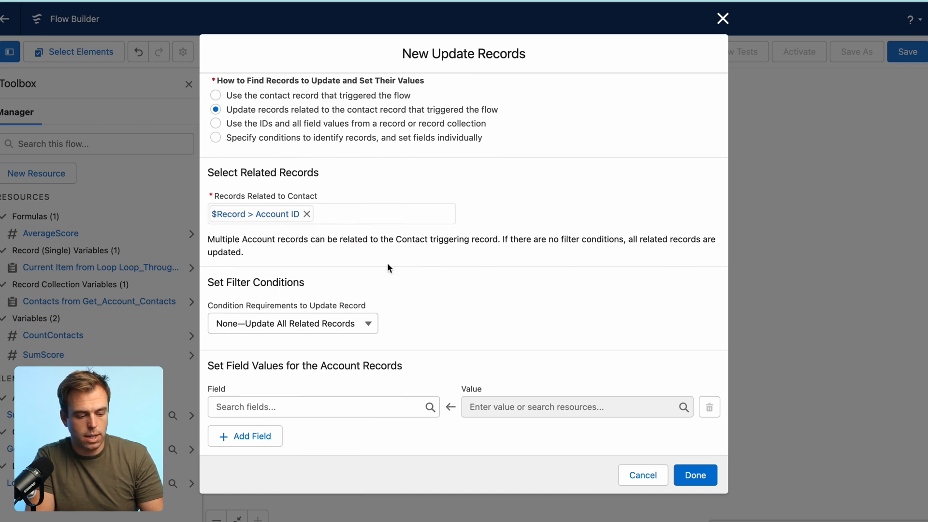
click(322, 406)
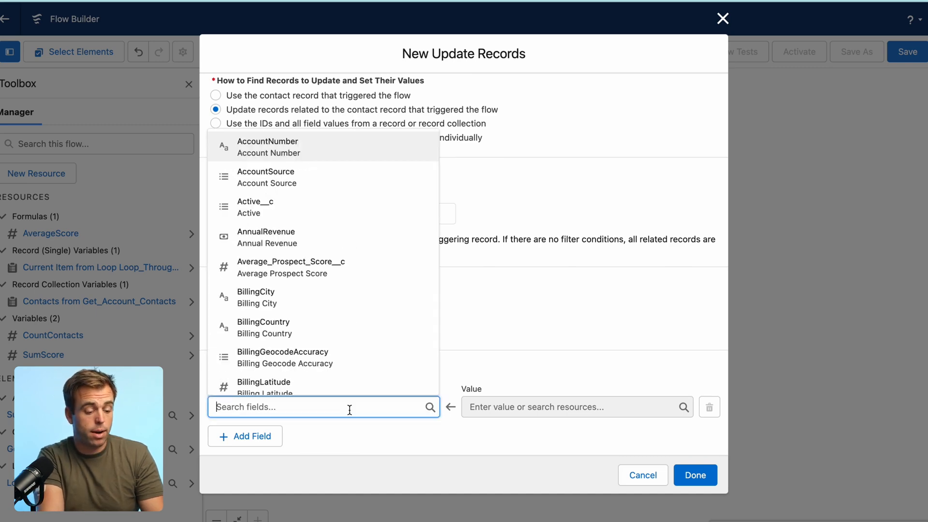
Set Average_Prospect_Score__c to AverageScore and Total_Prospect_Score__c to SumScore, then finish
text(prosp)
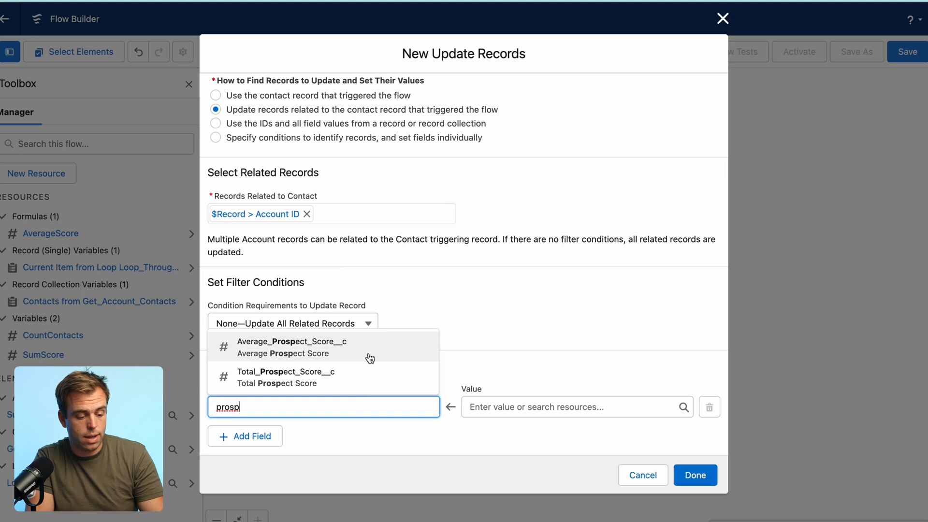
click(291, 346)
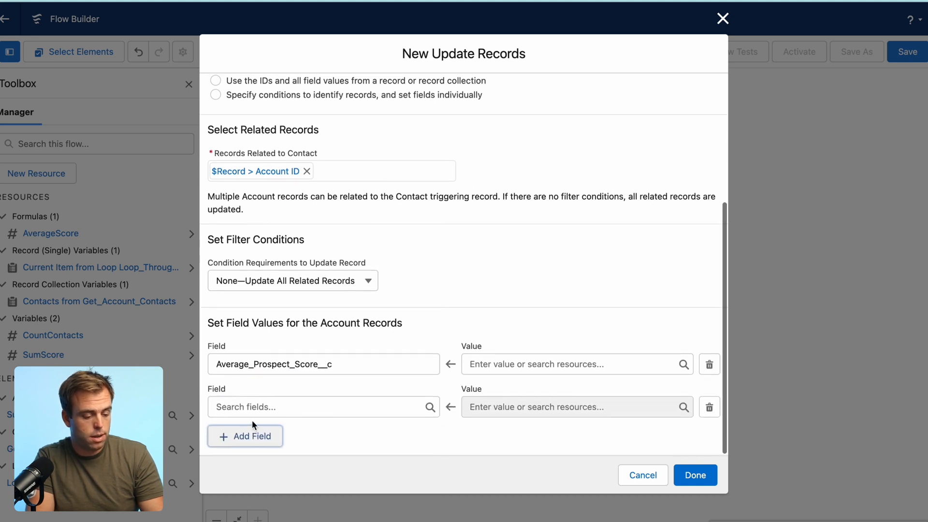
text(prosp)
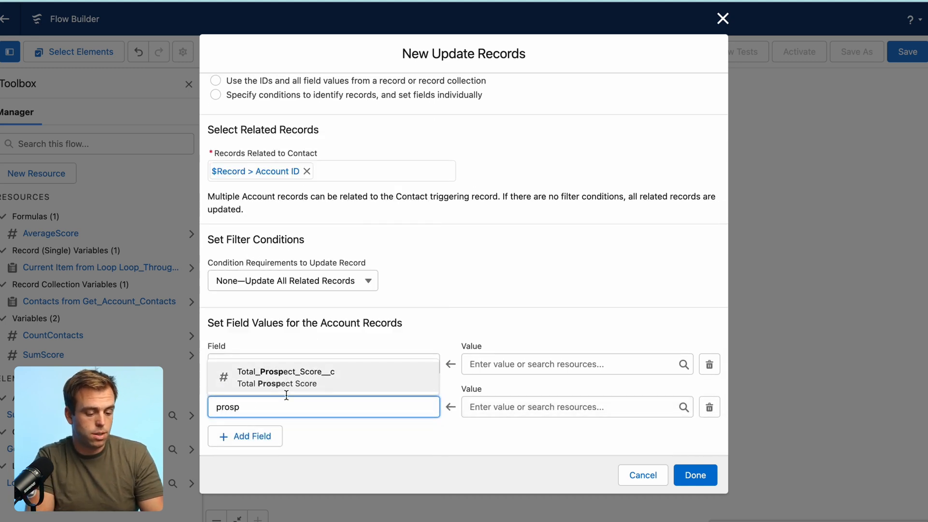
click(569, 406)
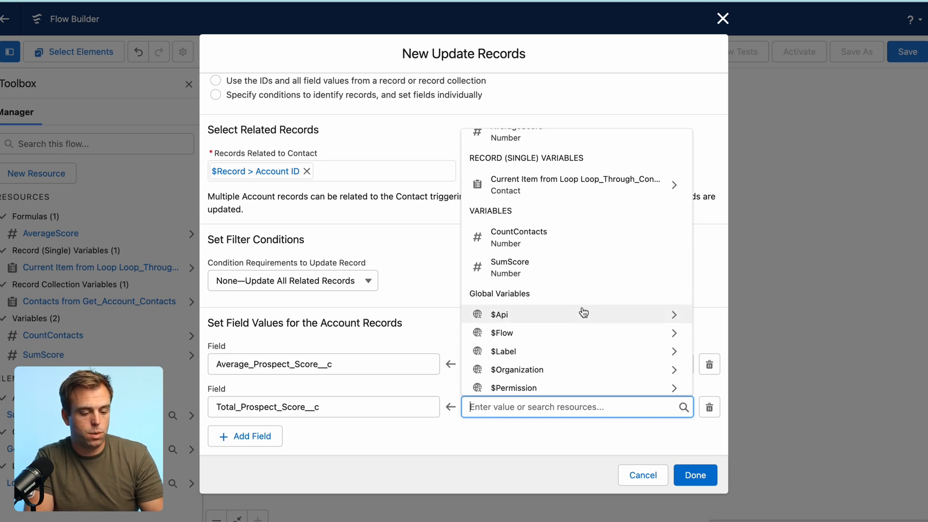
click(510, 262)
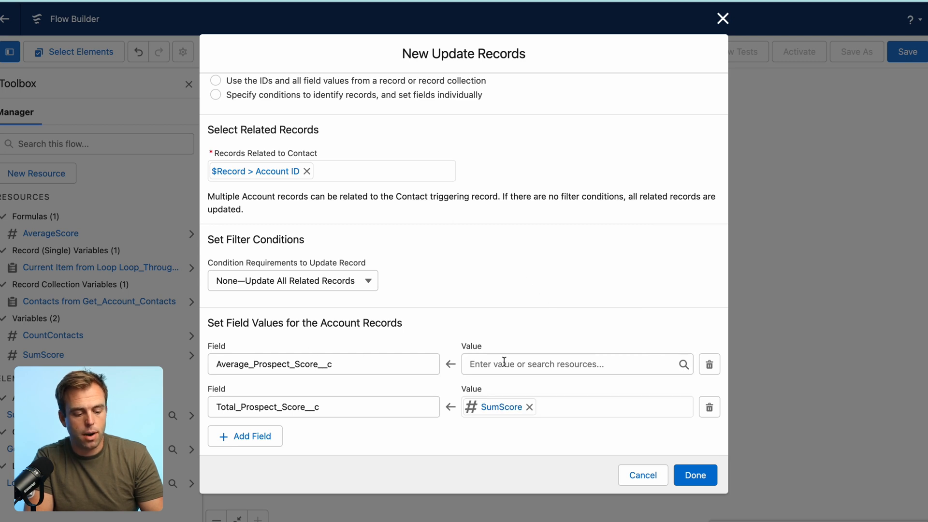
click(571, 364)
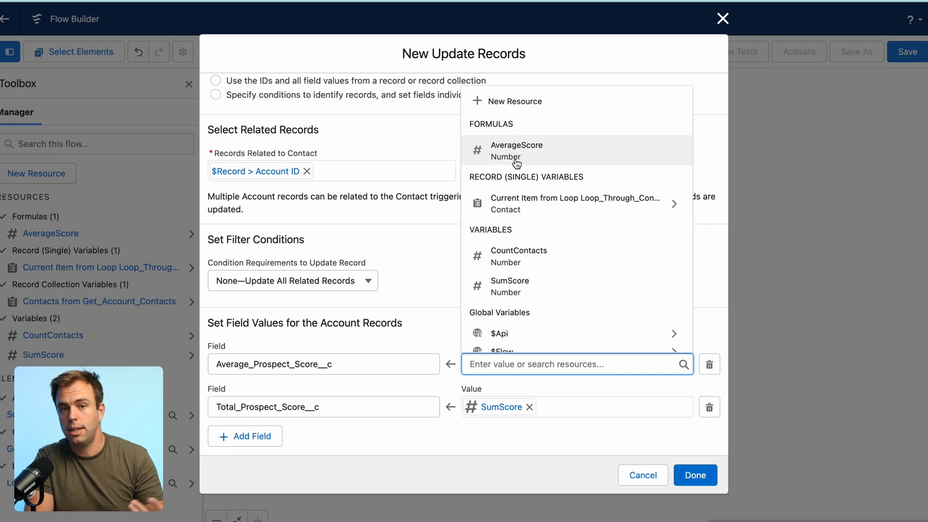
click(516, 151)
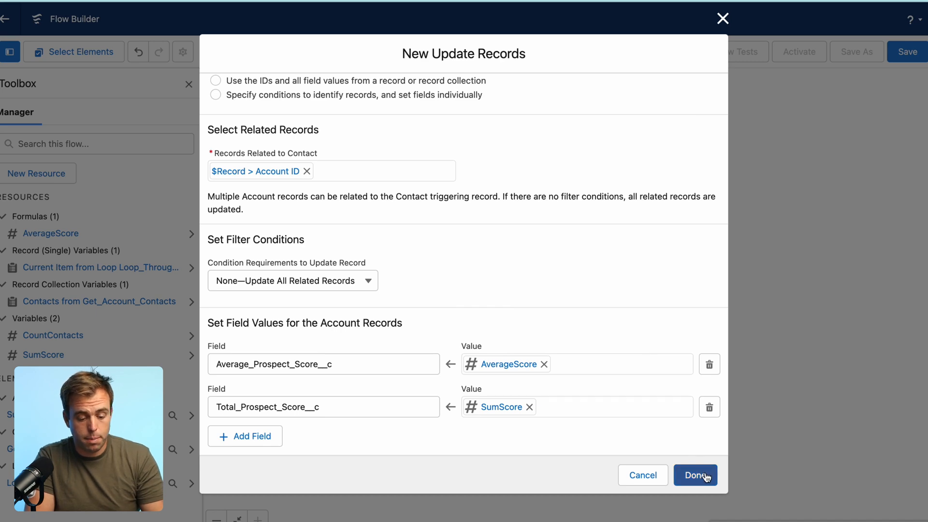
click(696, 475)
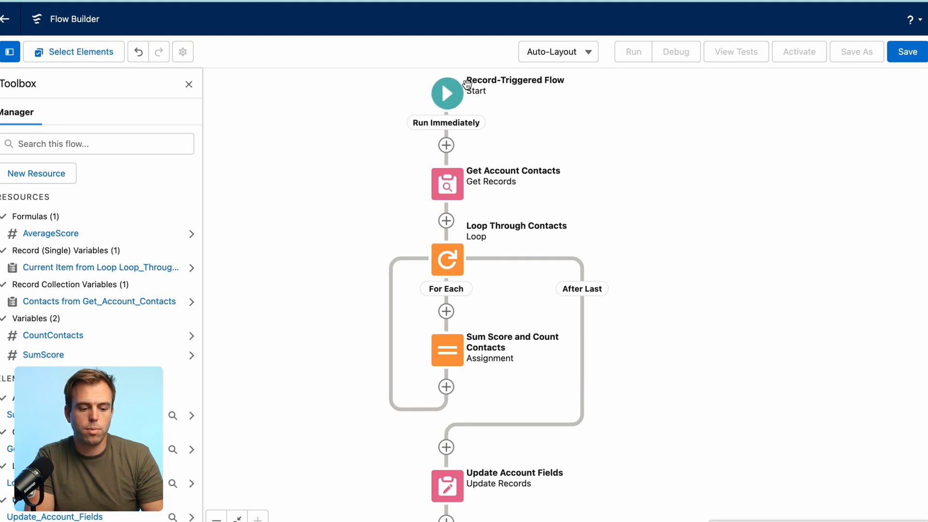
Add start condition AccountId Is Null equals False, confirm, and begin saving the flow
click(447, 92)
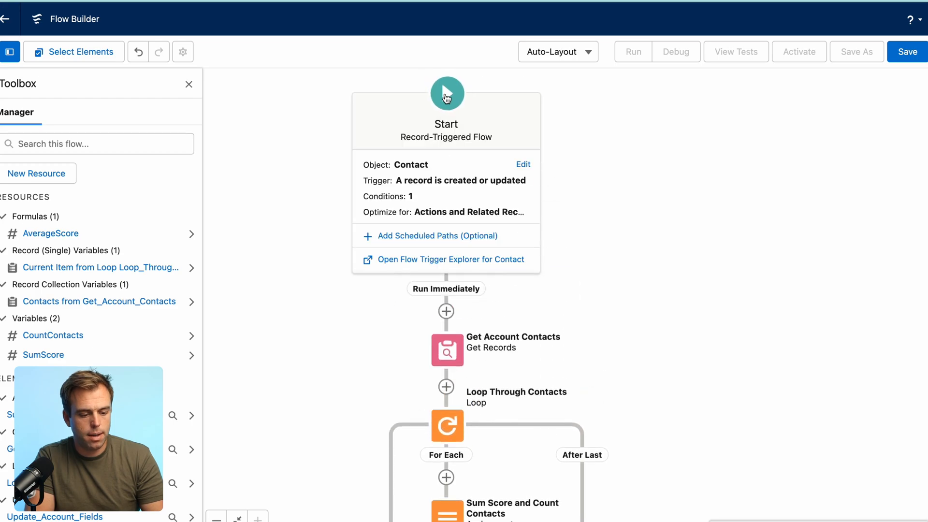
click(446, 93)
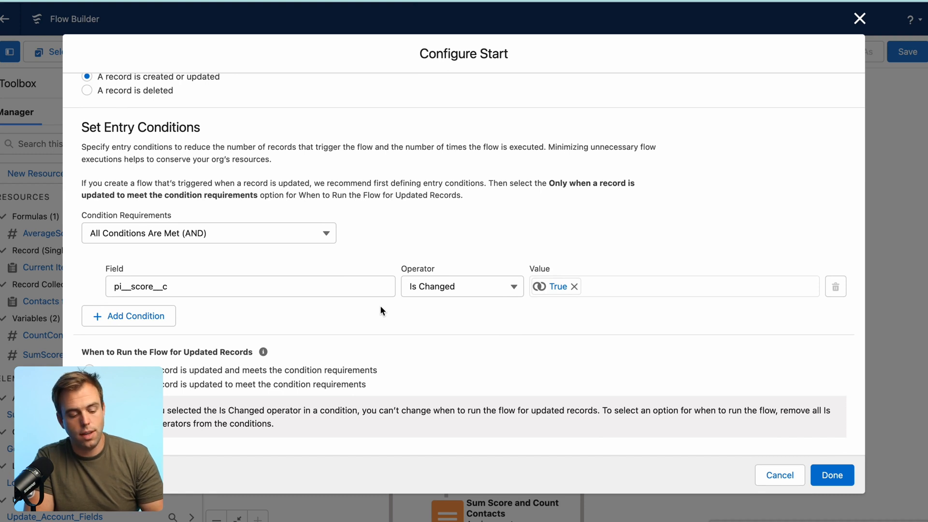
click(129, 315)
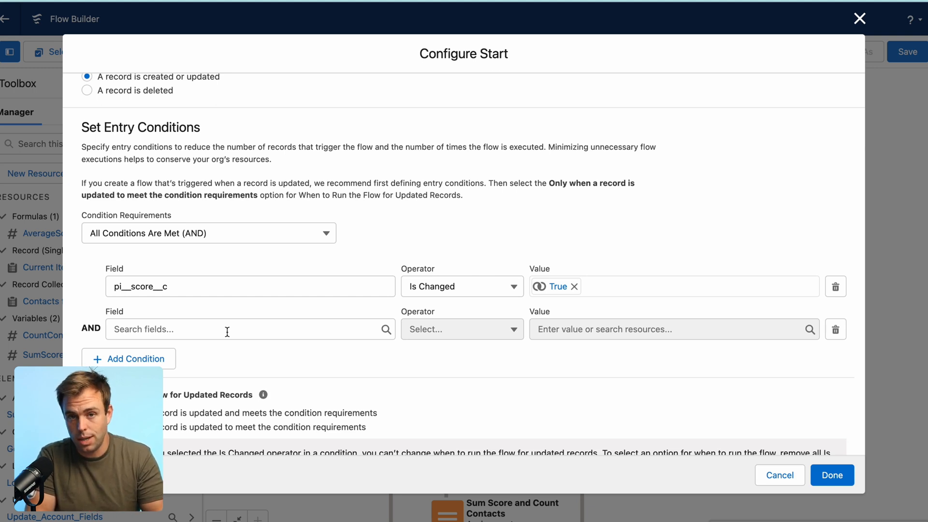
click(248, 329)
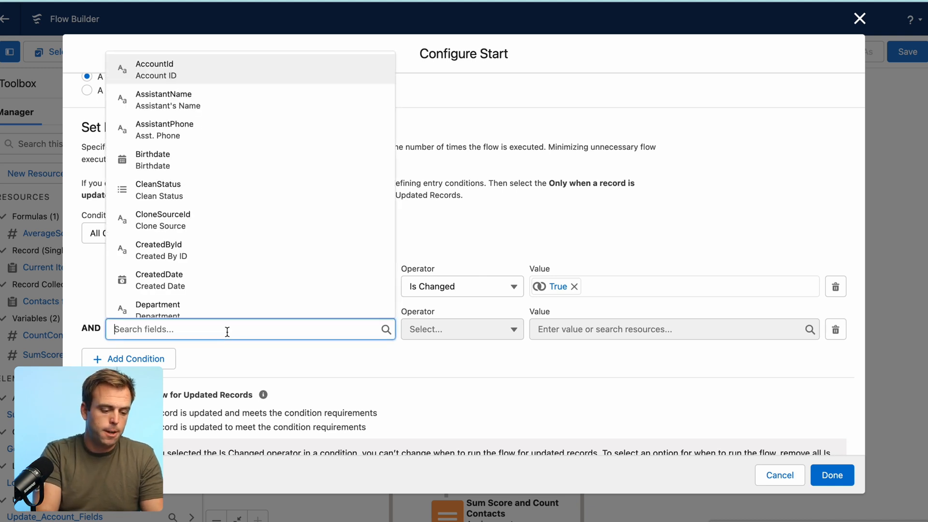
text(account)
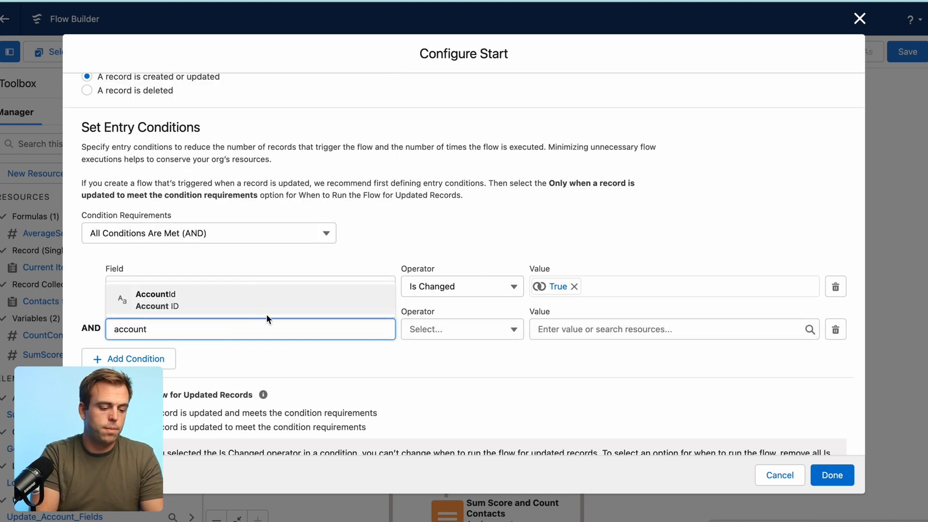
click(461, 330)
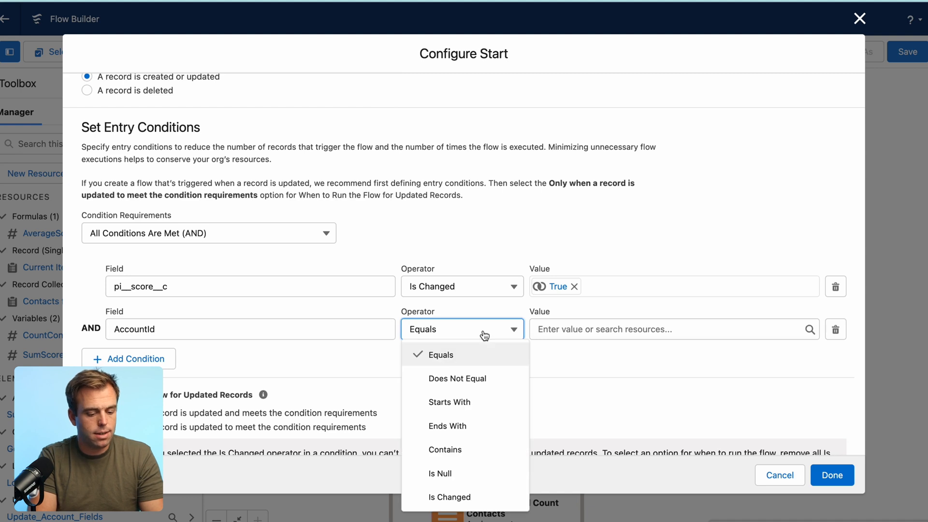
click(439, 473)
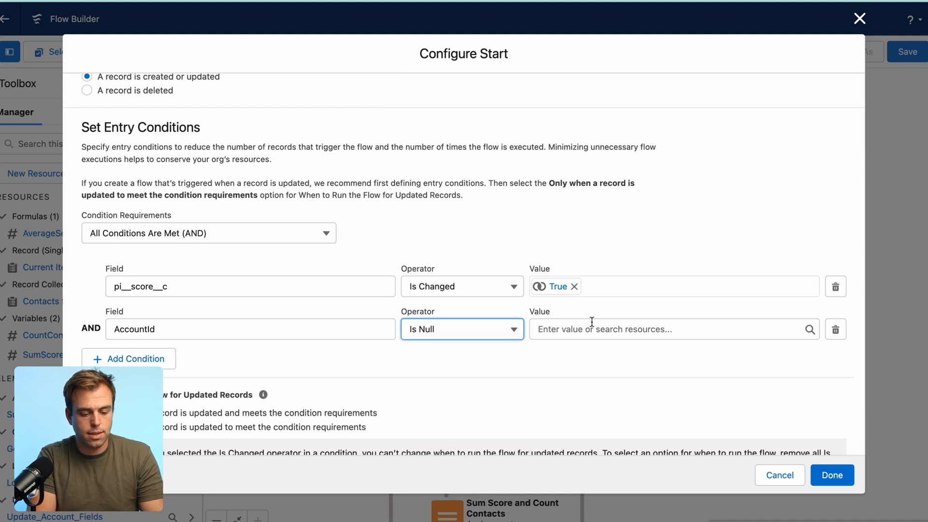
text(false)
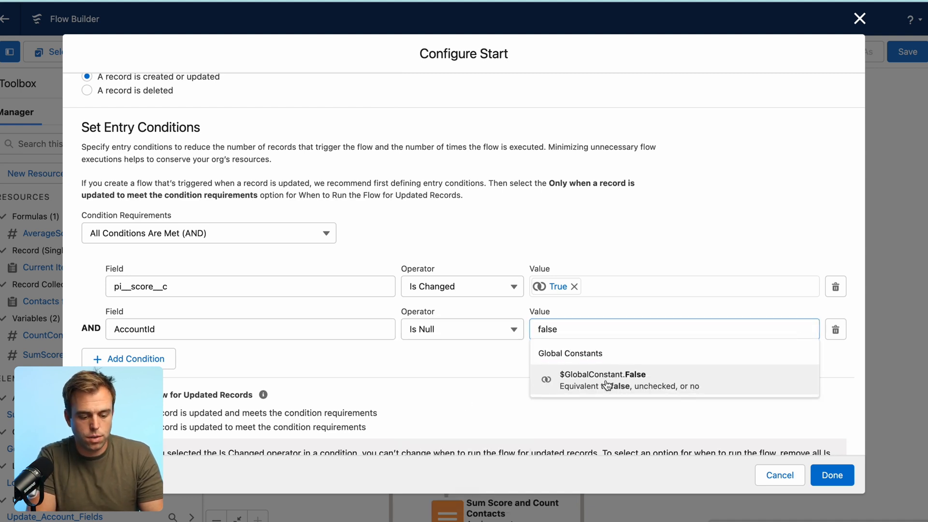
click(601, 379)
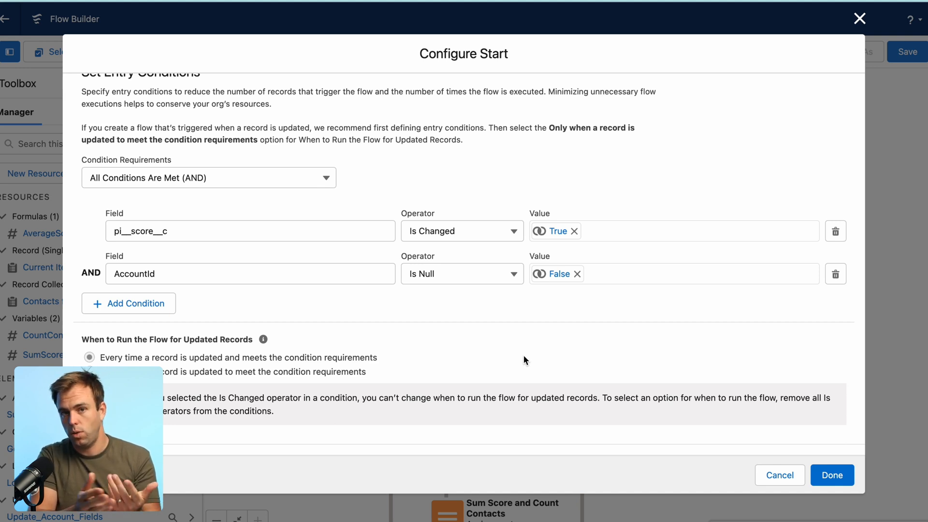
click(830, 475)
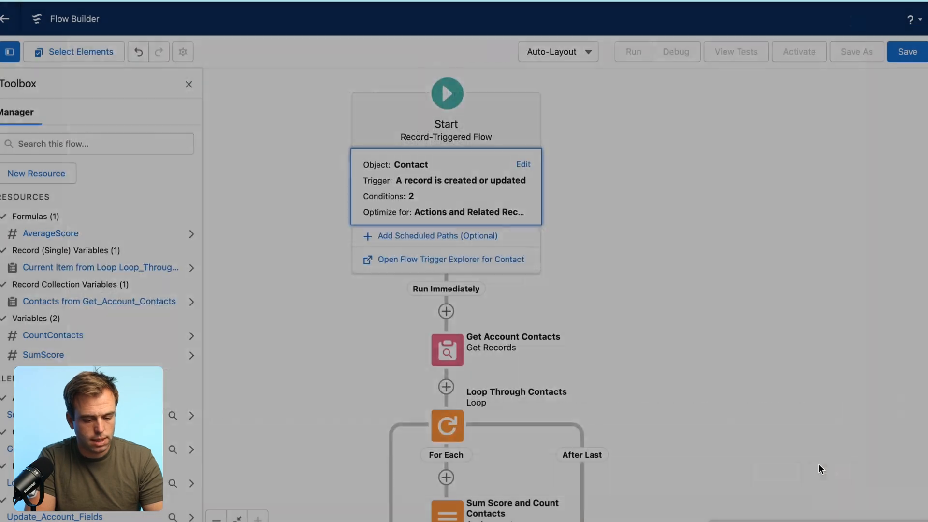
click(906, 52)
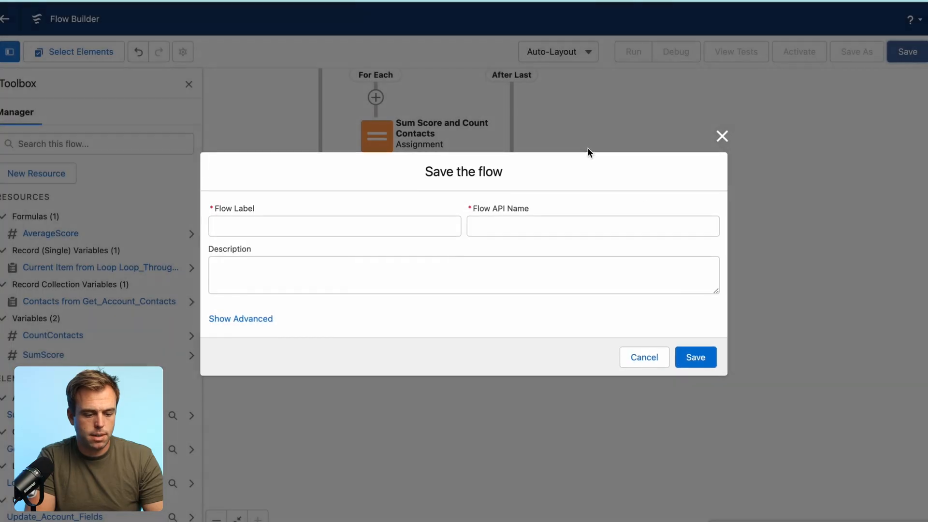
Save the flow as 'Contact - Update Account Prospect Score' and open Debug
text(Con)
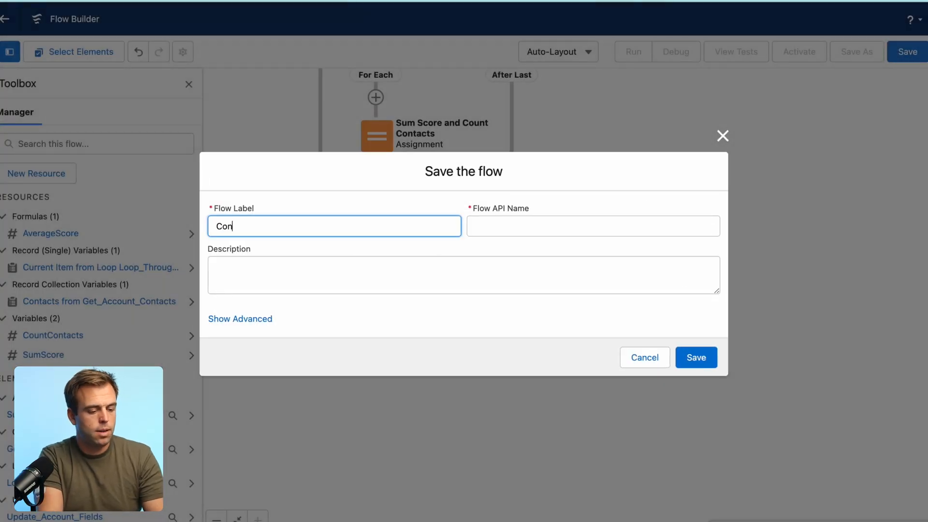
text(tact -)
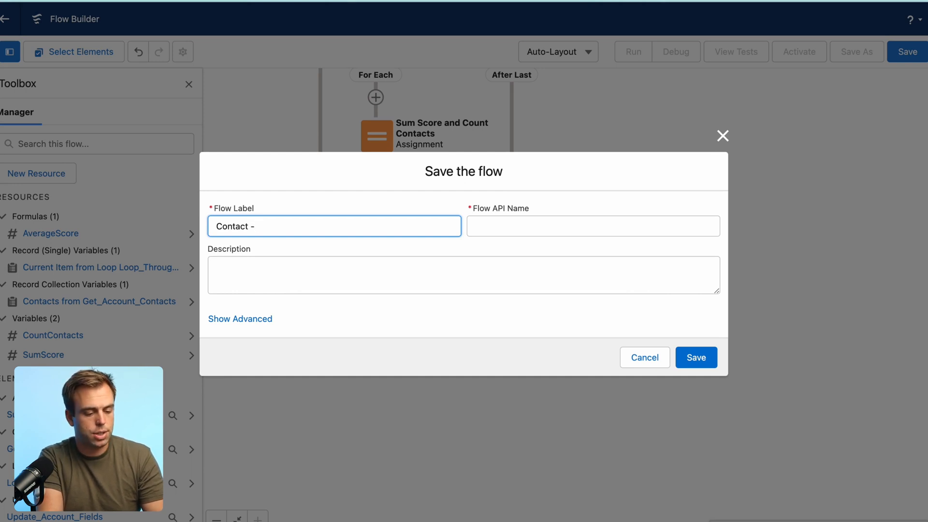
text(Update)
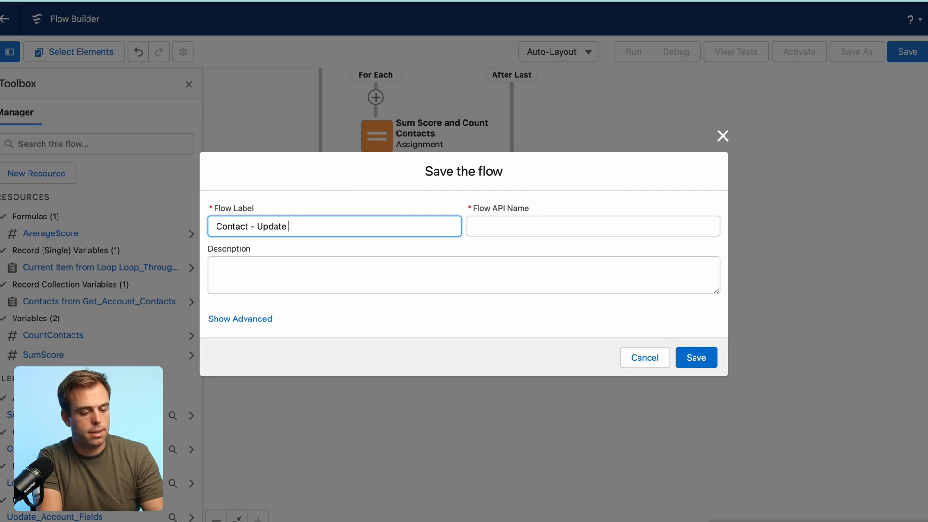
text(Account Pro)
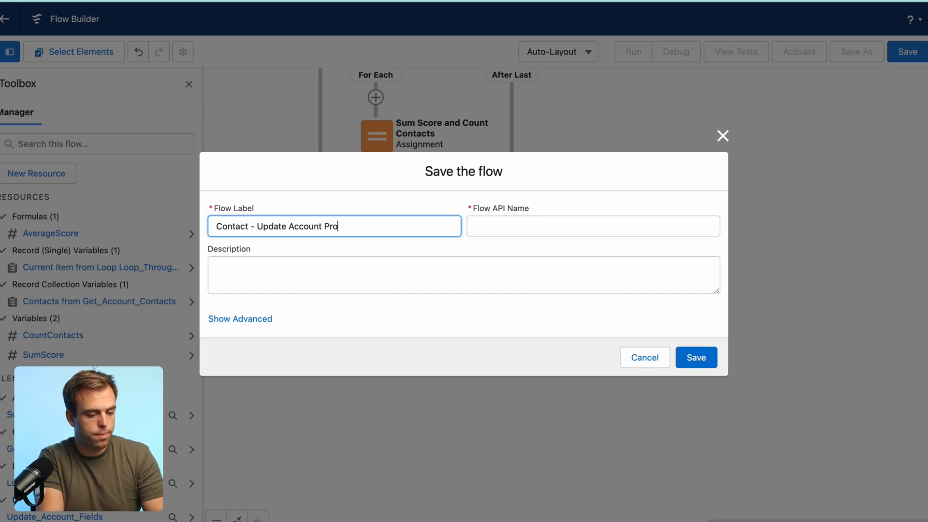
click(695, 357)
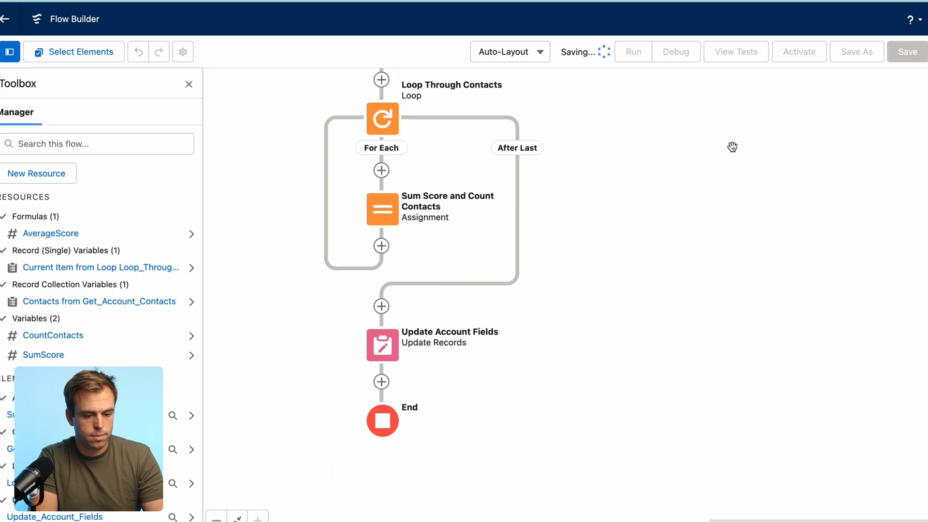
click(676, 52)
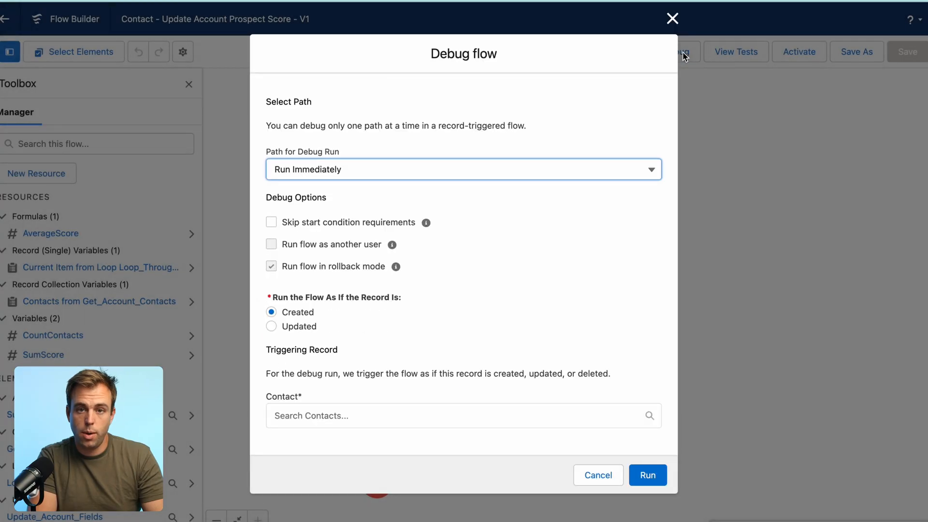
Debug-run the flow on contact Herb Ertlinger, skipping start condition requirements
scroll(down, 3)
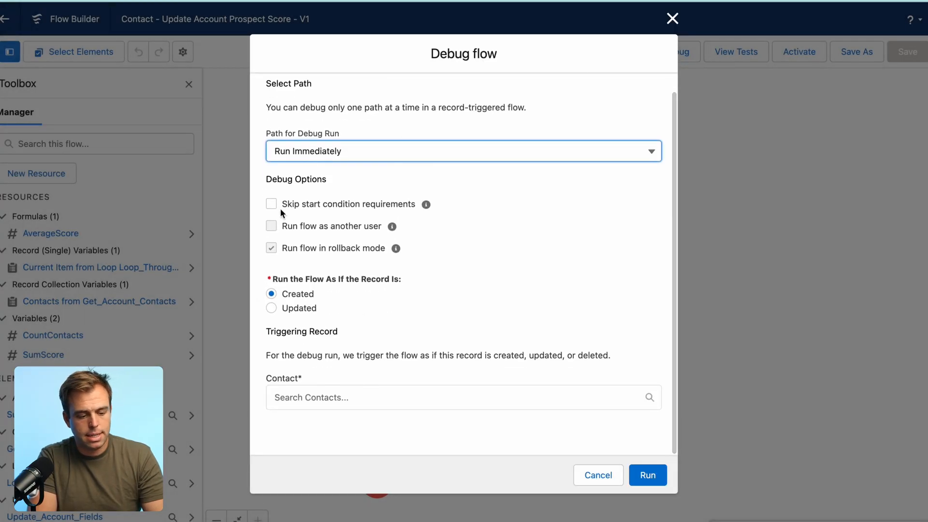
click(271, 203)
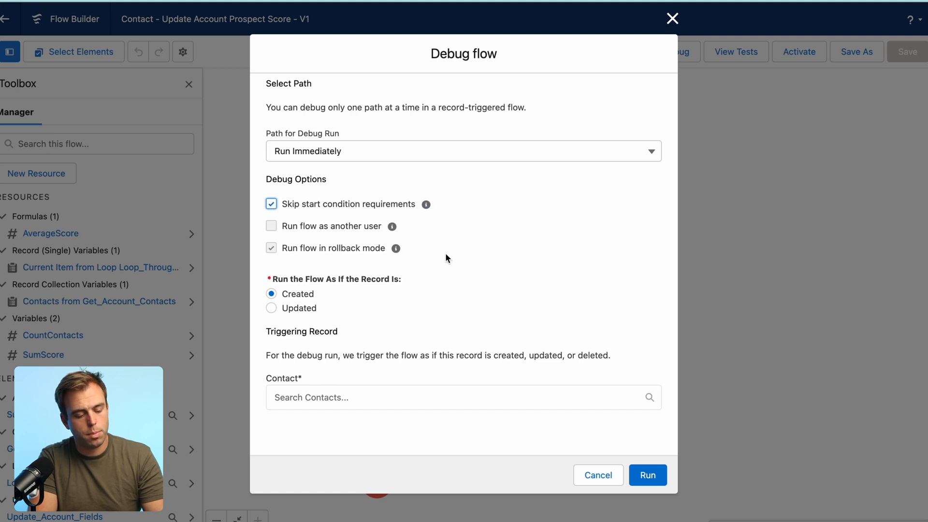
click(463, 397)
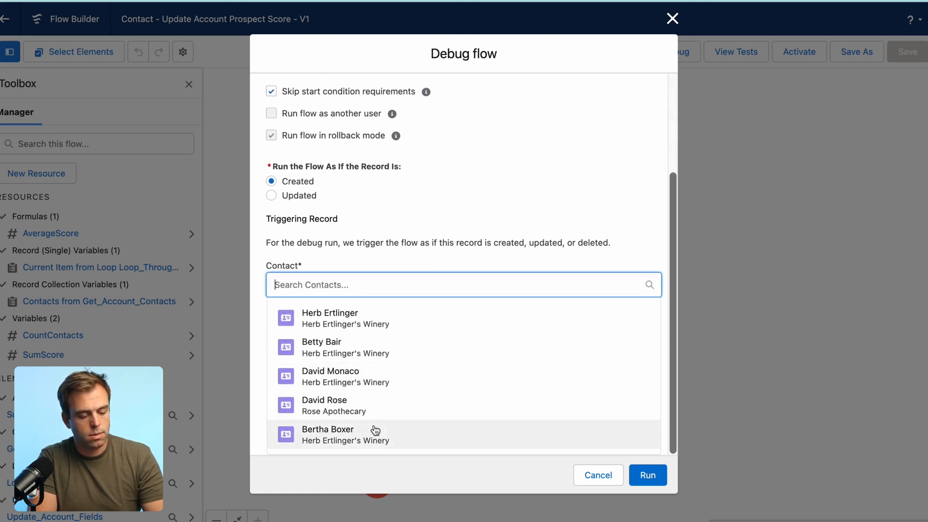
click(330, 318)
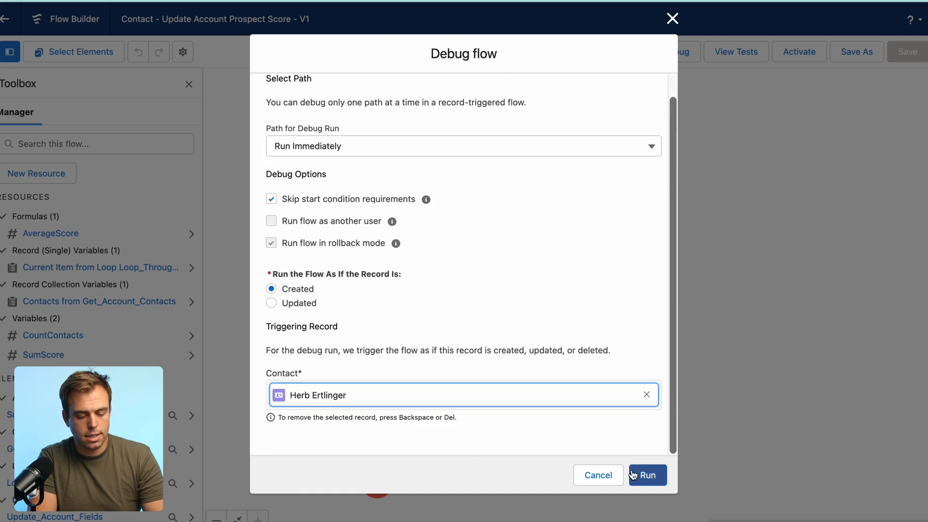
click(647, 475)
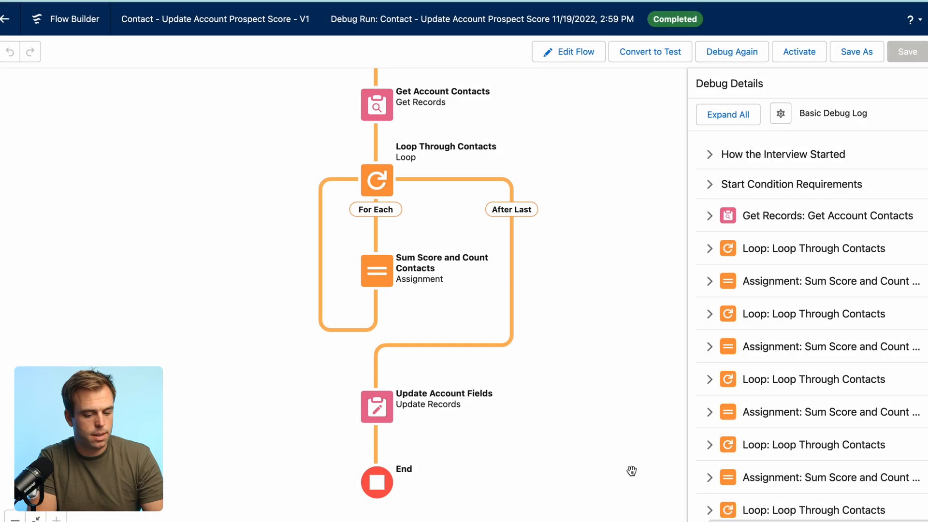
Review the debug details log, then activate the flow
scroll(down, 3)
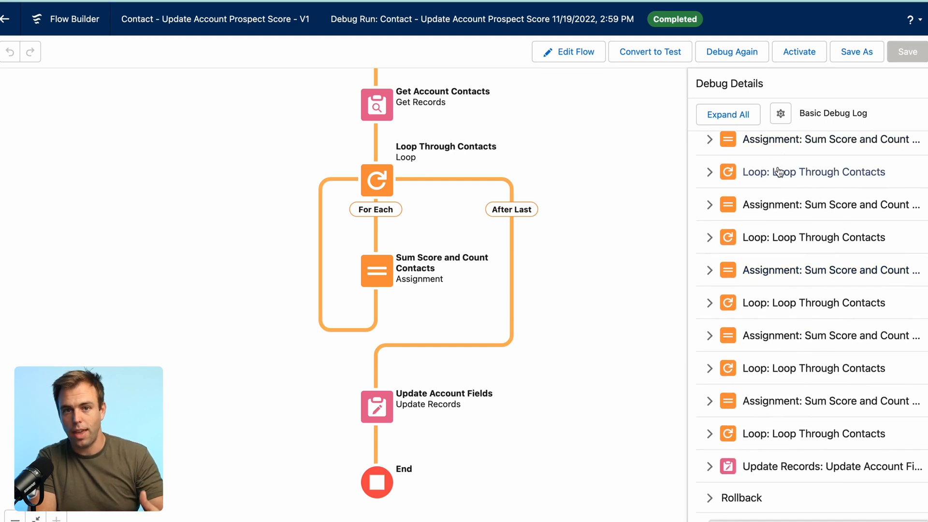
click(831, 466)
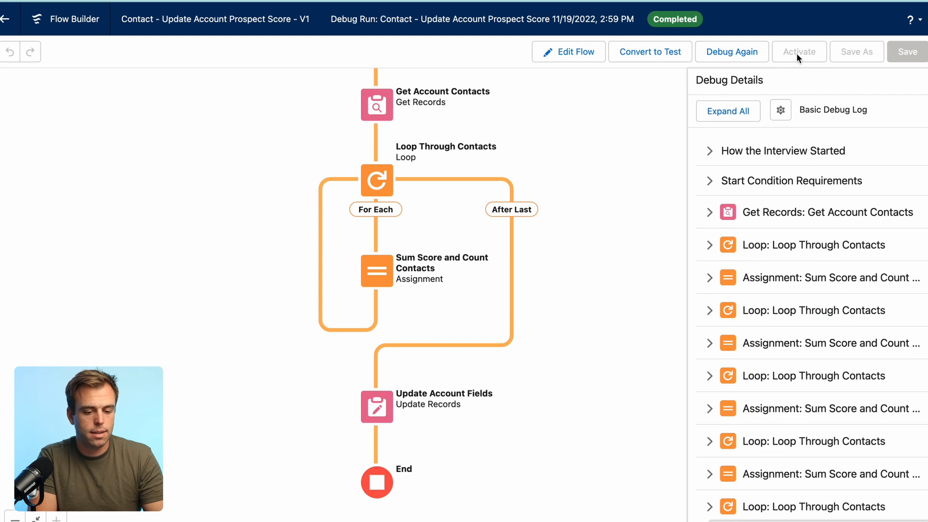
click(799, 52)
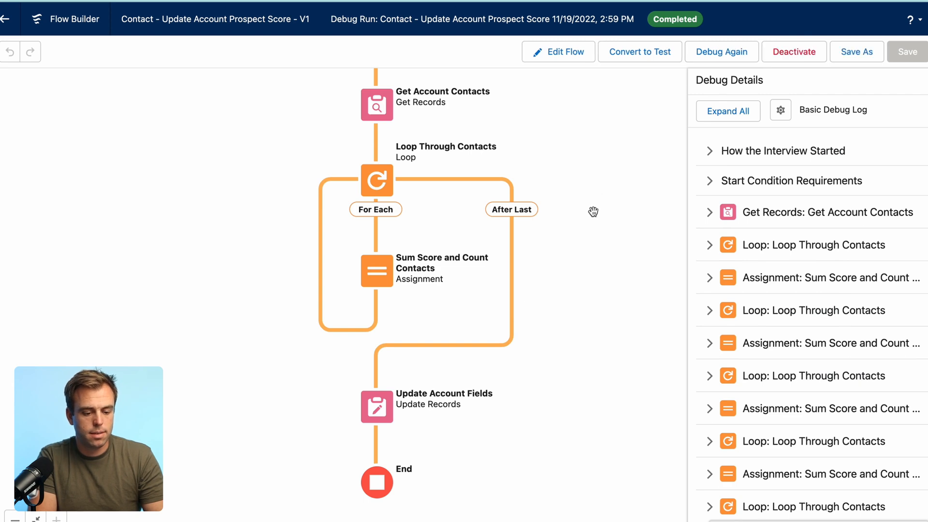